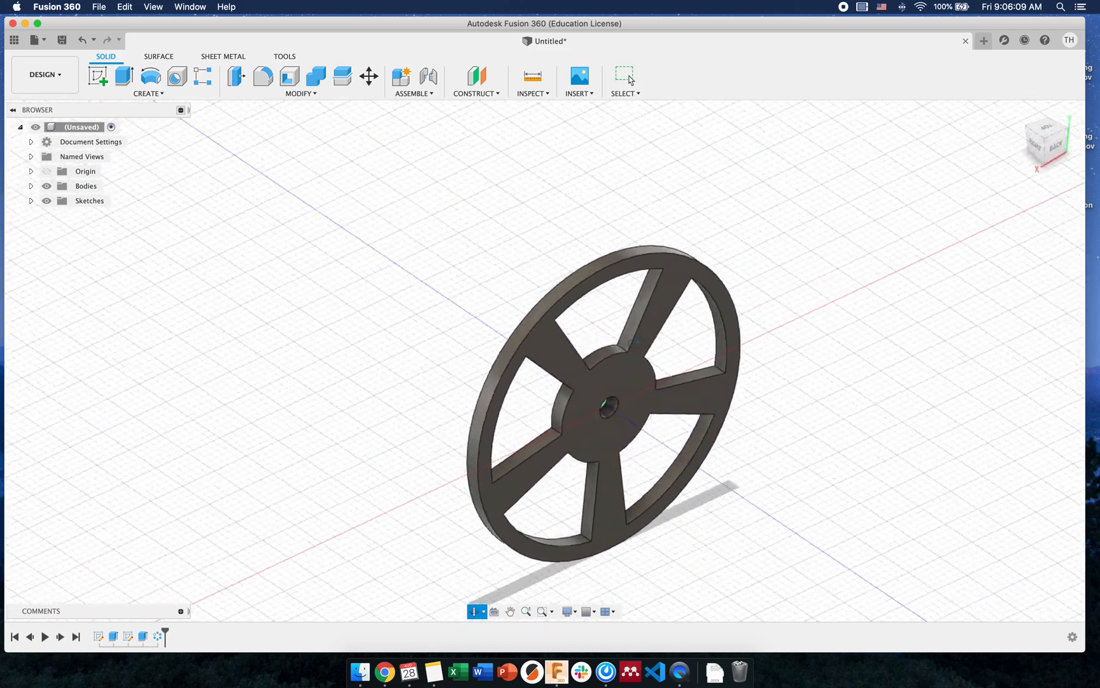
- In a new design, sketch a large circle with a small centre circle and extrude it 0.20 in into a disc
{"action": "left_click_drag", "start_coordinate": [631, 351], "coordinate": [772, 312]}
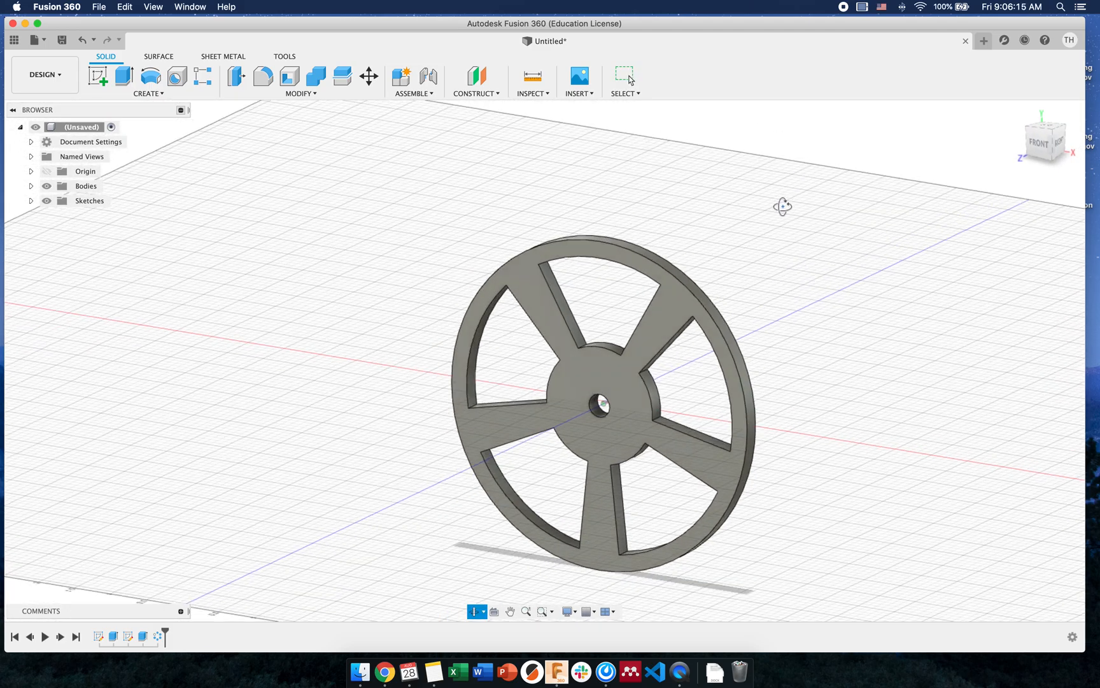
{"action": "left_click", "coordinate": [983, 40]}
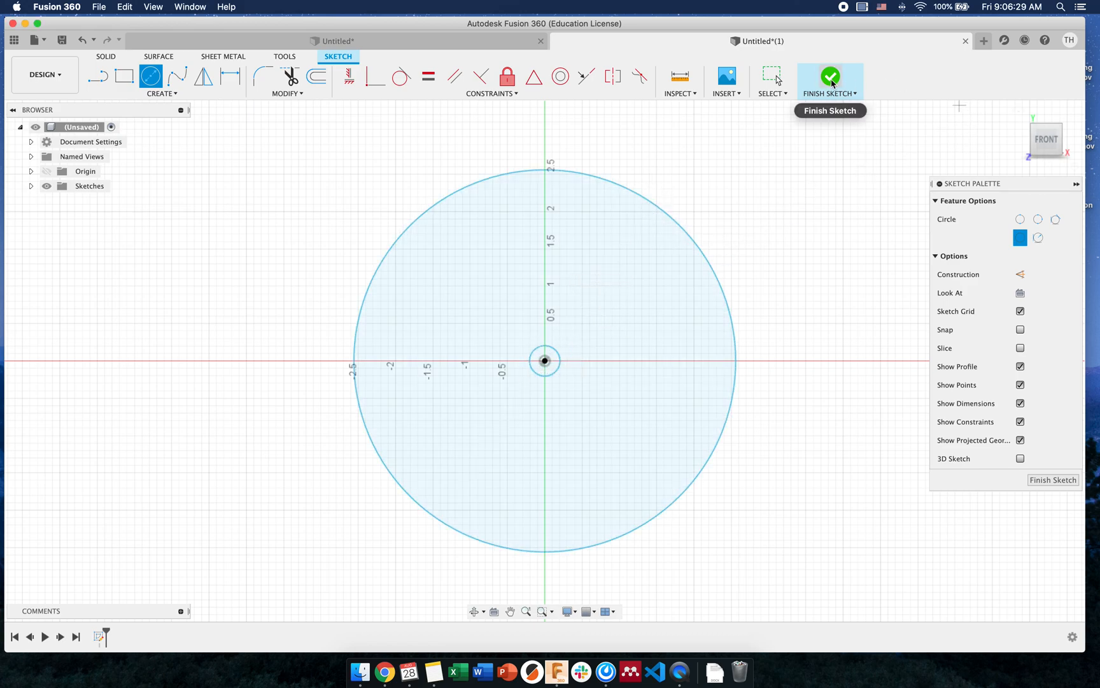
{"action": "left_click", "coordinate": [830, 77]}
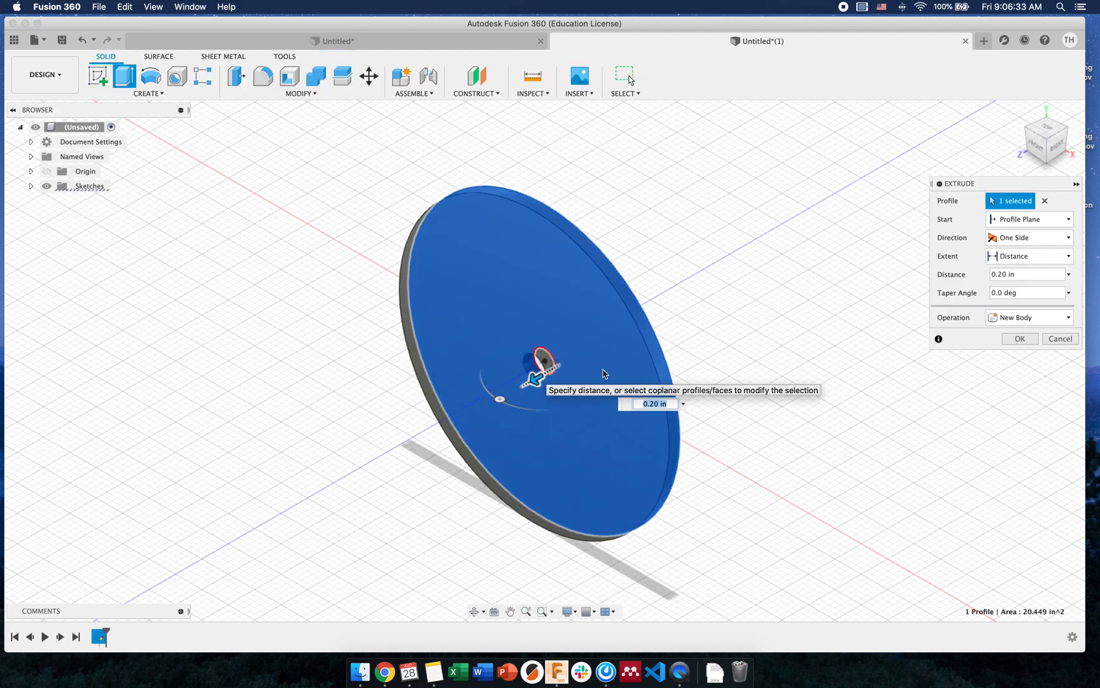
{"action": "left_click", "coordinate": [1018, 339]}
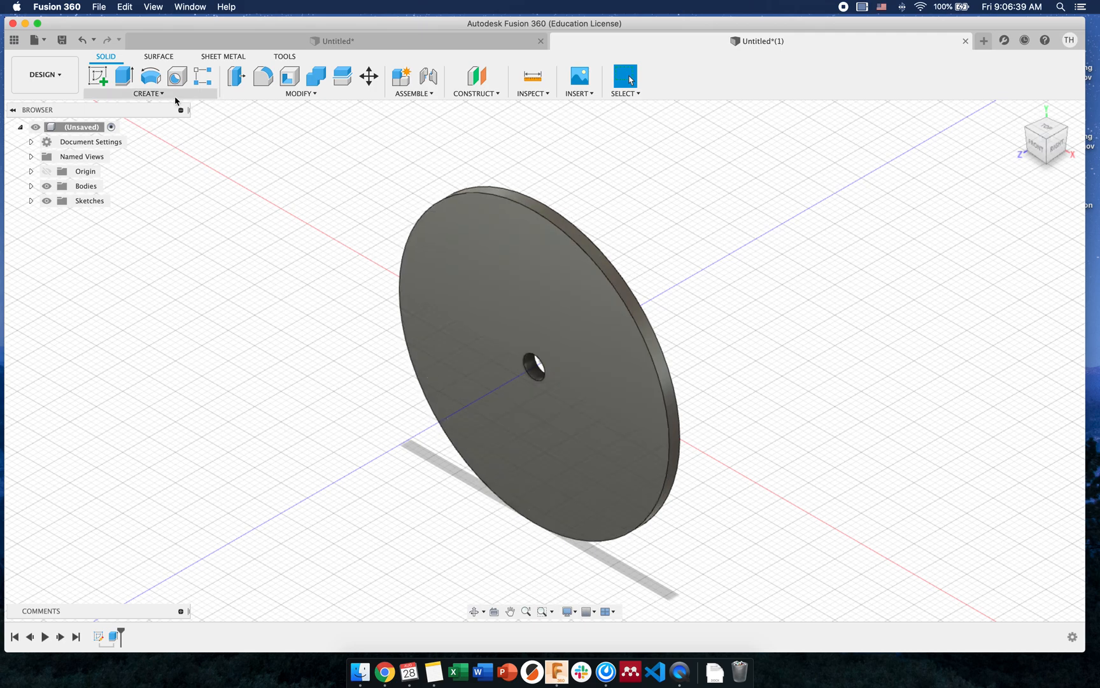
{"action": "left_click", "coordinate": [147, 93]}
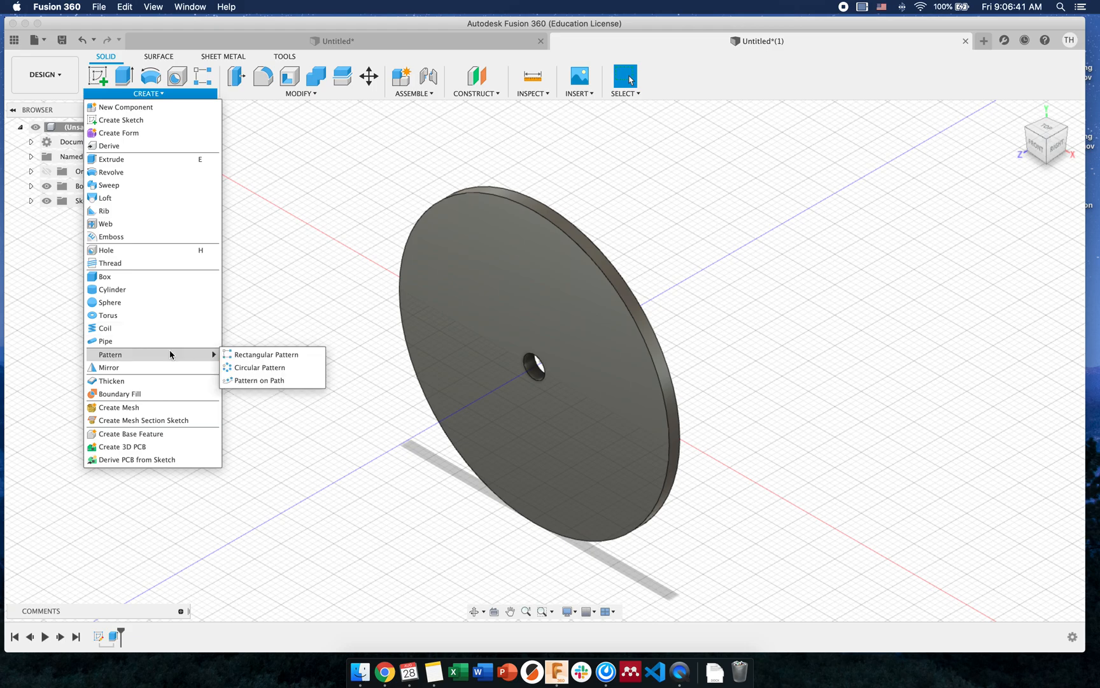
{"action": "mouse_move", "coordinate": [205, 361]}
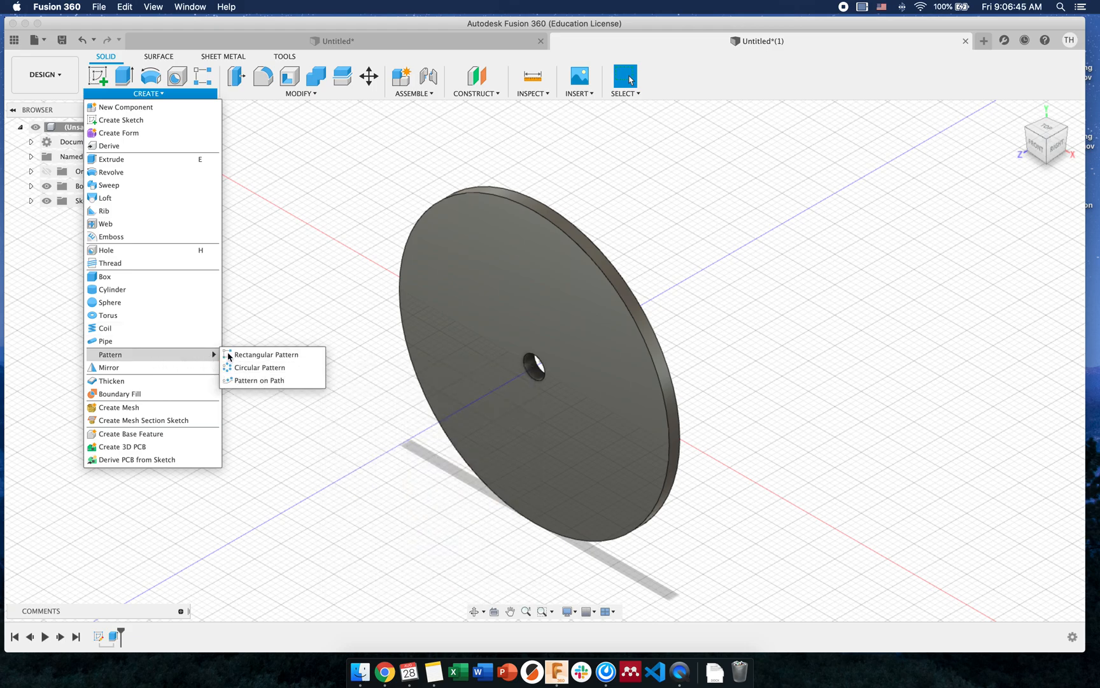
{"action": "mouse_move", "coordinate": [258, 367]}
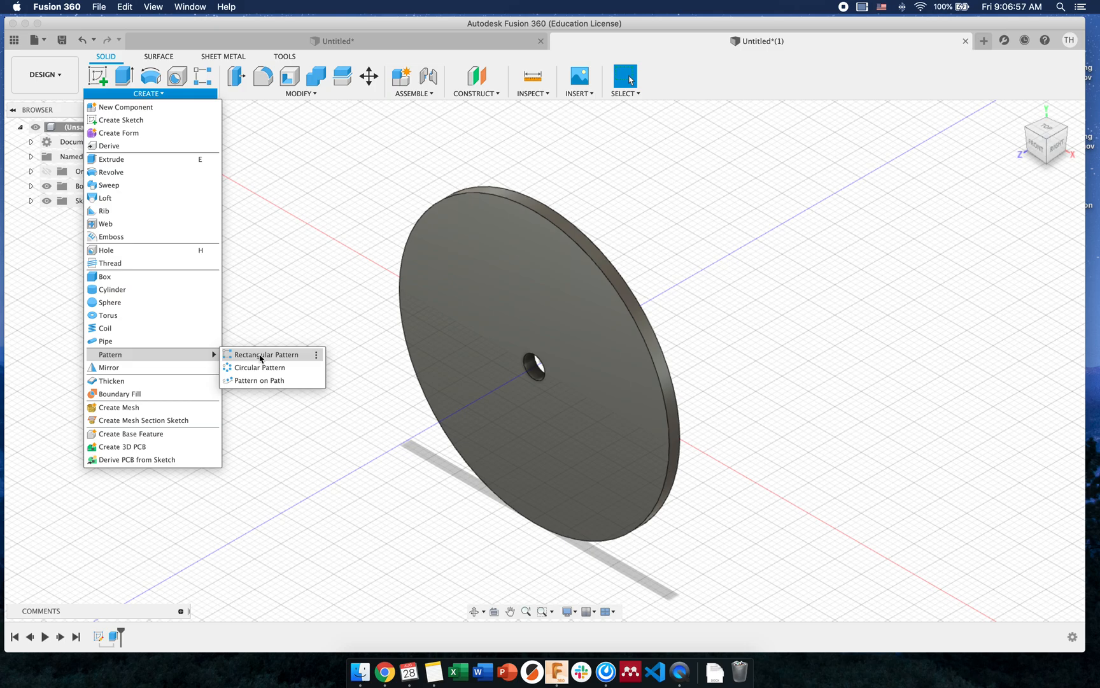
{"action": "mouse_move", "coordinate": [303, 358]}
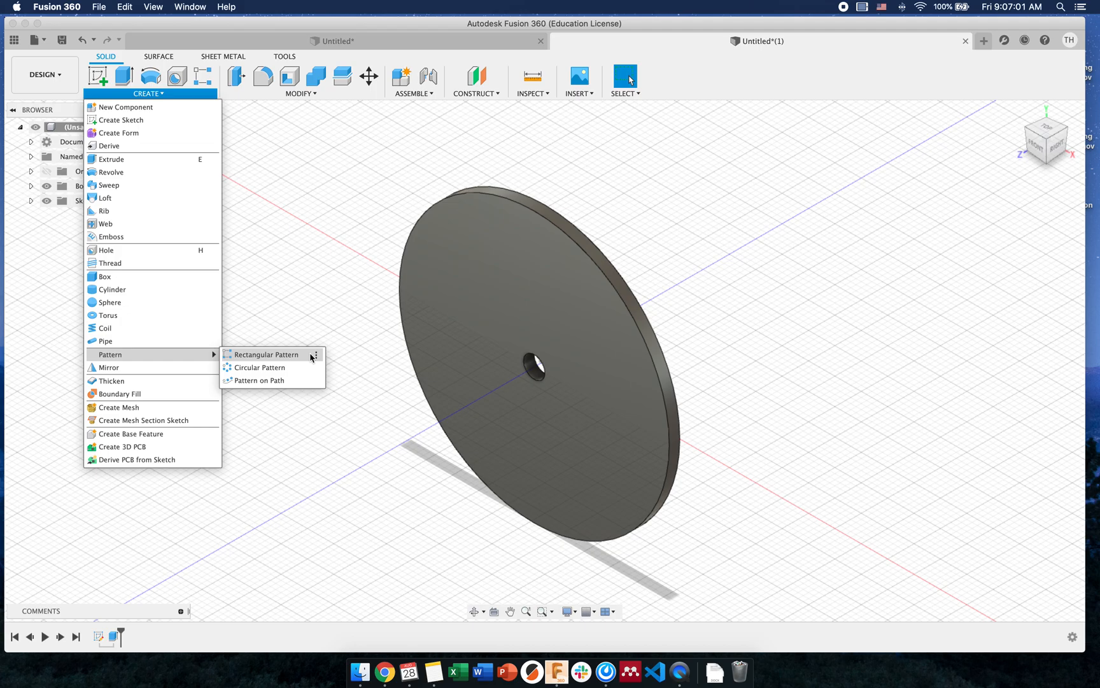
{"action": "mouse_move", "coordinate": [300, 357]}
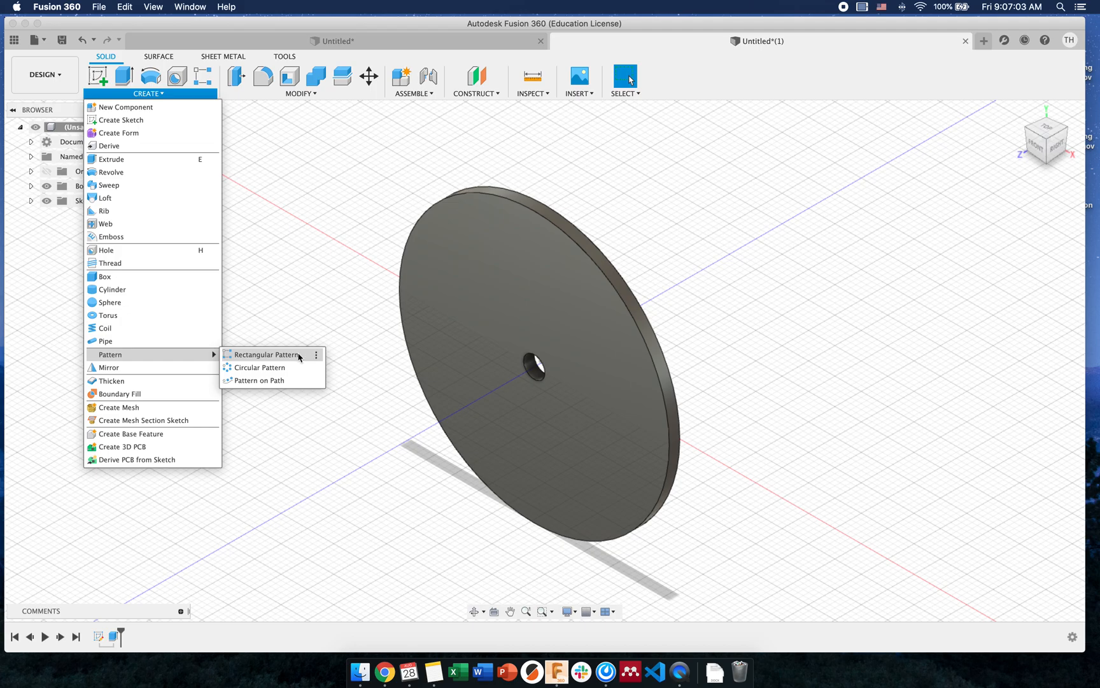
{"action": "mouse_move", "coordinate": [245, 361]}
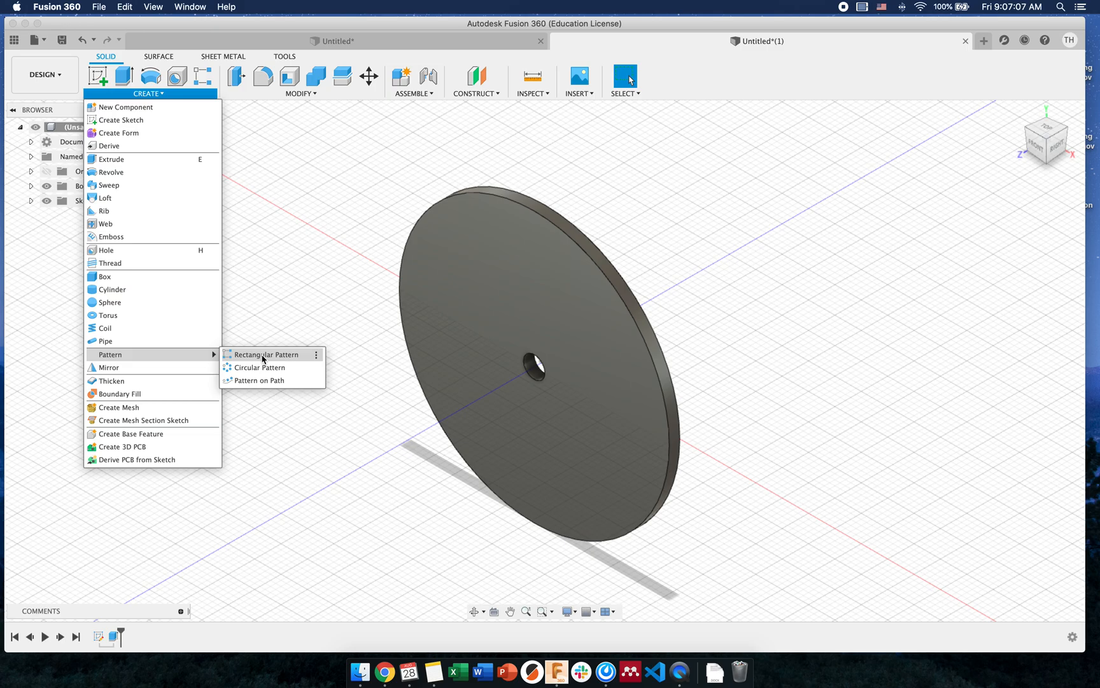
{"action": "mouse_move", "coordinate": [258, 367]}
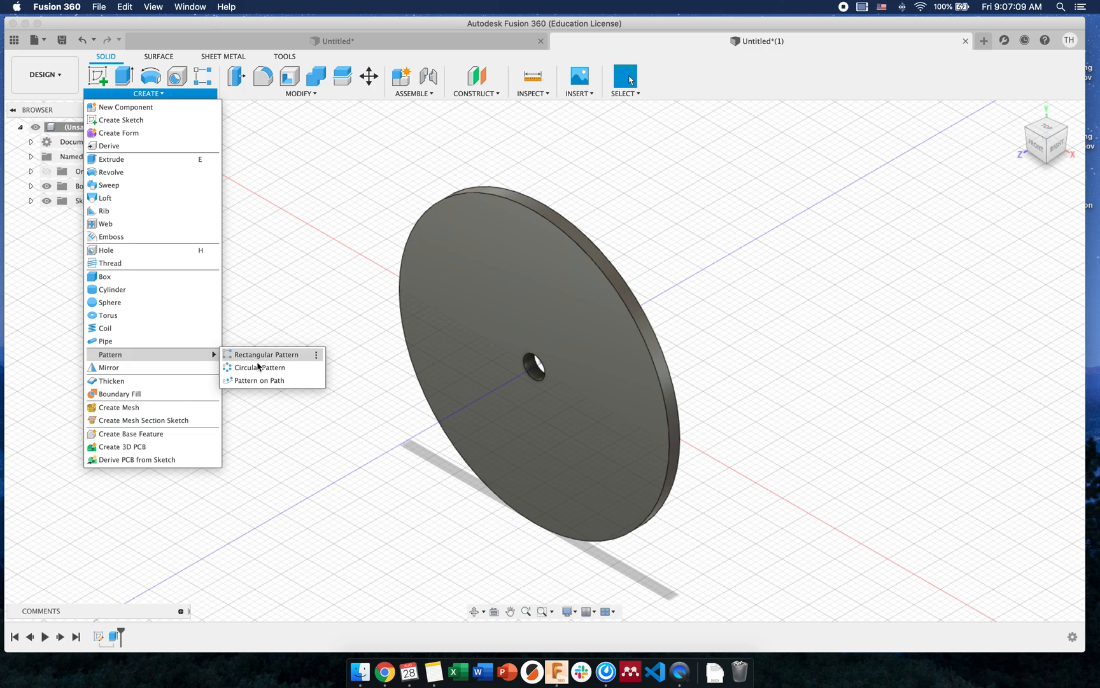
{"action": "mouse_move", "coordinate": [259, 366]}
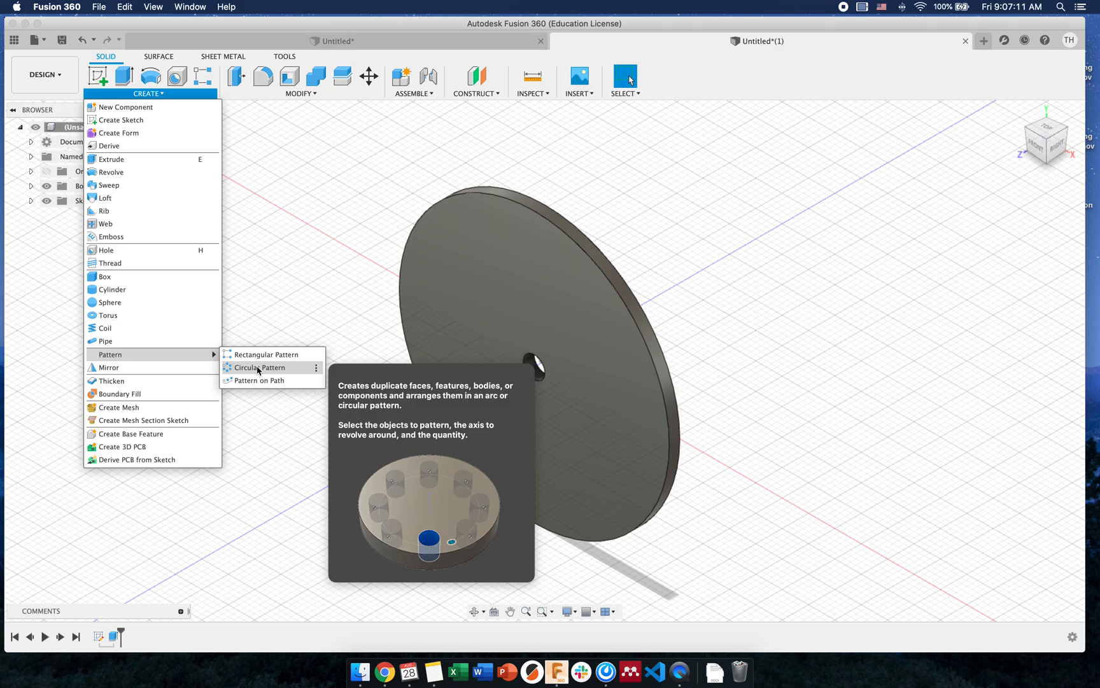
{"action": "mouse_move", "coordinate": [252, 366]}
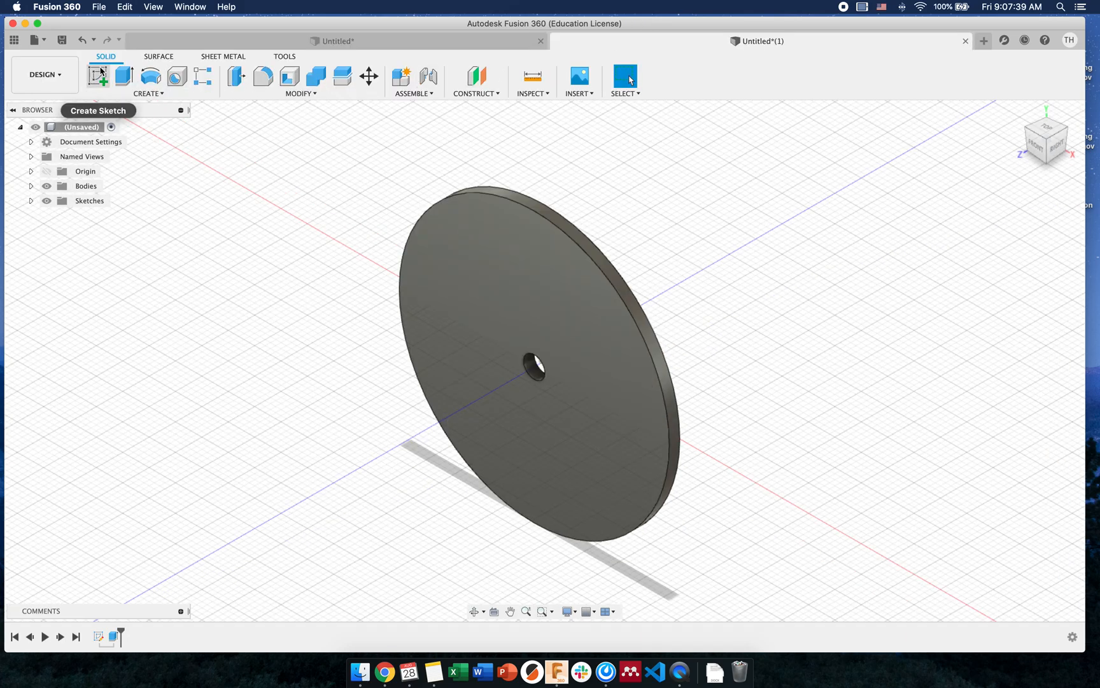
- On the disc face, sketch a rim circle and a hub circle centred on the hole, ready for lines
{"action": "left_click", "coordinate": [98, 77]}
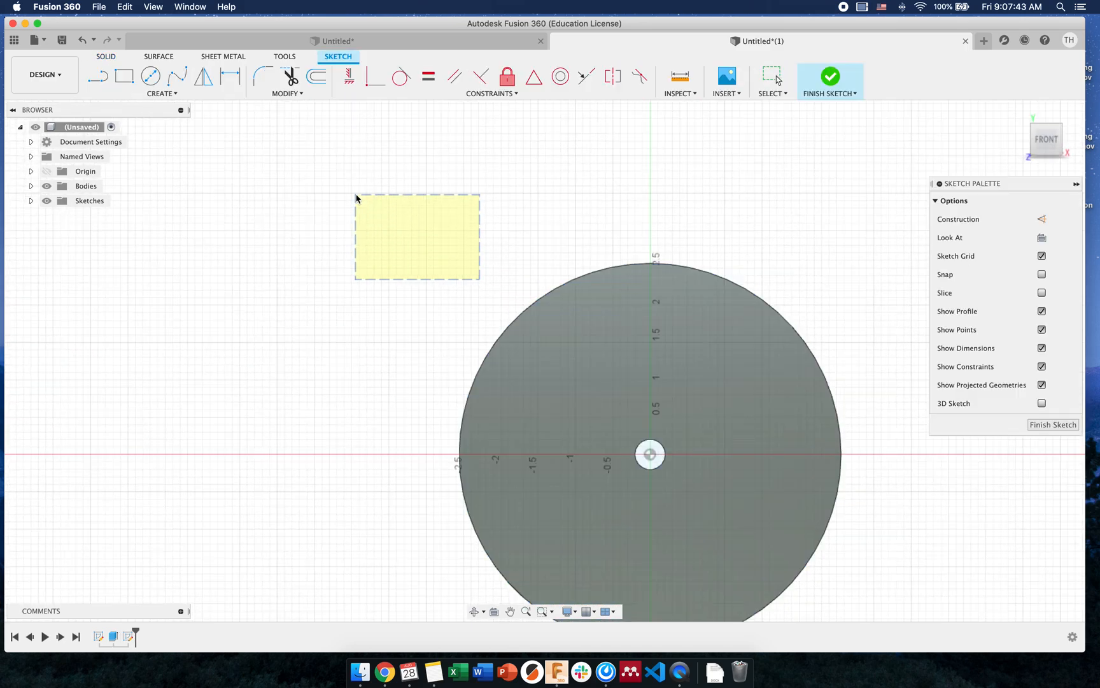
{"action": "mouse_move", "coordinate": [151, 76]}
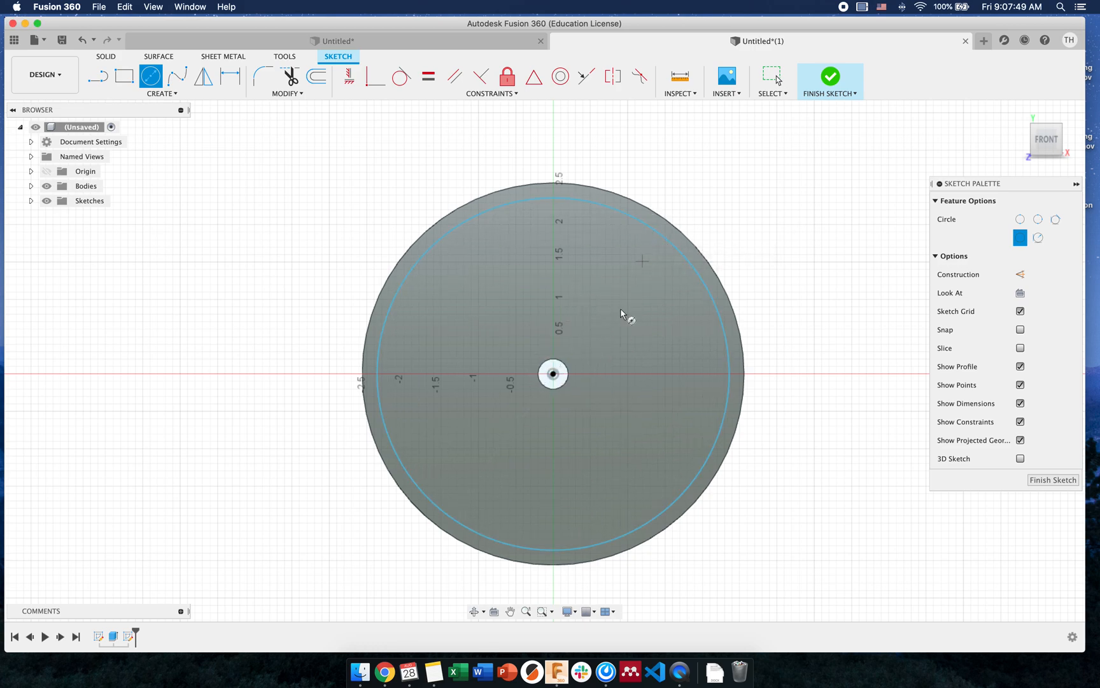
{"action": "left_click_drag", "start_coordinate": [553, 373], "coordinate": [614, 307]}
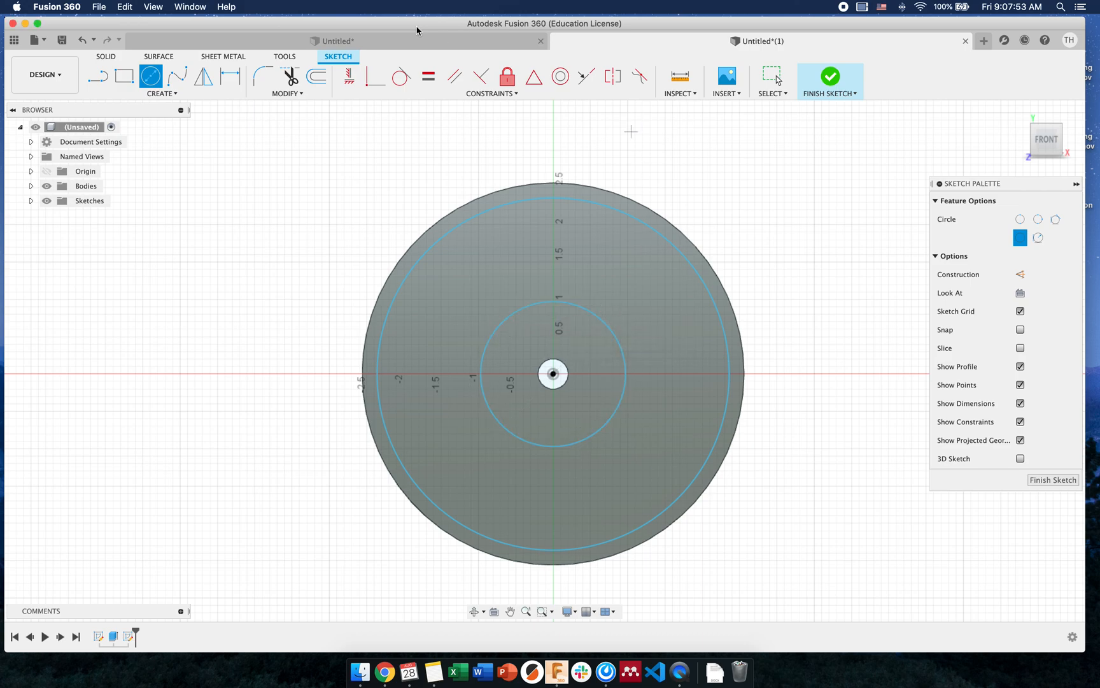
{"action": "left_click", "coordinate": [830, 74]}
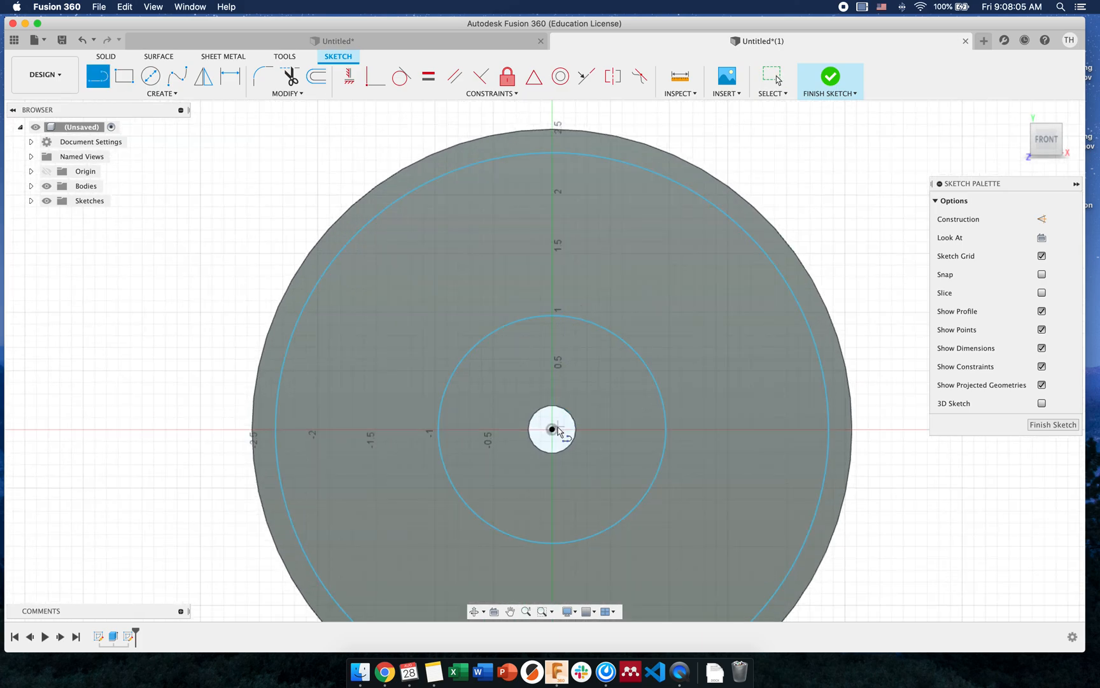
- Draw a vertical construction centreline spanning from the hub circle up to the rim circle
{"action": "left_click_drag", "start_coordinate": [552, 429], "coordinate": [553, 147]}
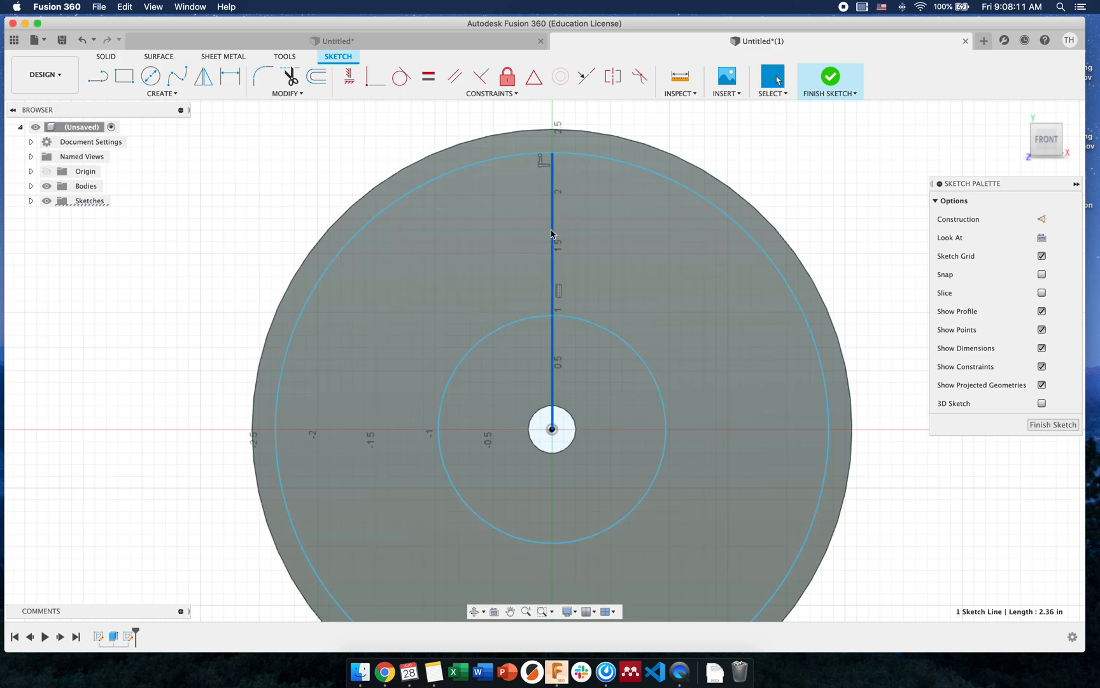
{"action": "right_click", "coordinate": [552, 233]}
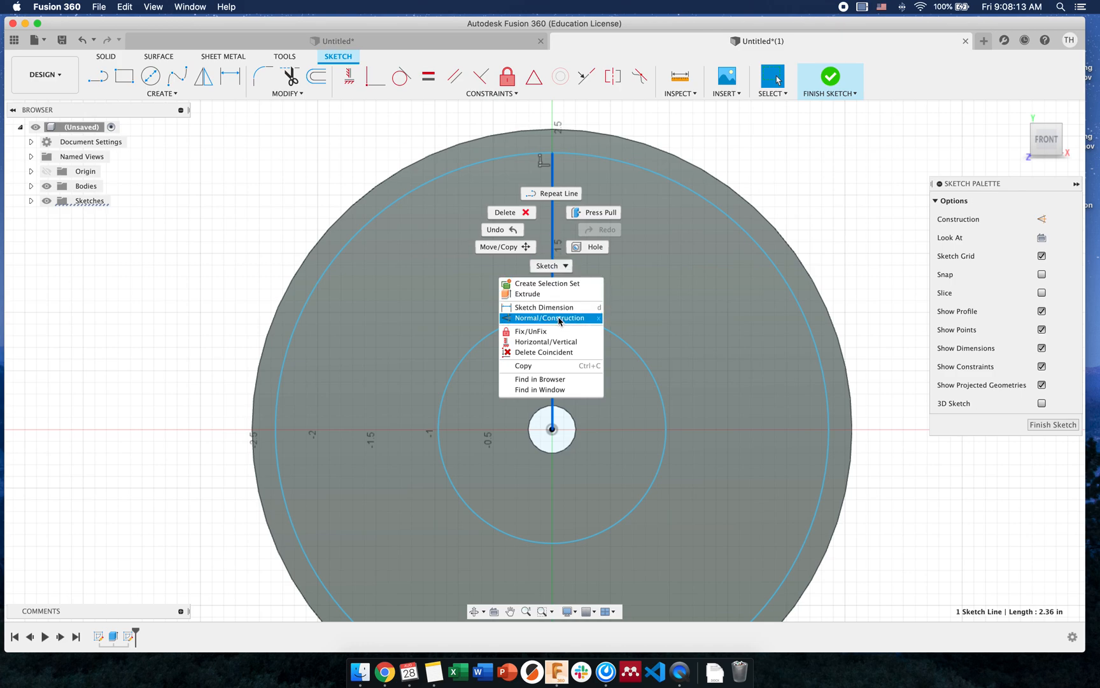
{"action": "left_click", "coordinate": [552, 317]}
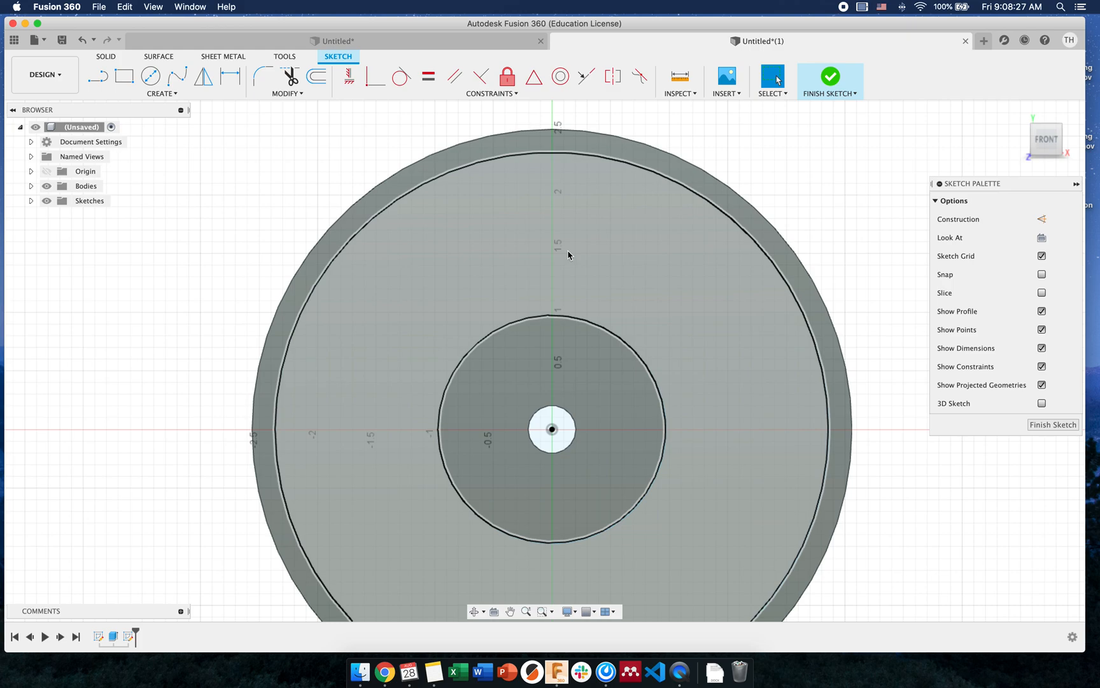
{"action": "left_click", "coordinate": [98, 77]}
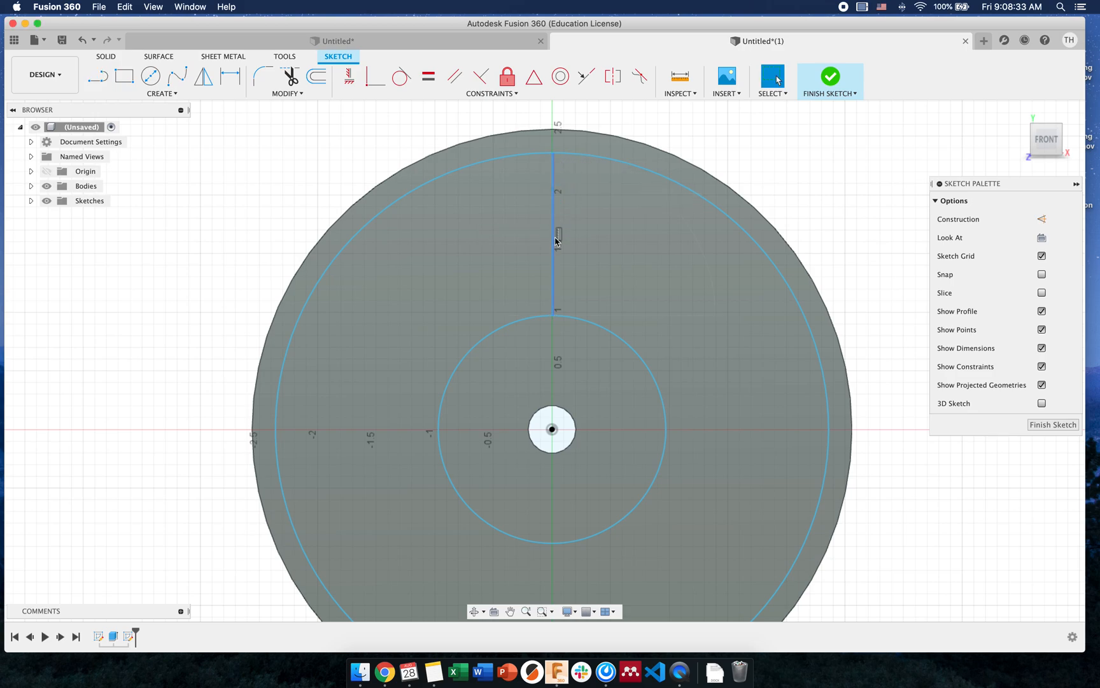
{"action": "left_click", "coordinate": [551, 222]}
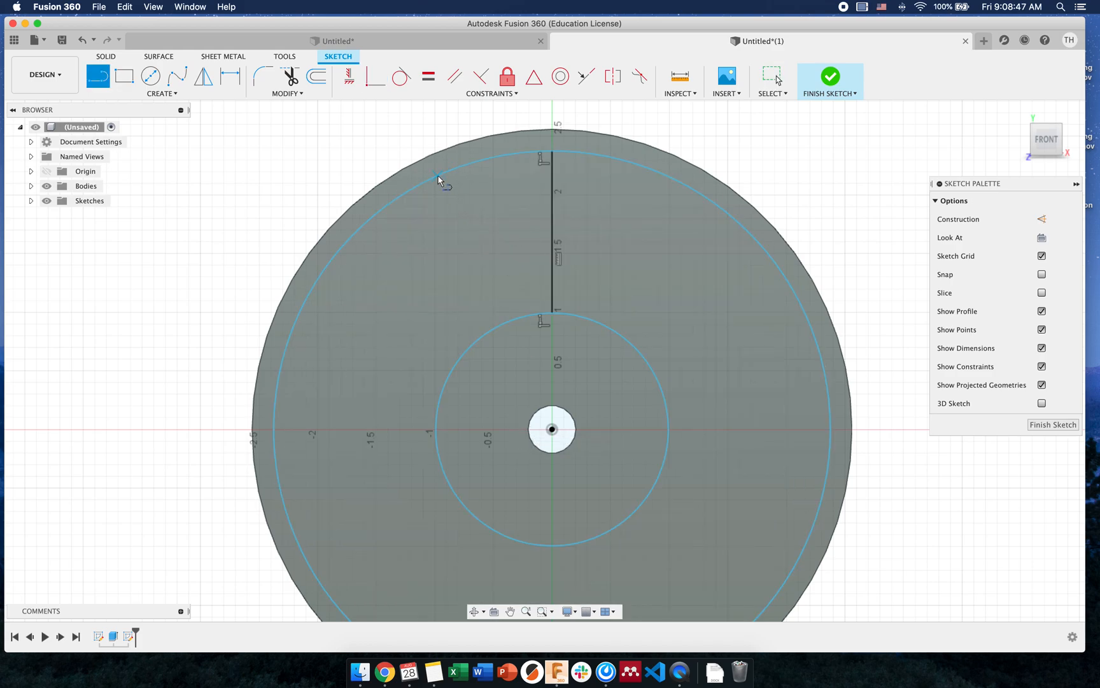
- Draw the spoke's slanted sides and dimension the hub circle to 1.2 in diameter
{"action": "left_click_drag", "start_coordinate": [435, 177], "coordinate": [498, 331]}
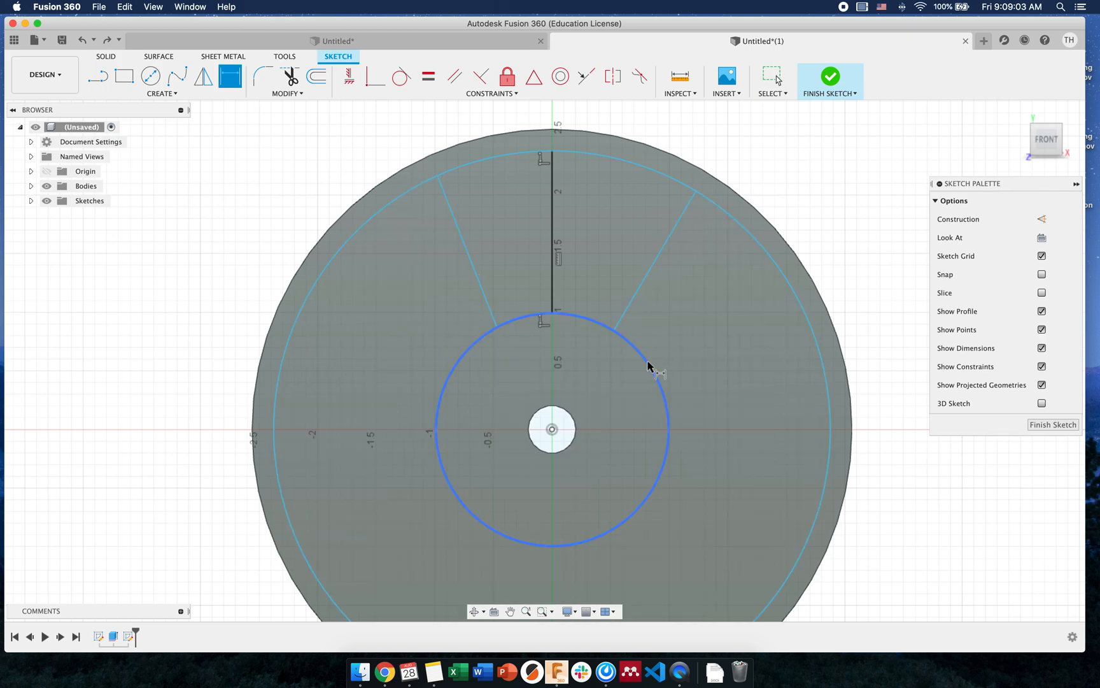
{"action": "left_click", "coordinate": [649, 366]}
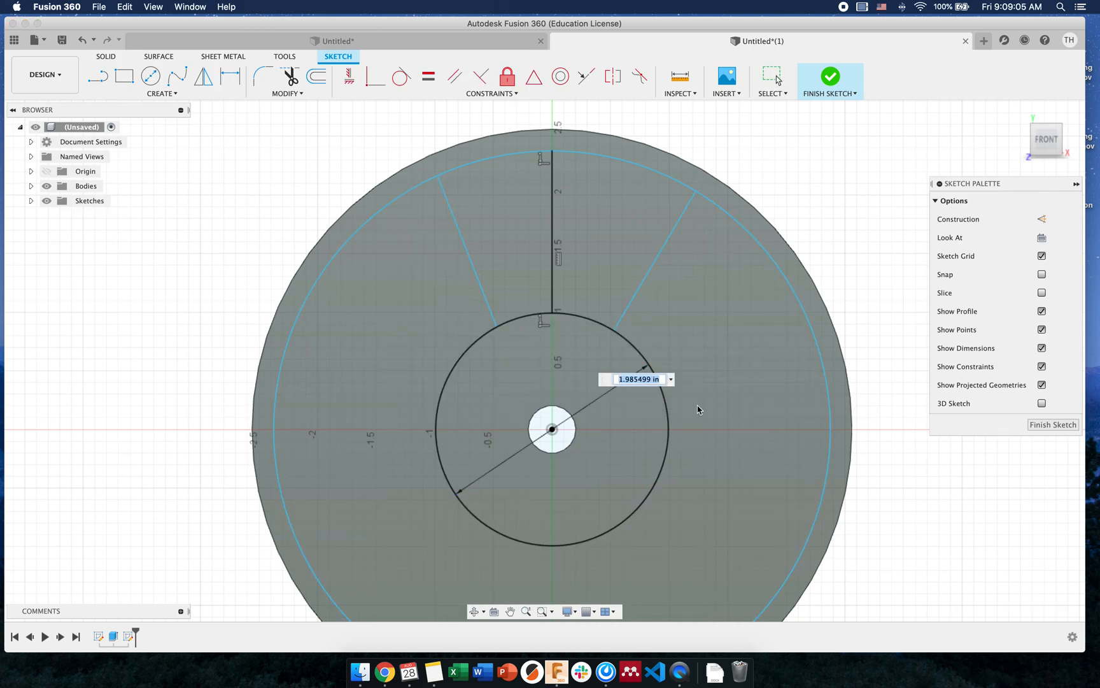
{"action": "type", "text": "1.2"}
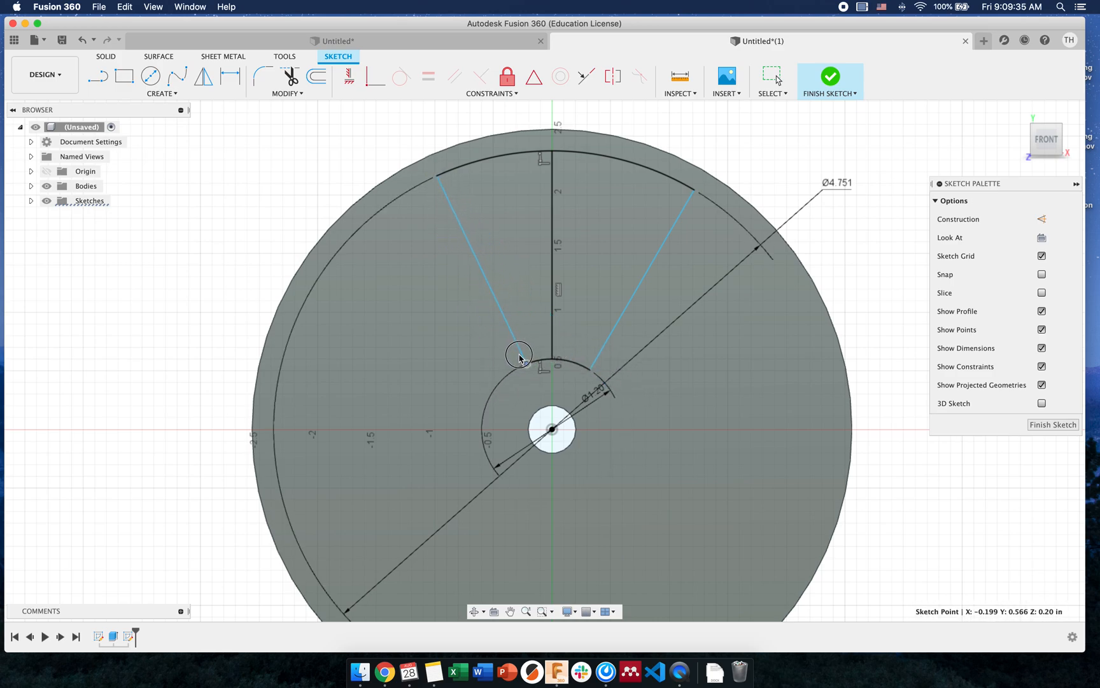
- Snap the spoke sides to the circles and constrain them symmetric about the centreline
{"action": "left_click_drag", "start_coordinate": [520, 354], "coordinate": [515, 368]}
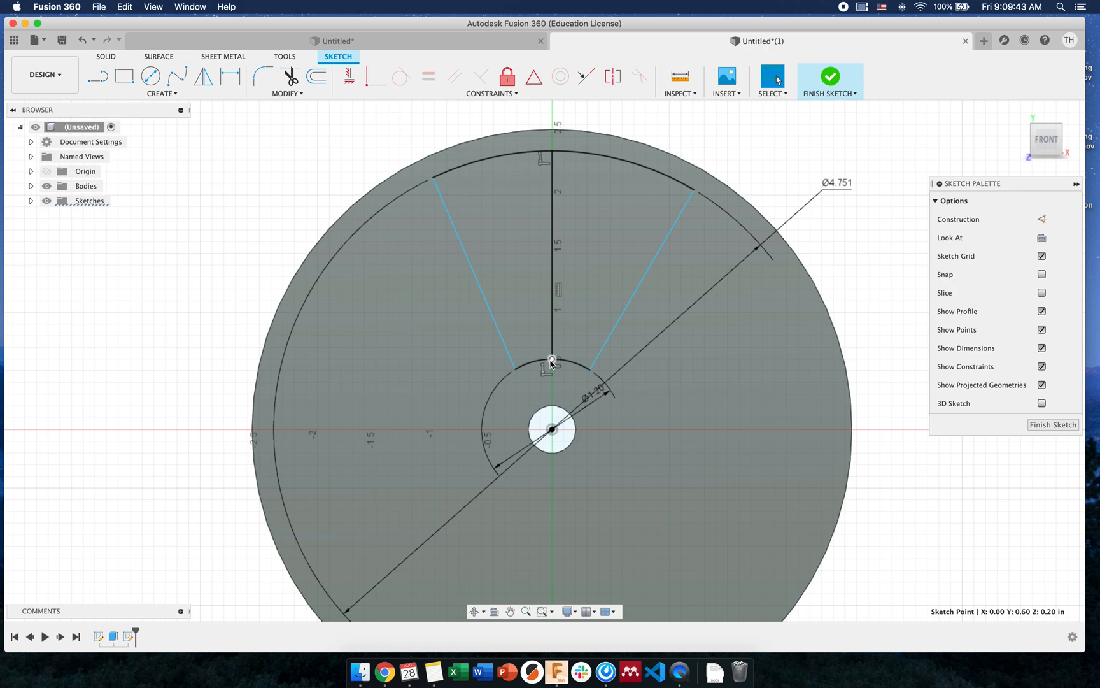
{"action": "left_click", "coordinate": [552, 366]}
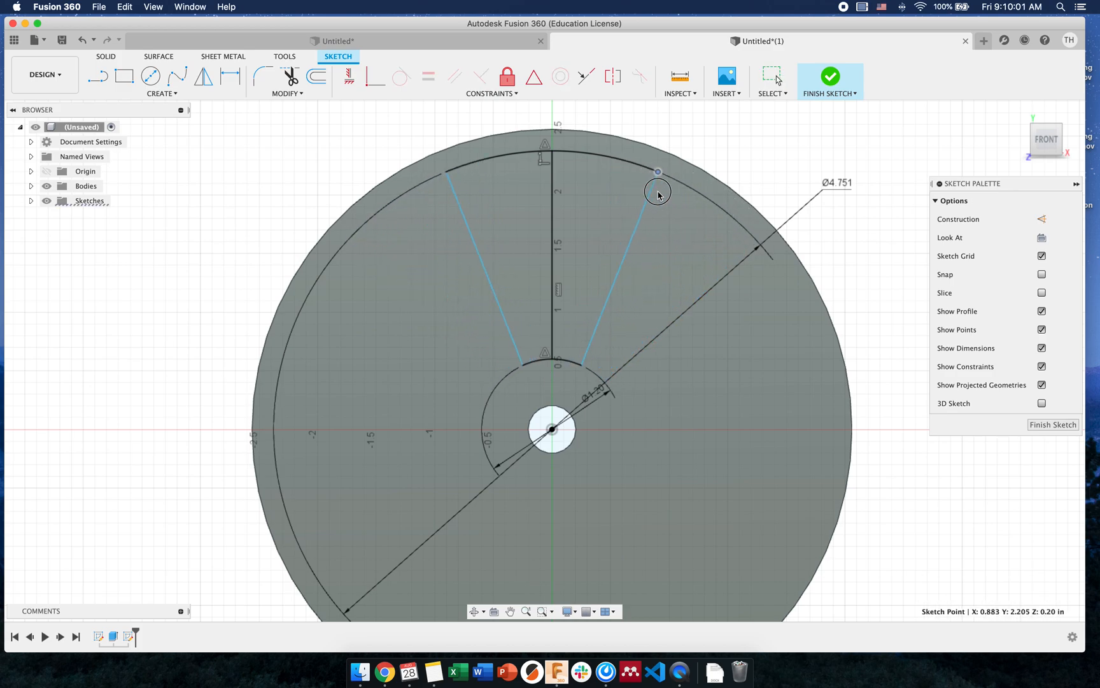
{"action": "mouse_move", "coordinate": [611, 77]}
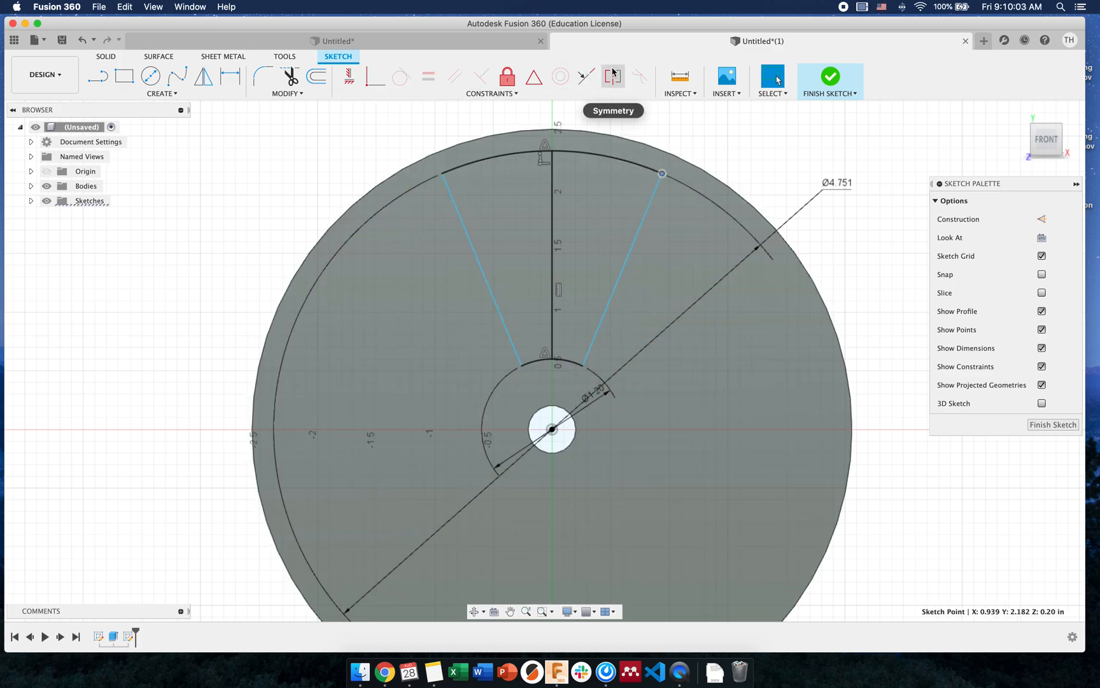
{"action": "left_click", "coordinate": [468, 257]}
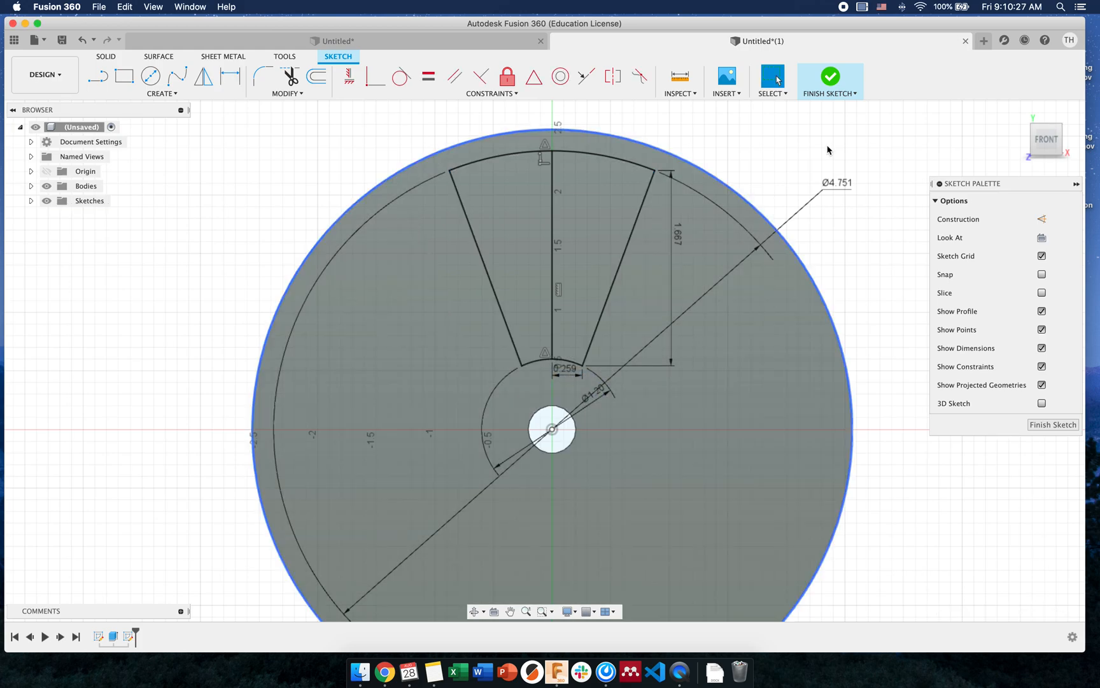
{"action": "left_click", "coordinate": [161, 93]}
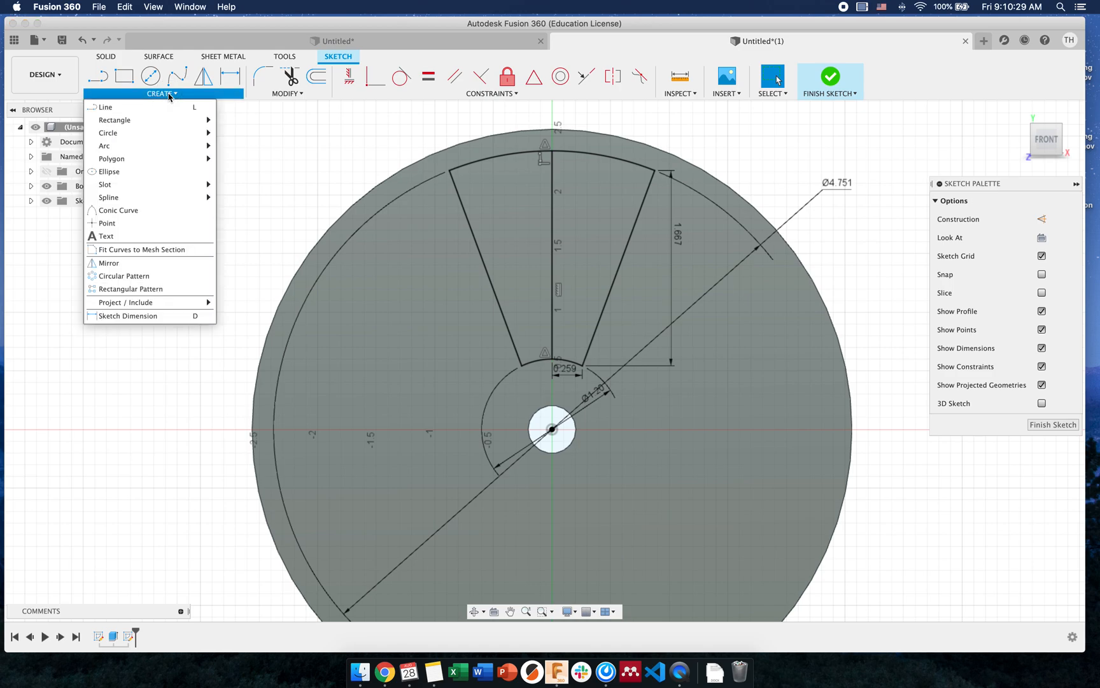
{"action": "mouse_move", "coordinate": [108, 198]}
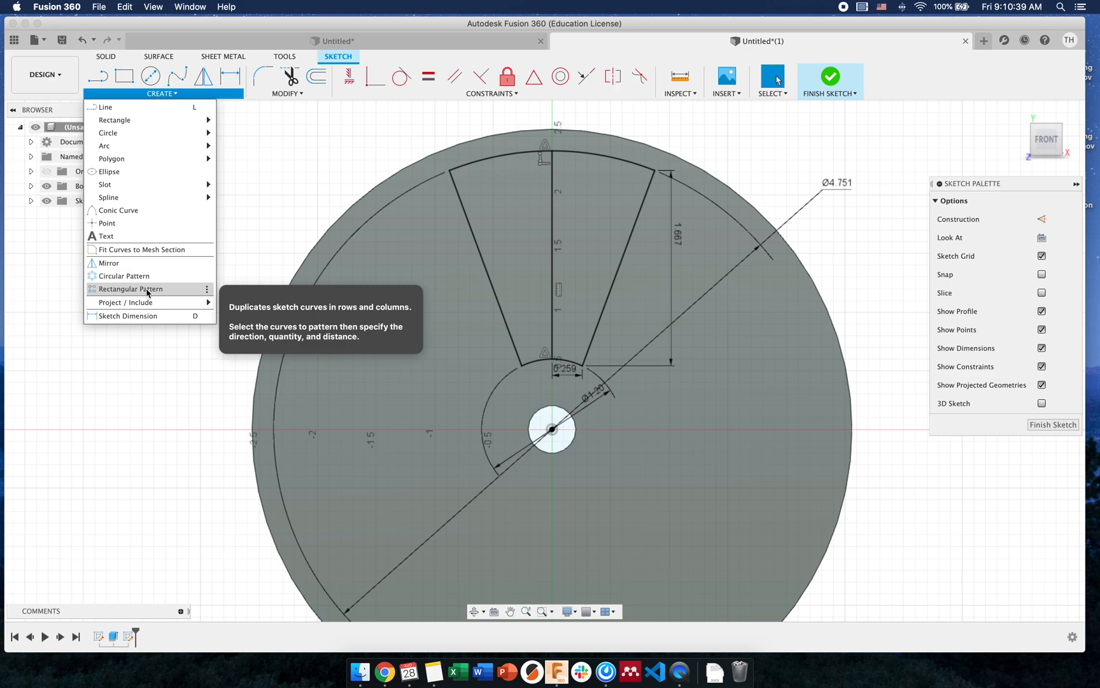
{"action": "mouse_move", "coordinate": [125, 275]}
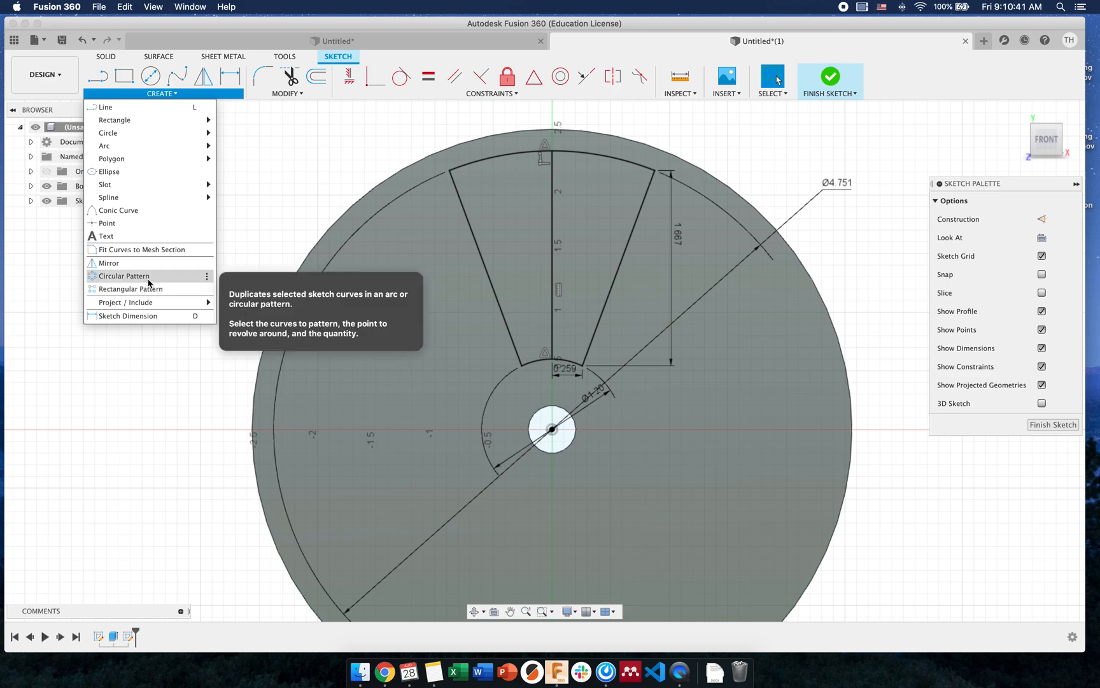
{"action": "left_click", "coordinate": [124, 275]}
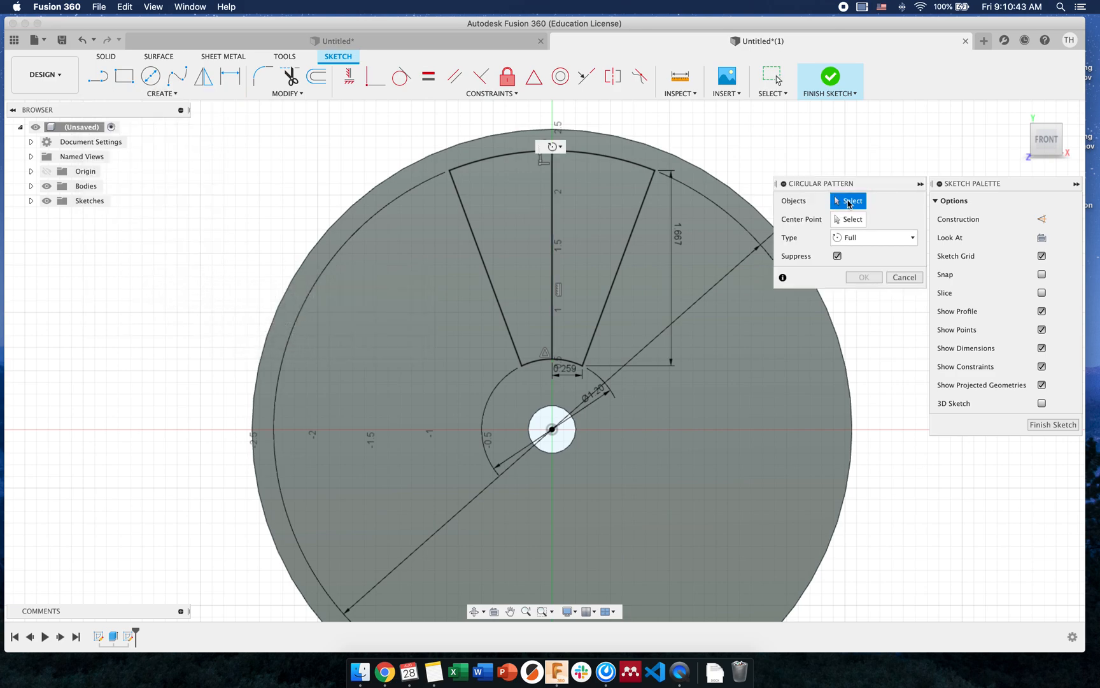
{"action": "left_click", "coordinate": [498, 163]}
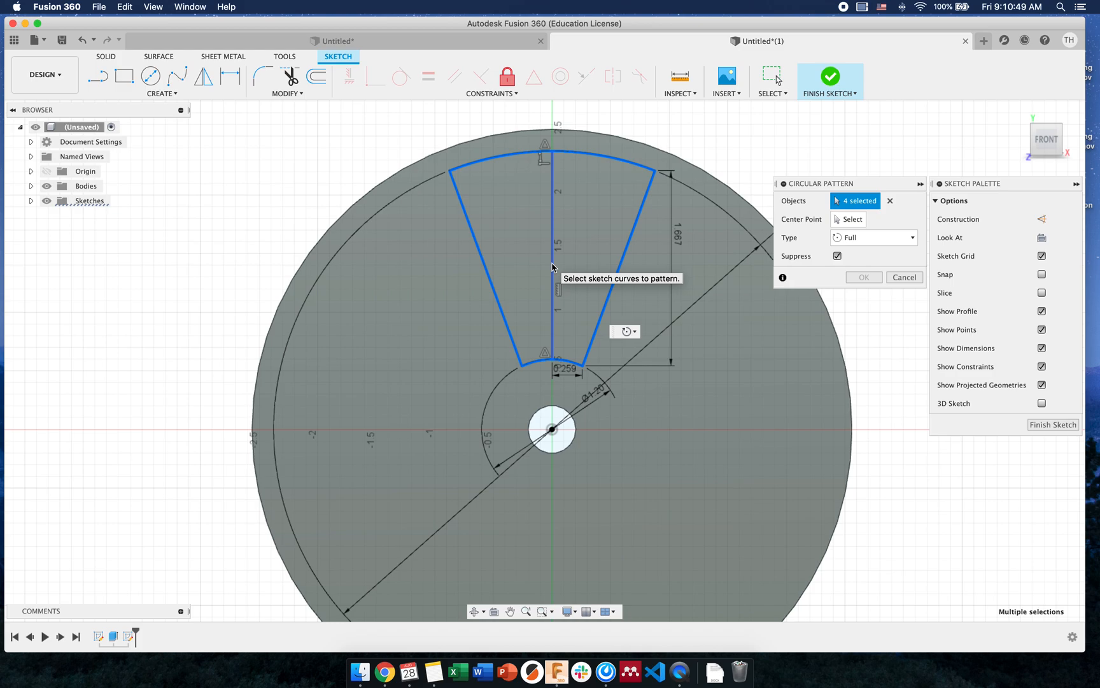
{"action": "left_click", "coordinate": [851, 219]}
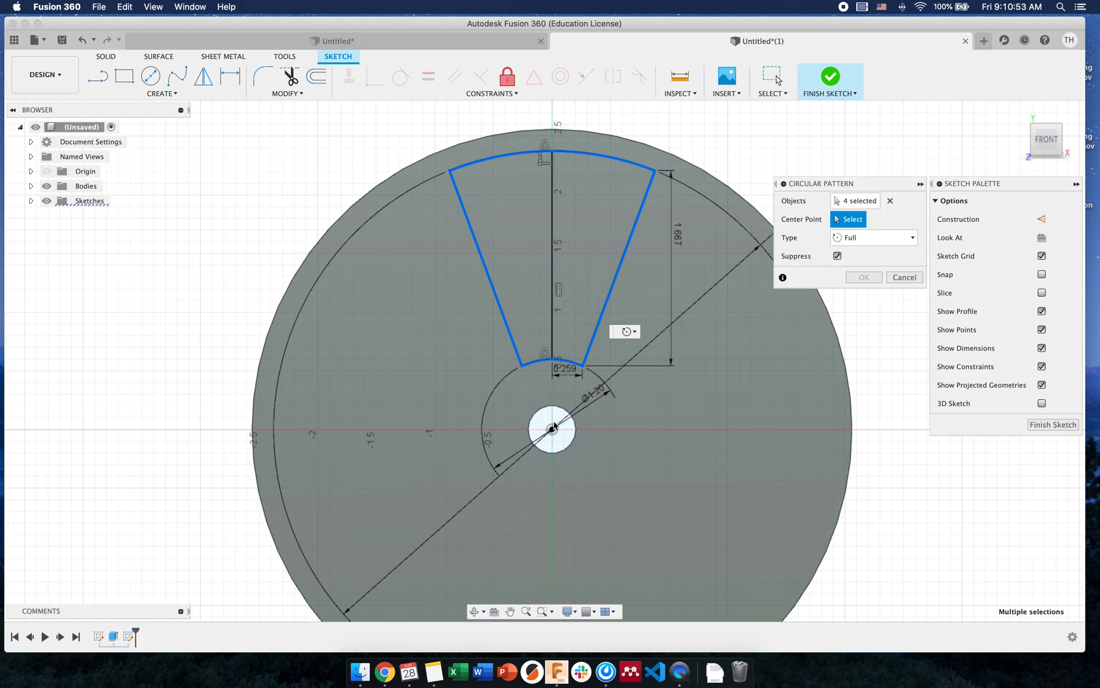
{"action": "left_click", "coordinate": [553, 429]}
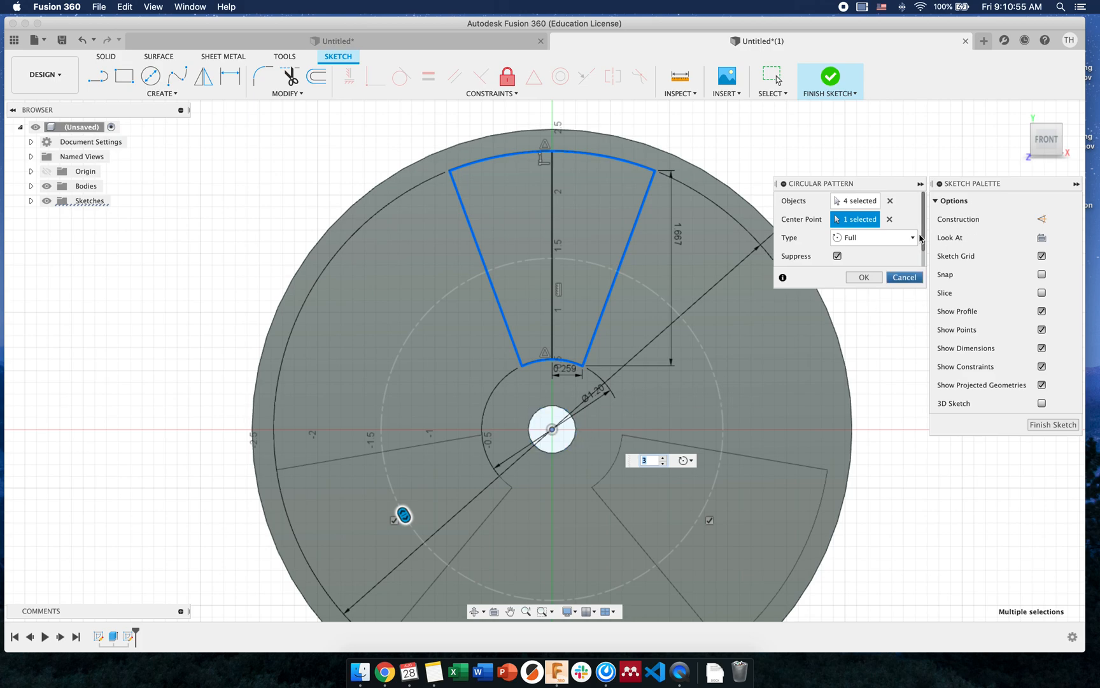
{"action": "type", "text": "4"}
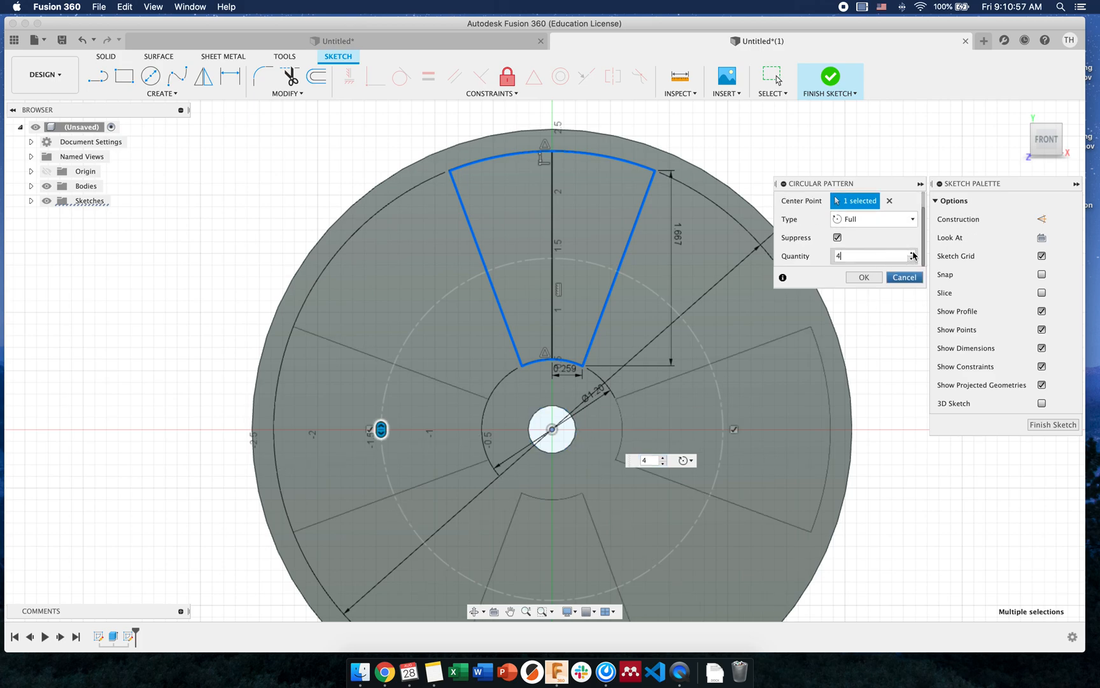
{"action": "left_click", "coordinate": [864, 278]}
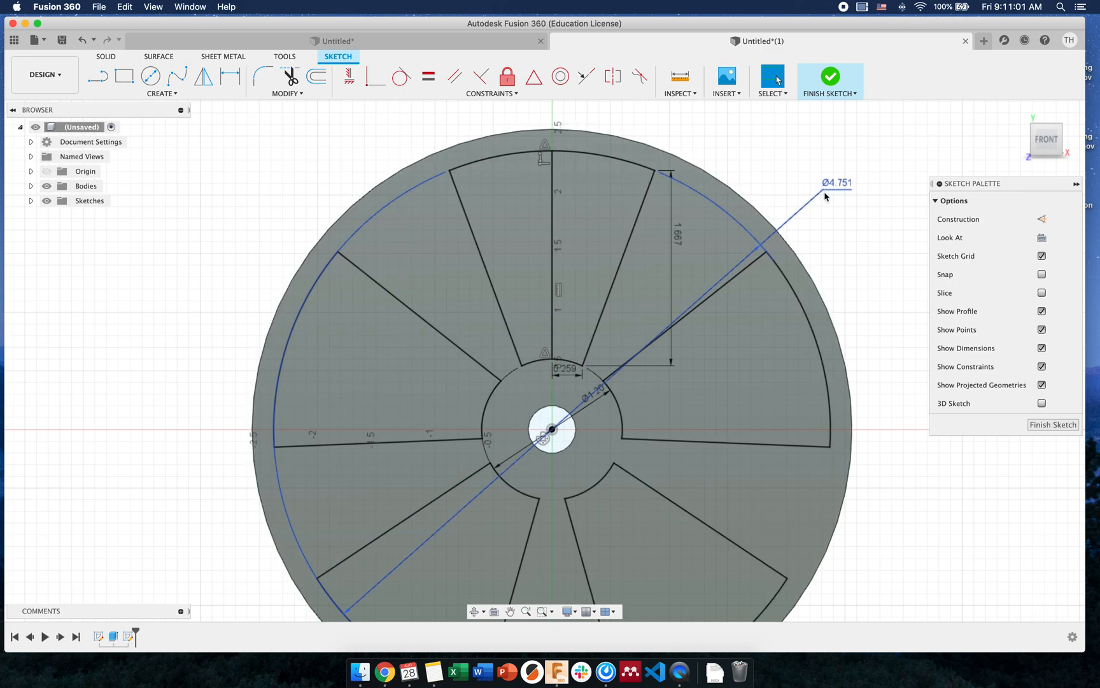
{"action": "double_click", "coordinate": [834, 184]}
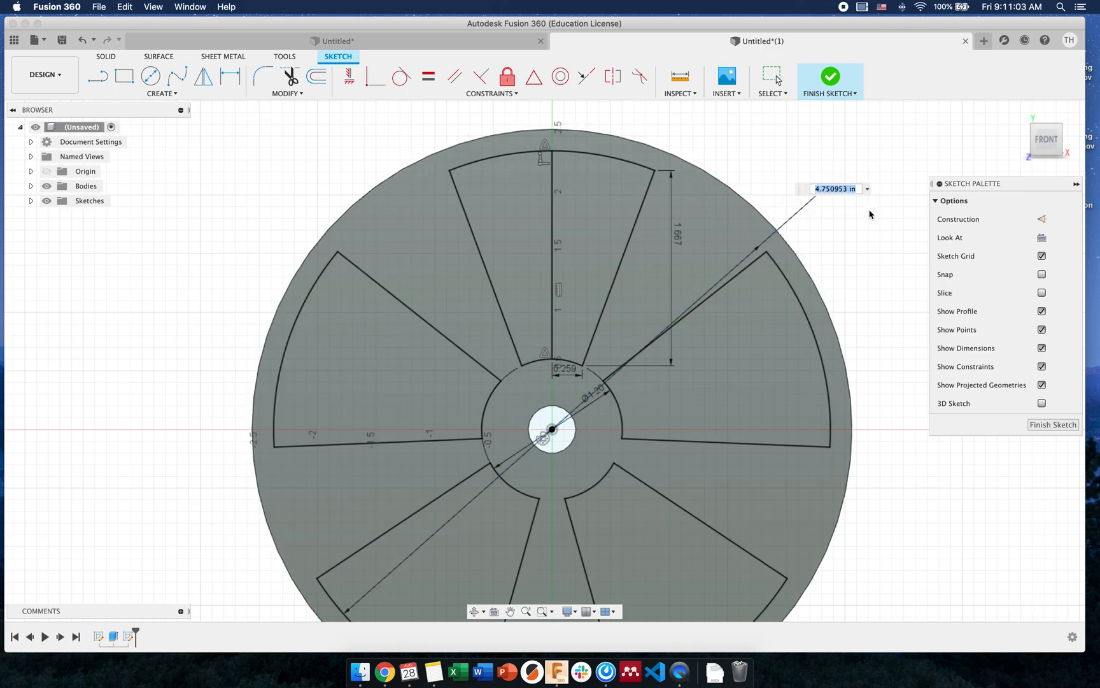
{"action": "type", "text": "6"}
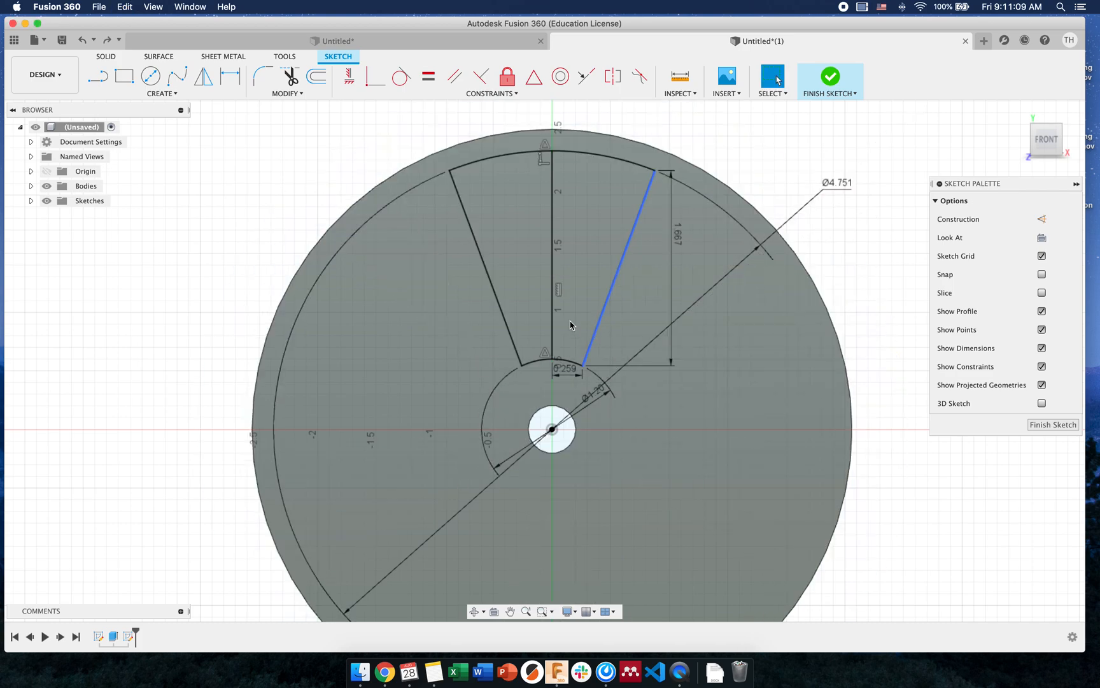
- Finish the sketch and extrude-cut the wedge profile with extent All through the disc
{"action": "right_click", "coordinate": [568, 325]}
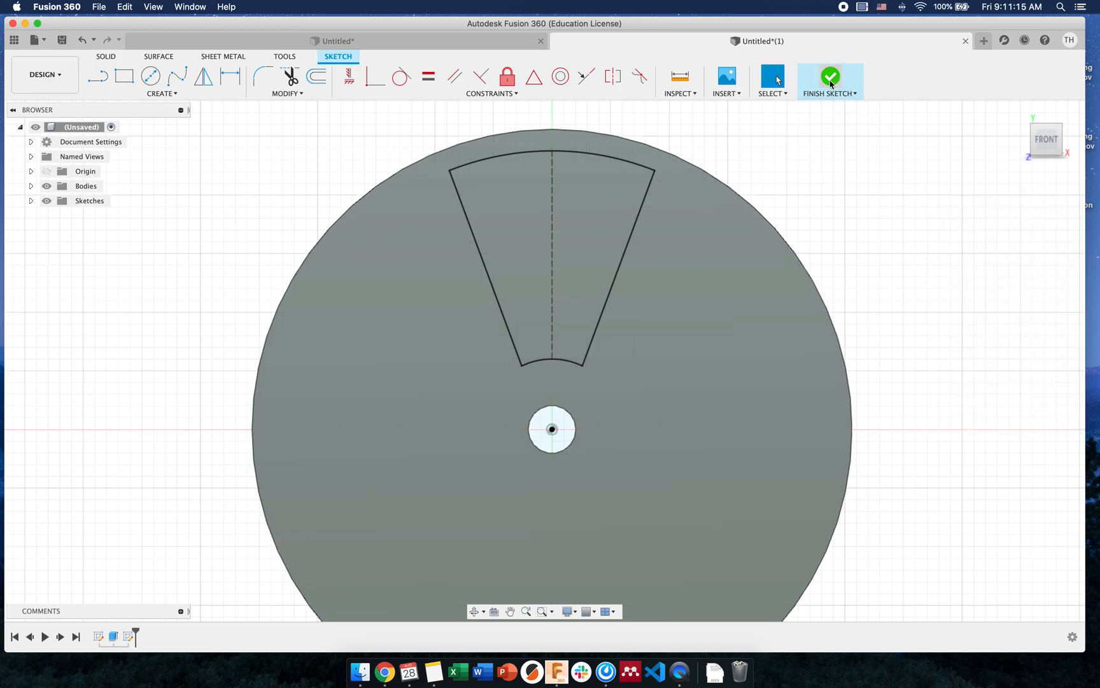
{"action": "left_click", "coordinate": [830, 76]}
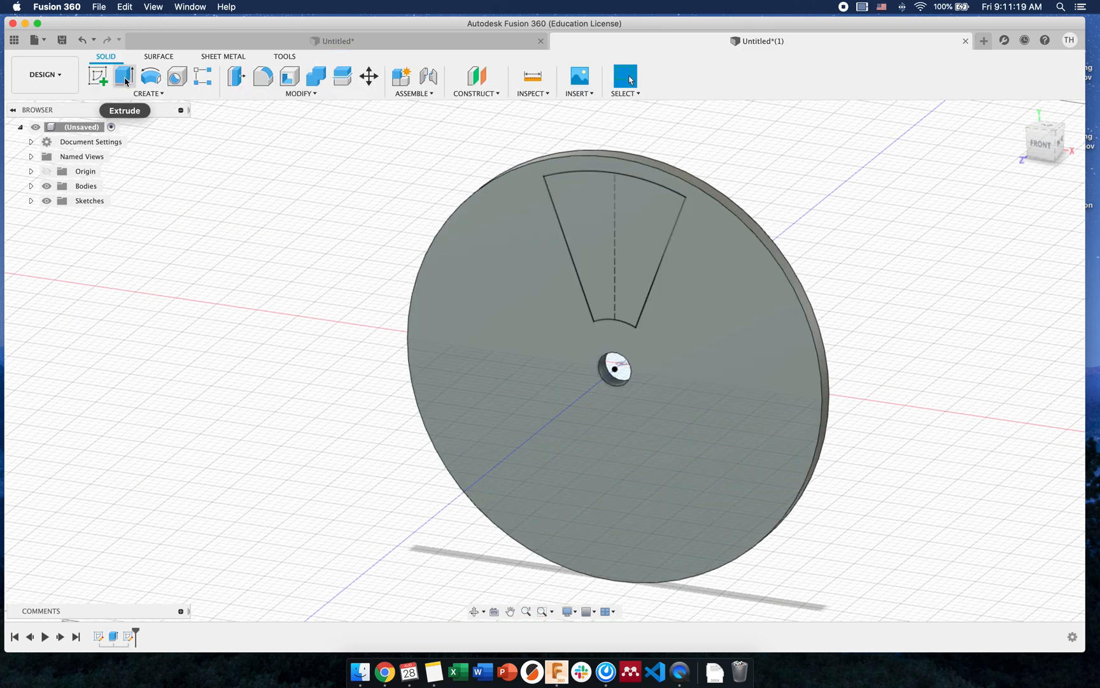
{"action": "left_click", "coordinate": [124, 78]}
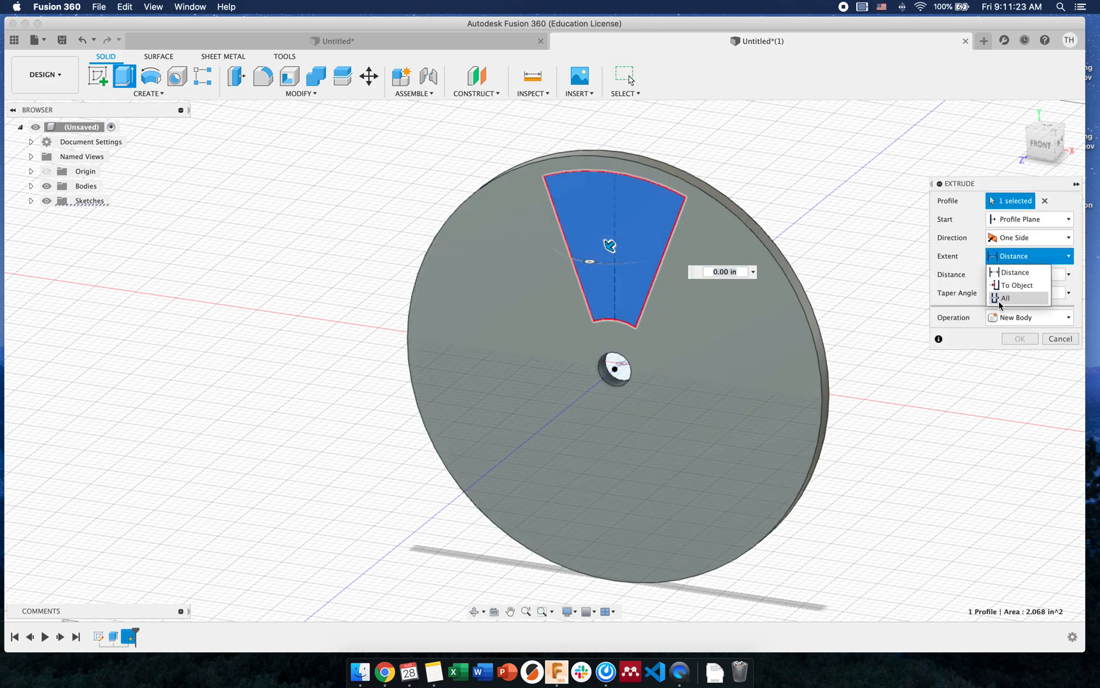
{"action": "left_click", "coordinate": [1005, 298]}
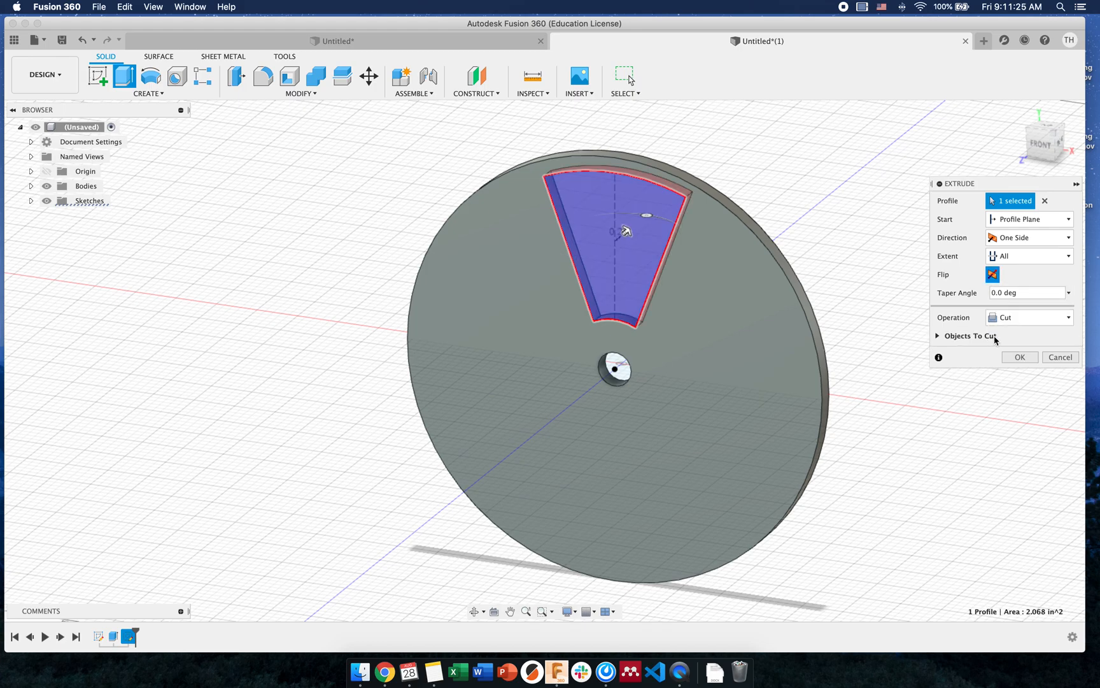
{"action": "left_click", "coordinate": [1019, 357]}
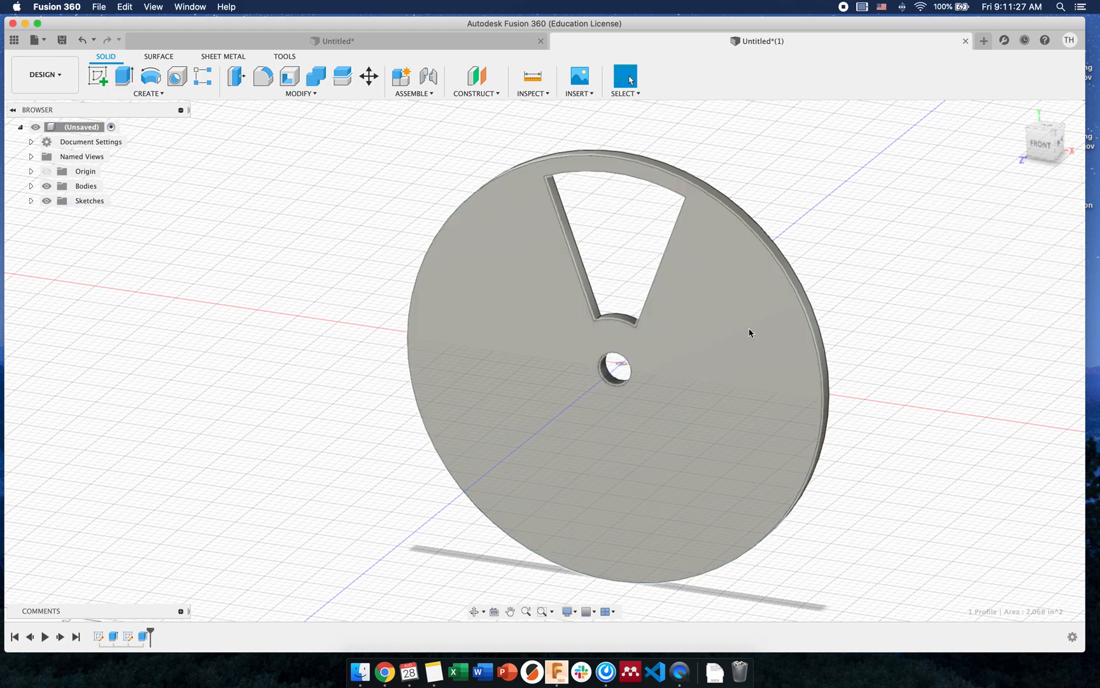
{"action": "left_click", "coordinate": [147, 81]}
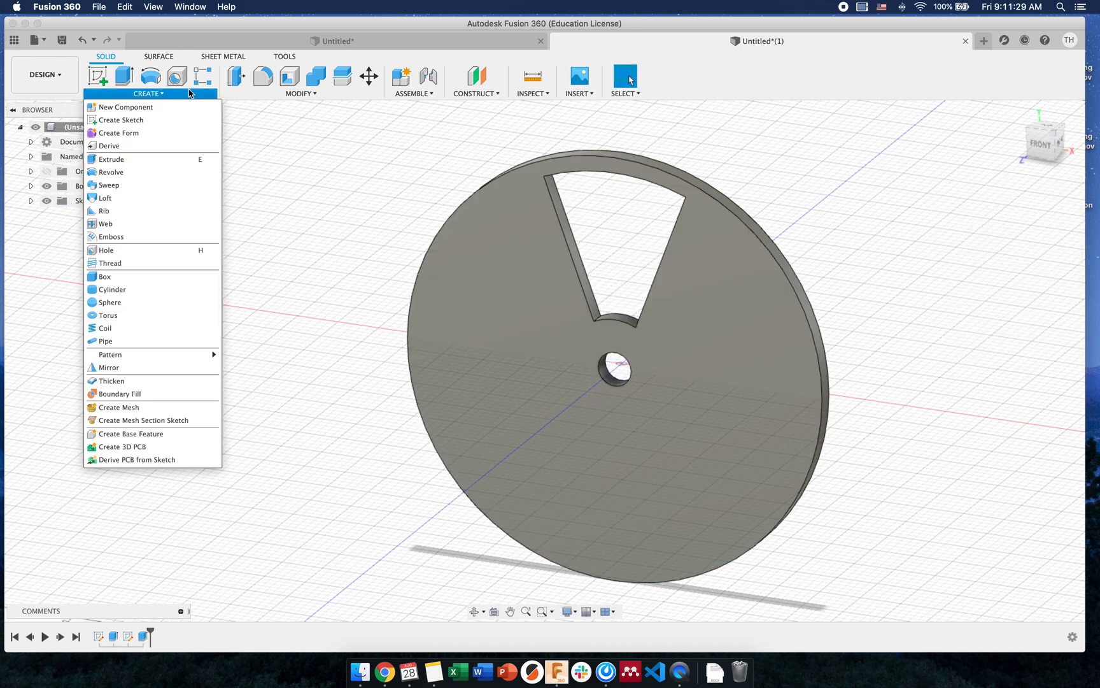
{"action": "mouse_move", "coordinate": [108, 366]}
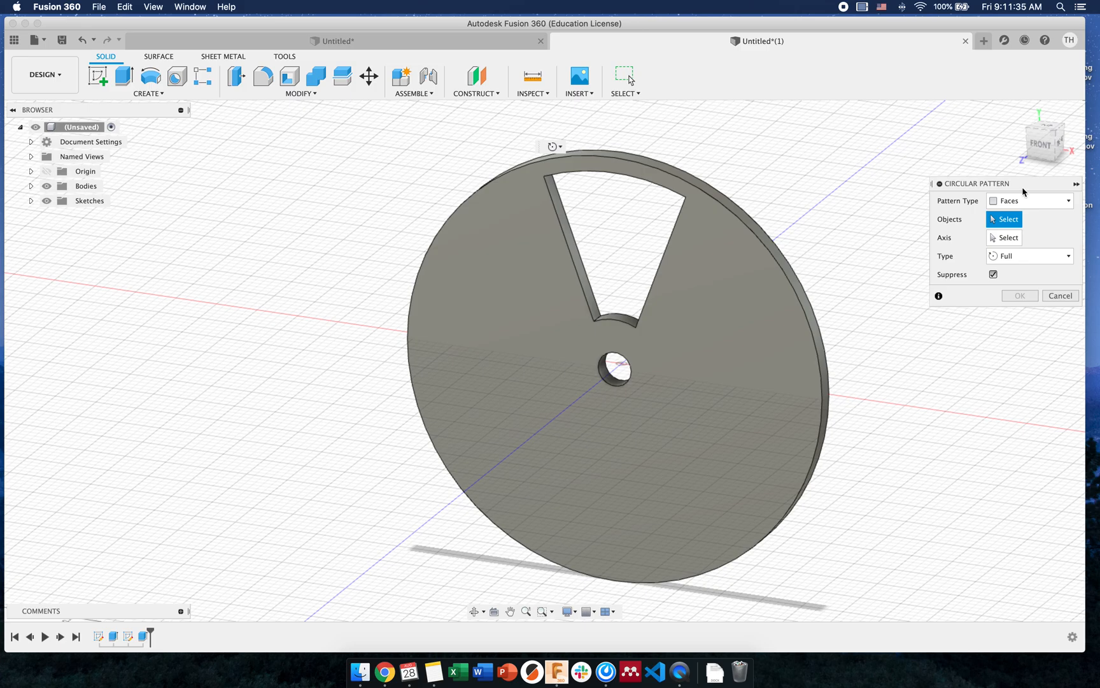
- Circular-pattern the cut as a feature 5 times about the hub axis, then start a new blank design
{"action": "left_click", "coordinate": [1029, 201]}
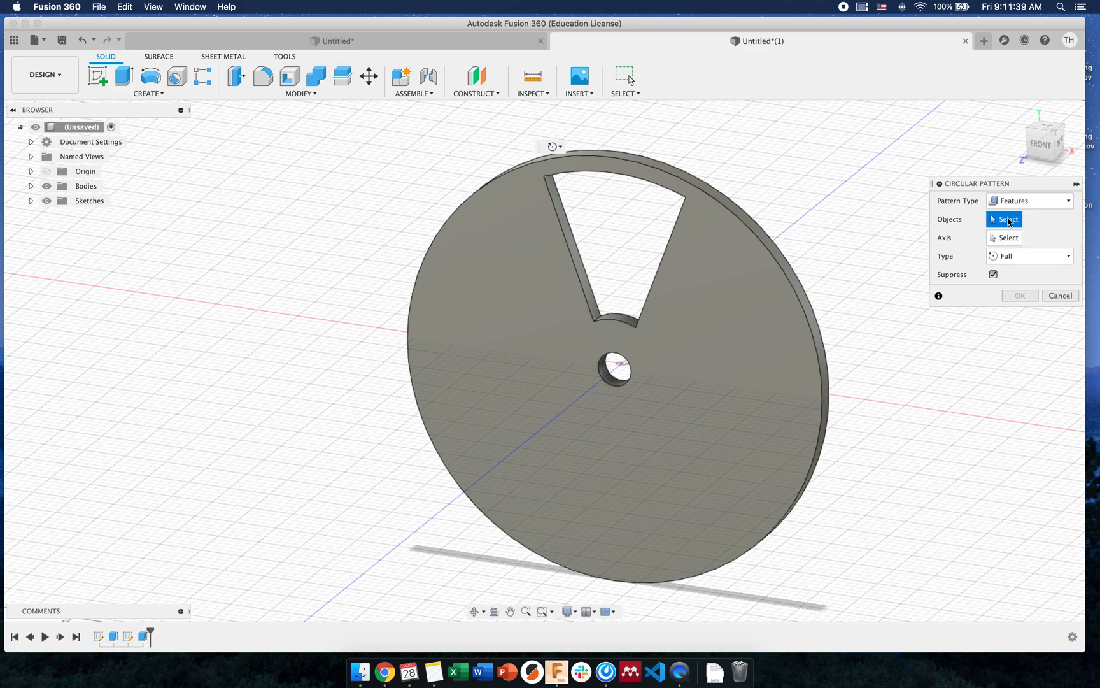
{"action": "mouse_move", "coordinate": [141, 637]}
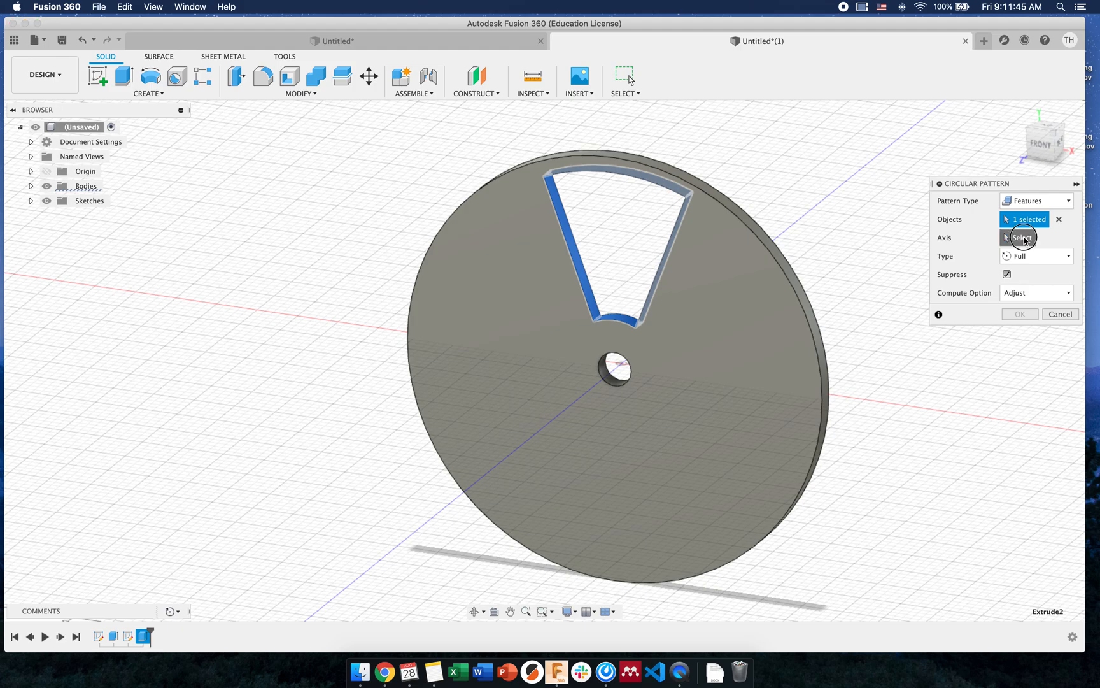
{"action": "left_click", "coordinate": [1024, 237]}
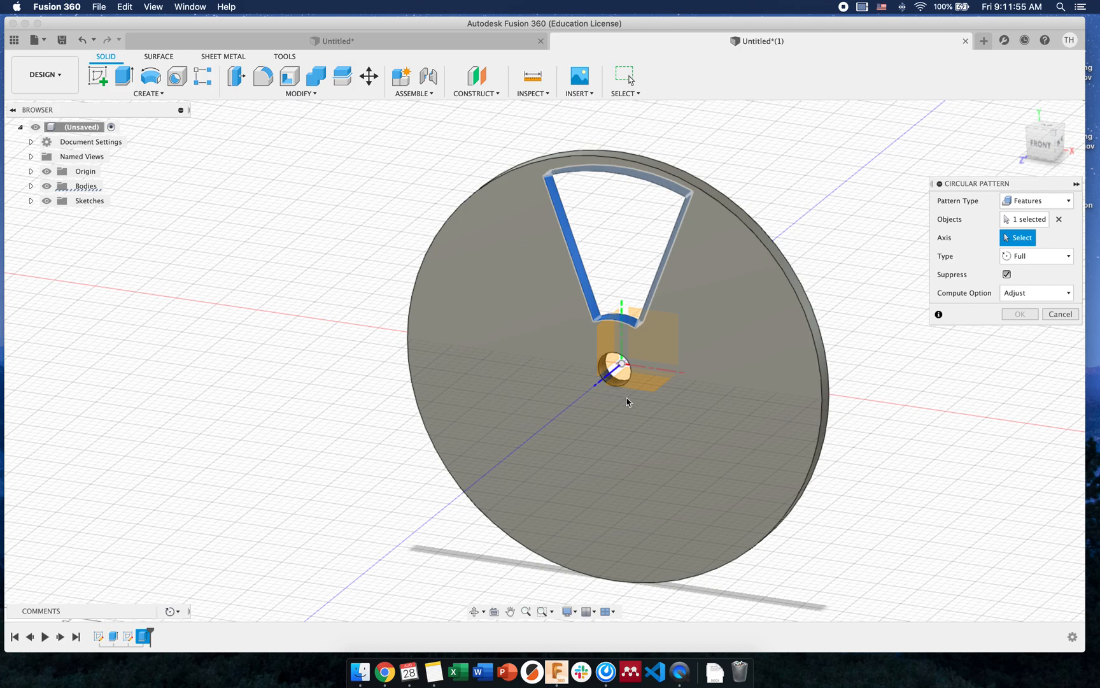
{"action": "left_click", "coordinate": [621, 363]}
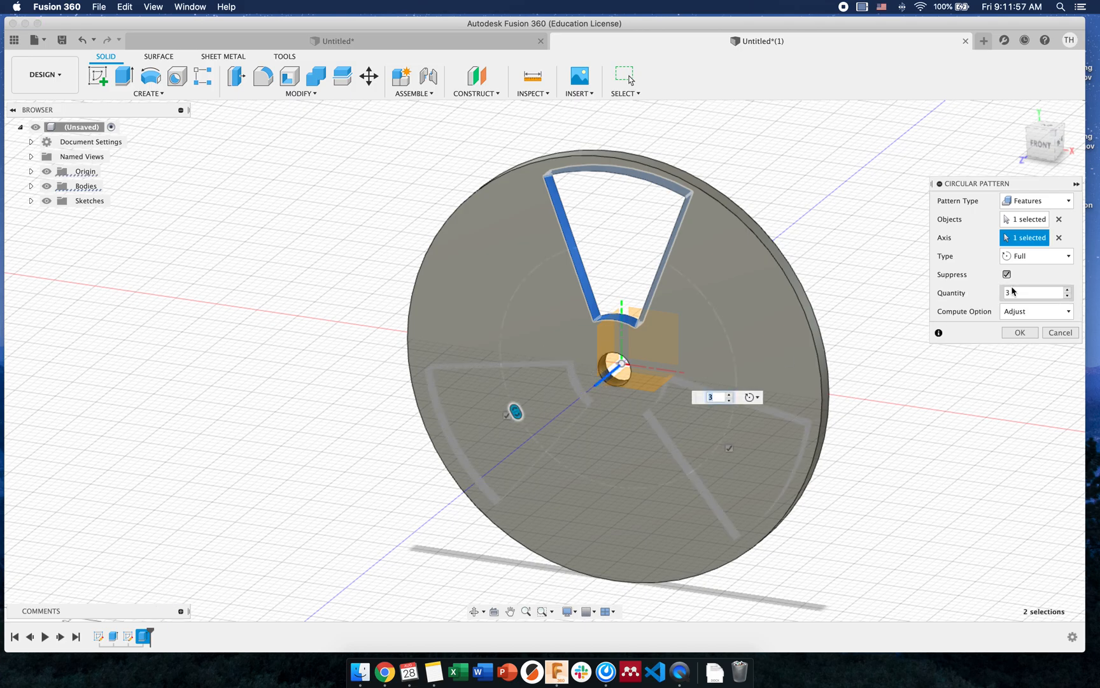
{"action": "left_click", "coordinate": [1068, 288]}
{"action": "type", "text": "5"}
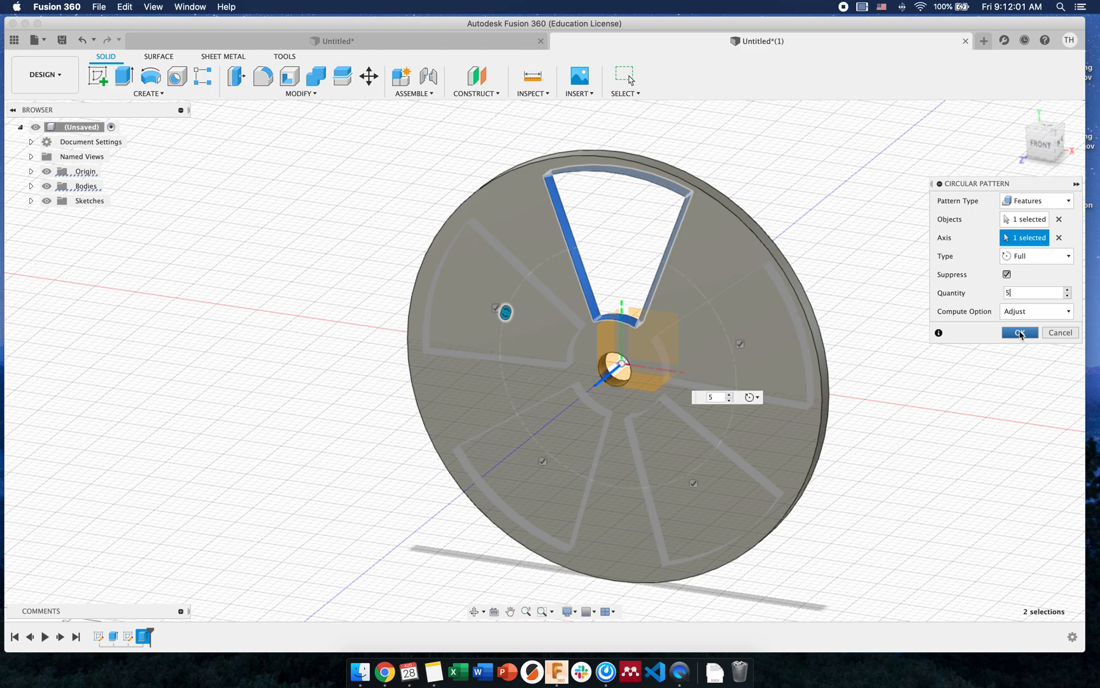
{"action": "left_click", "coordinate": [1019, 332]}
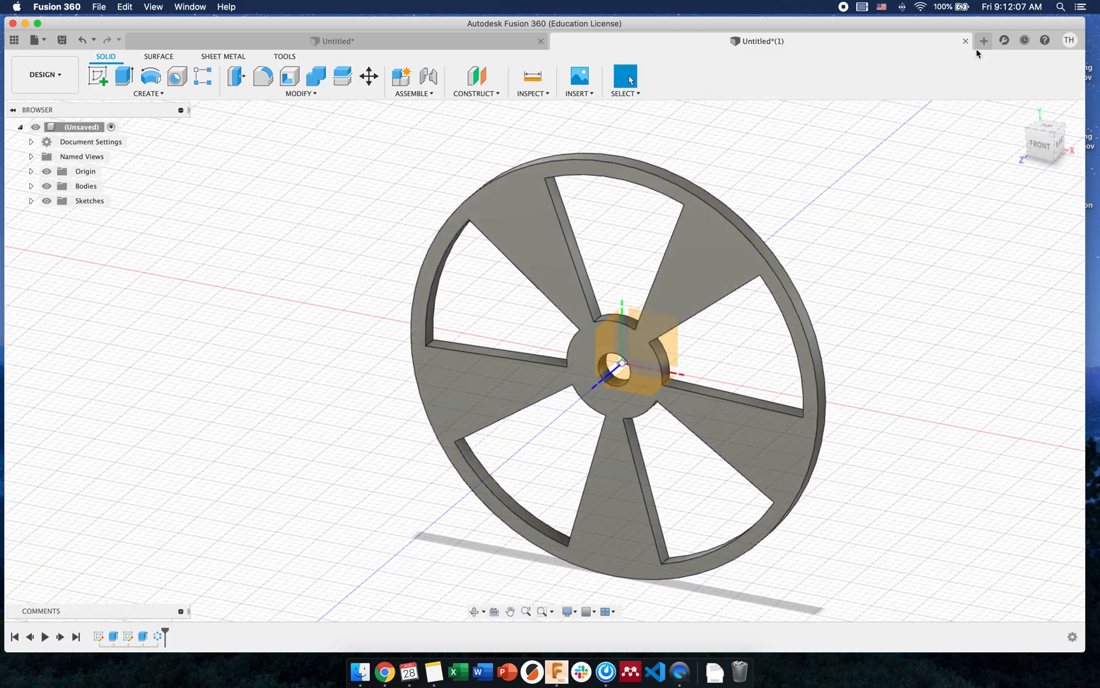
{"action": "left_click", "coordinate": [984, 39]}
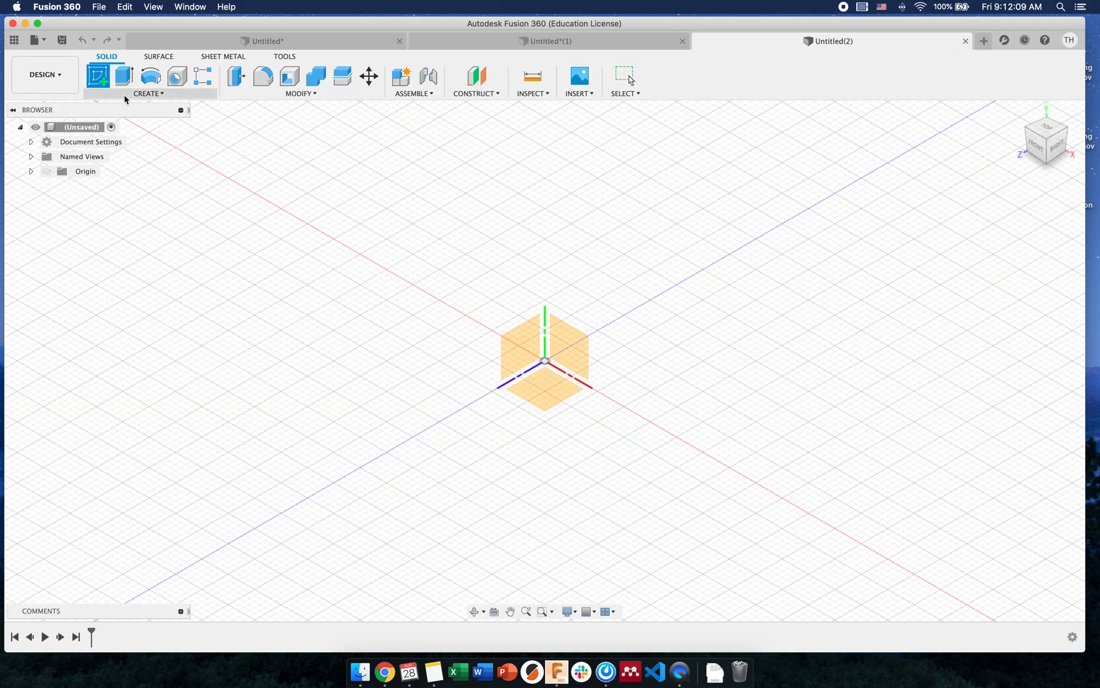
- Create a box brick and join a small cylinder stud onto its top face near one corner
{"action": "left_click", "coordinate": [148, 93]}
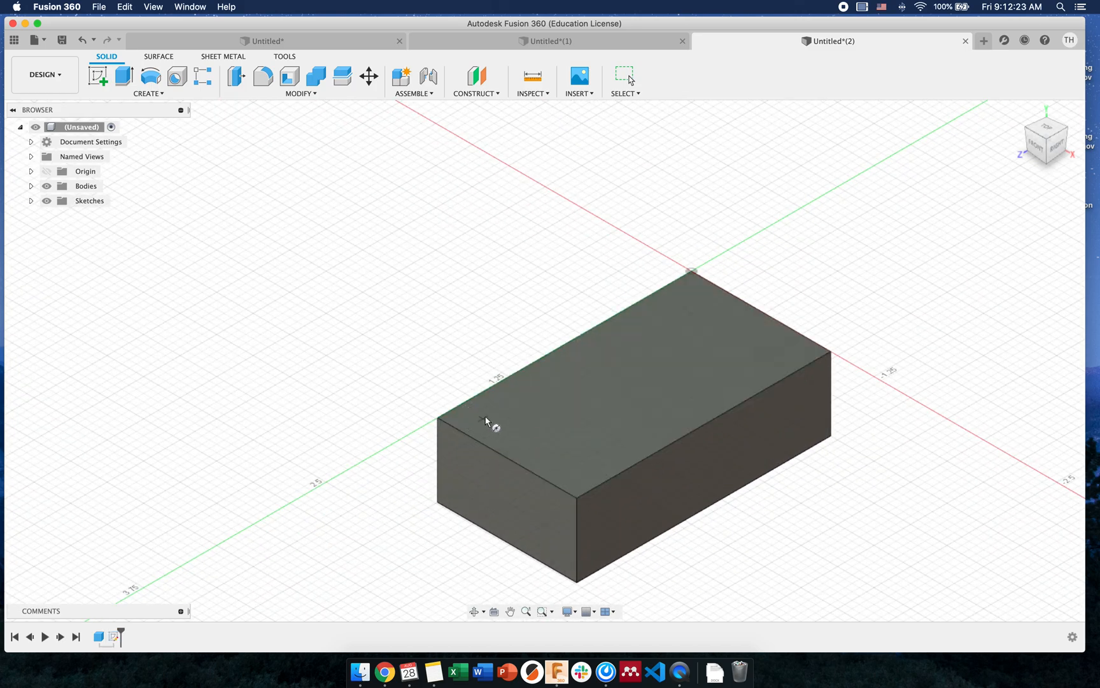
{"action": "left_click", "coordinate": [484, 407]}
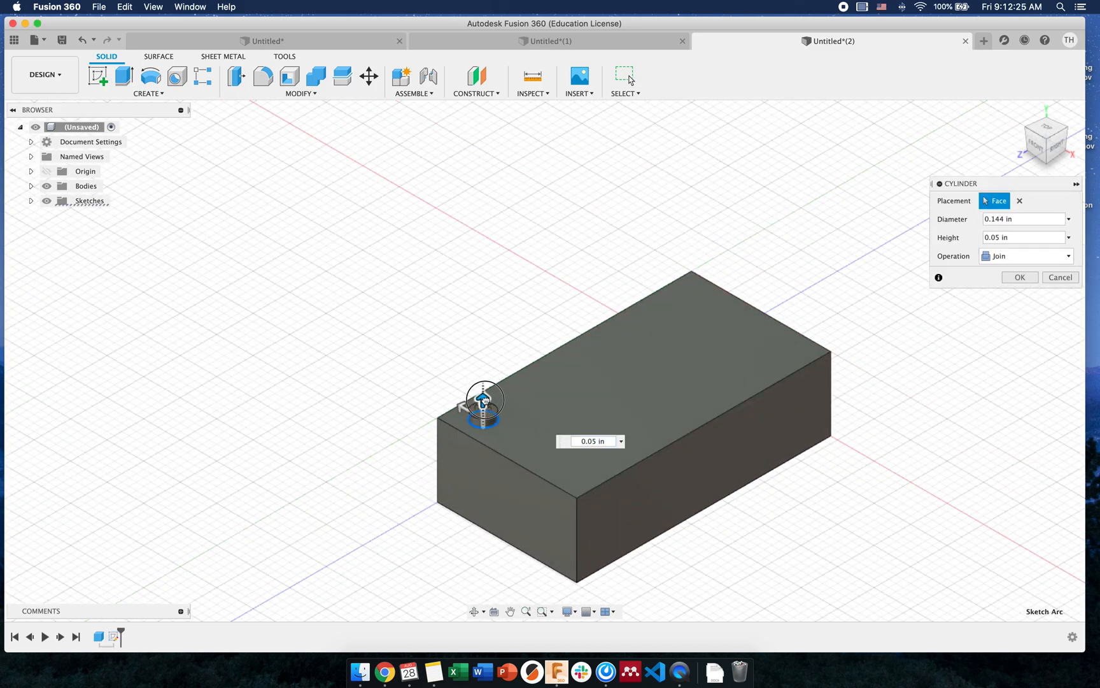
{"action": "left_click", "coordinate": [1018, 276]}
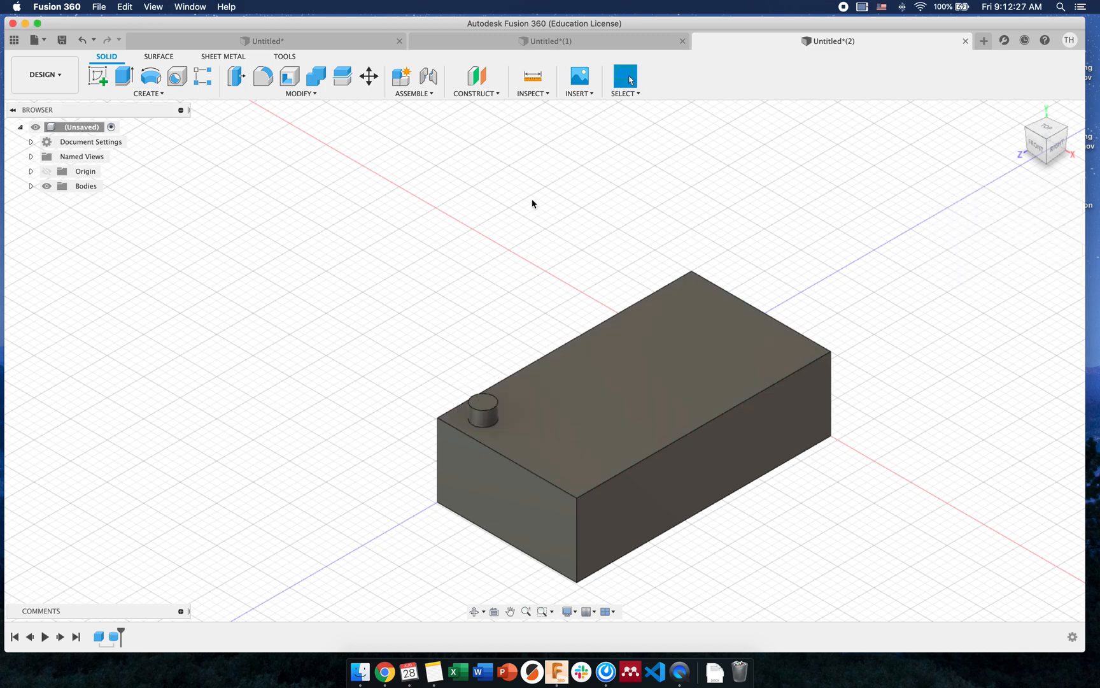
{"action": "mouse_move", "coordinate": [203, 76]}
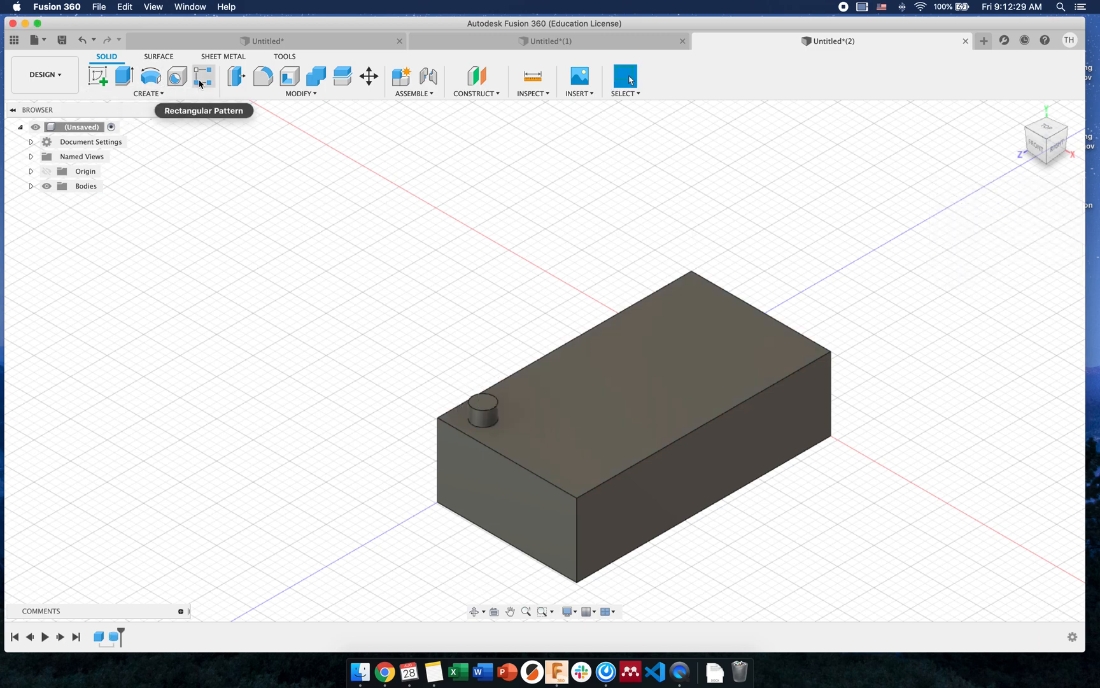
- Start a rectangular pattern of the stud as a feature, spaced over an extent
{"action": "left_click", "coordinate": [148, 93]}
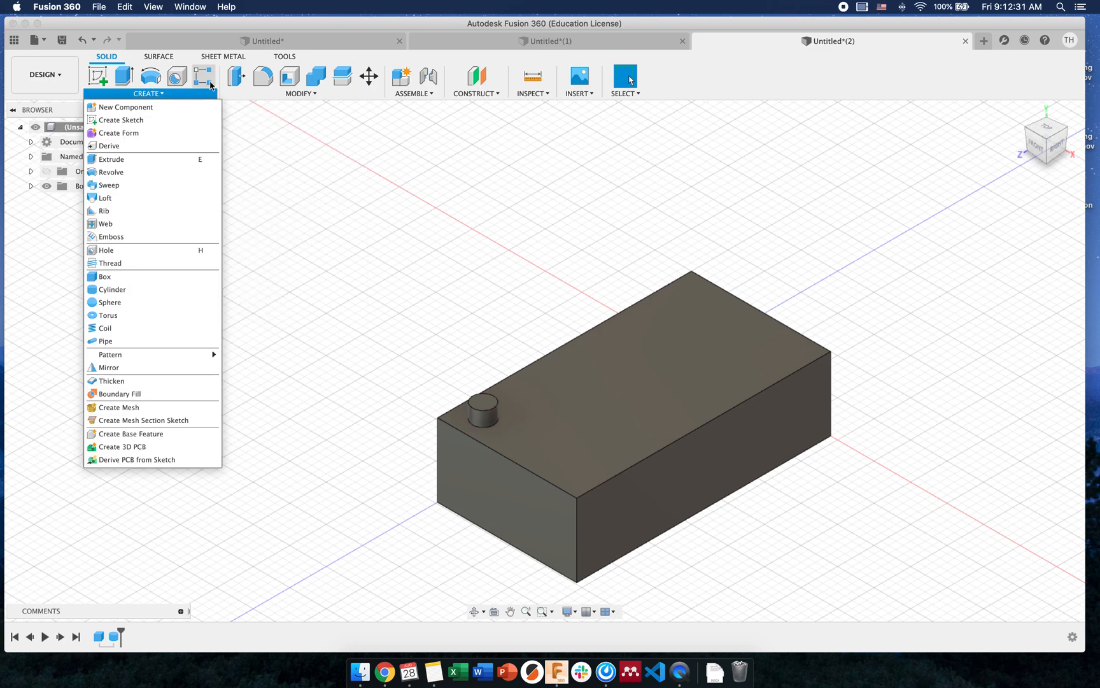
{"action": "mouse_move", "coordinate": [110, 354]}
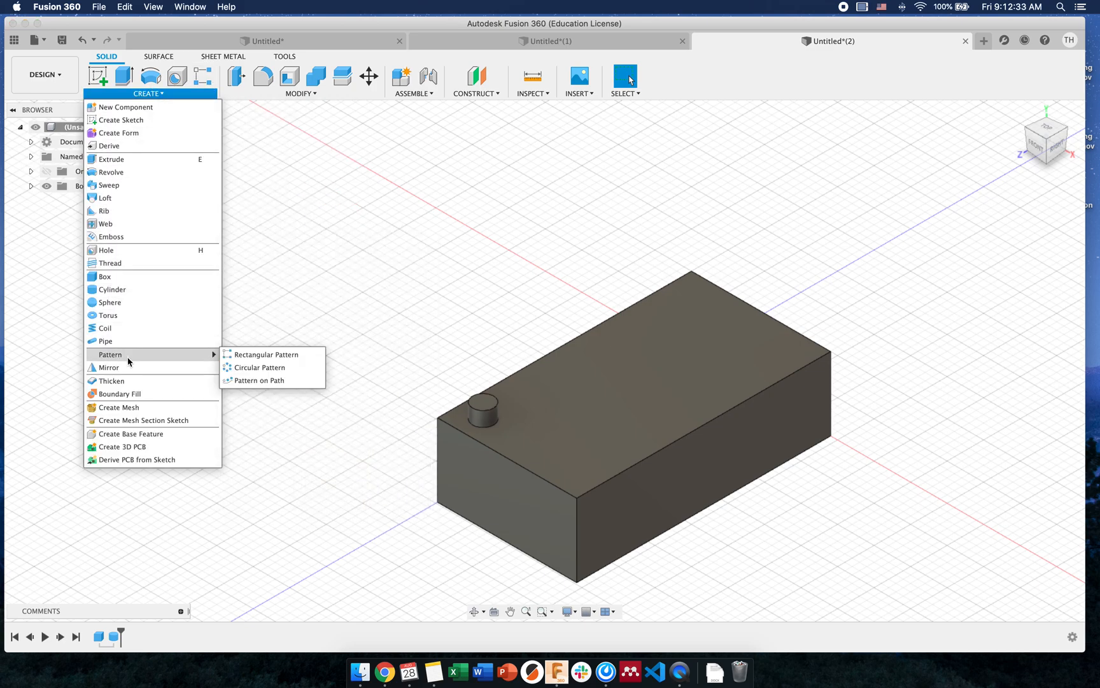
{"action": "mouse_move", "coordinate": [269, 358]}
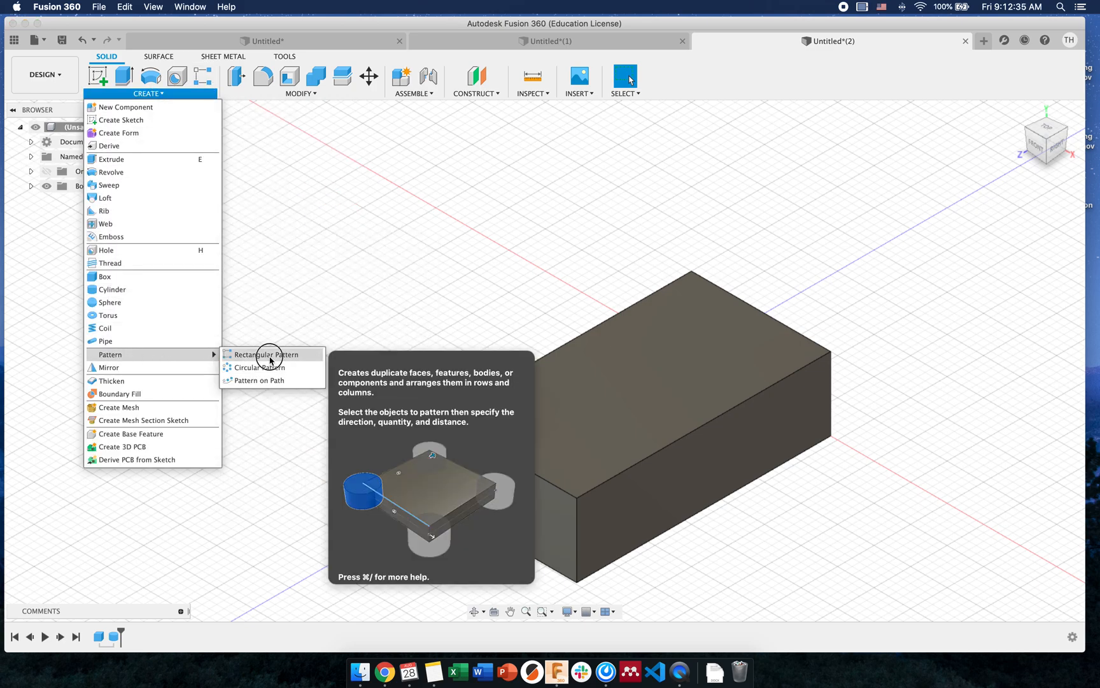
{"action": "left_click", "coordinate": [268, 354]}
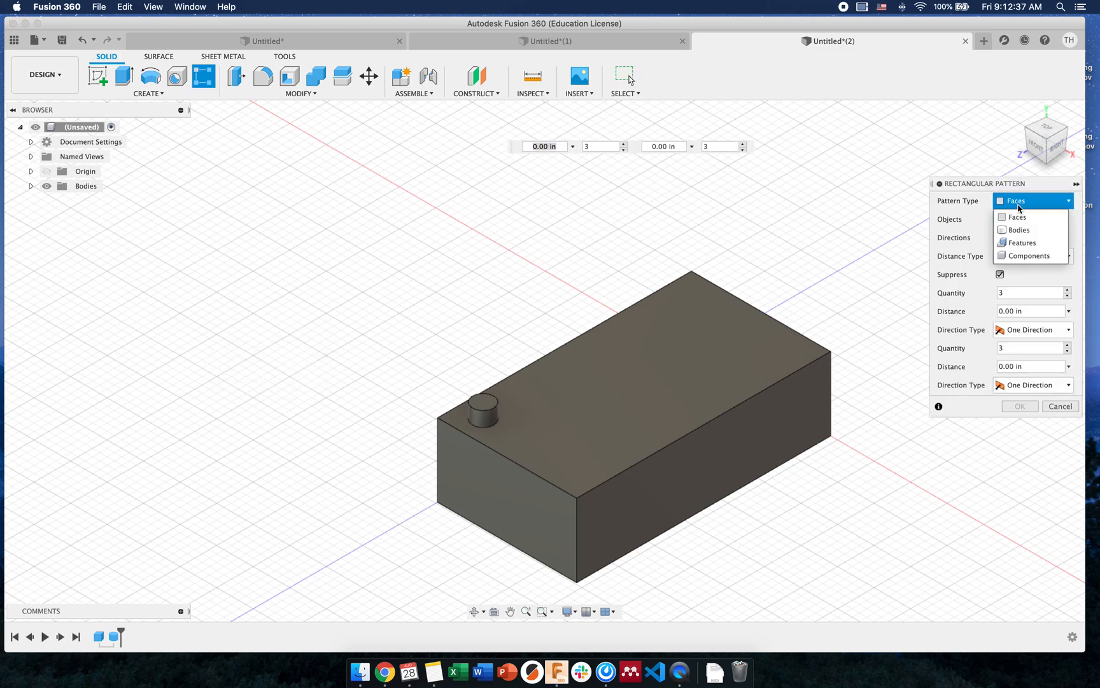
{"action": "mouse_move", "coordinate": [1022, 242]}
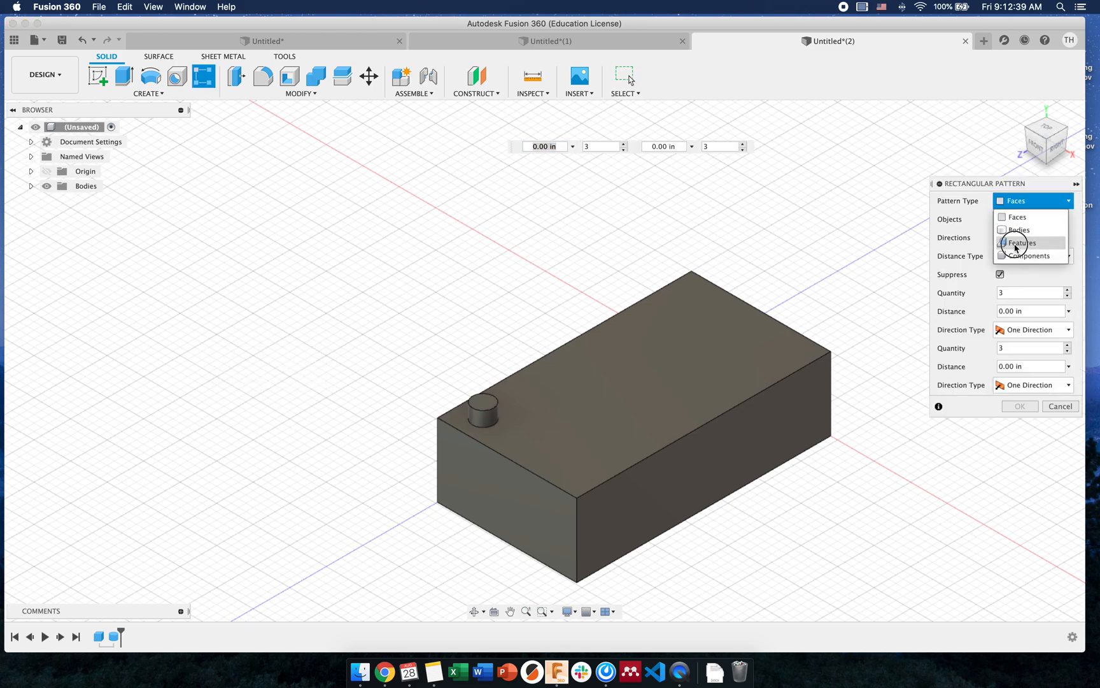
{"action": "left_click", "coordinate": [1021, 241]}
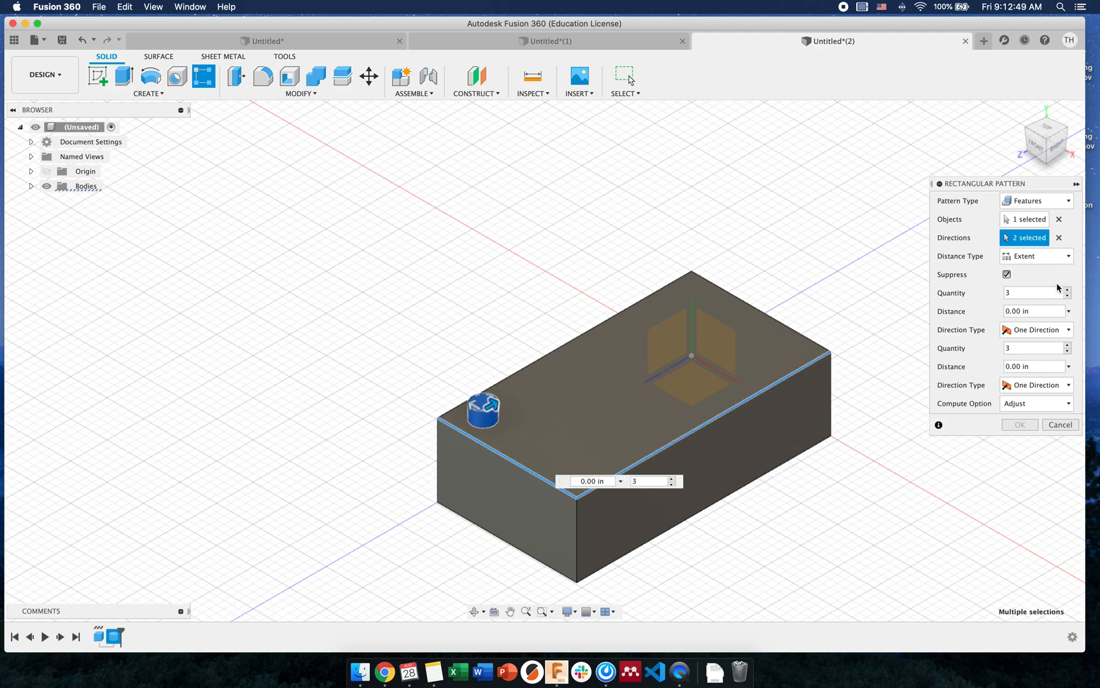
{"action": "left_click", "coordinate": [1036, 256]}
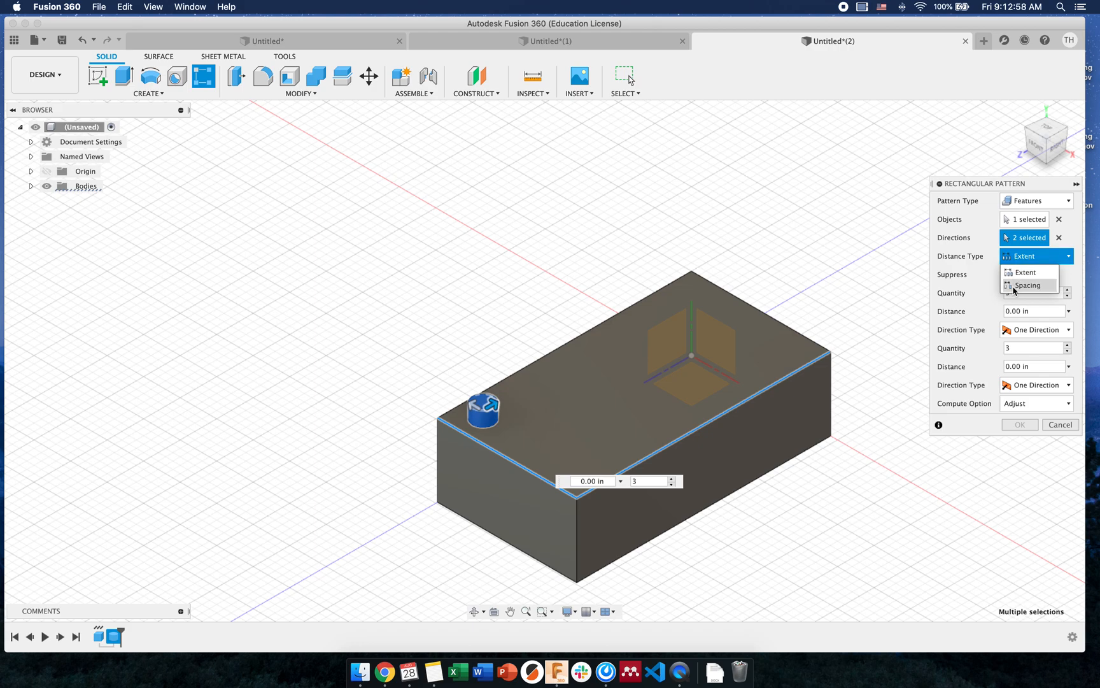
{"action": "left_click", "coordinate": [1026, 285]}
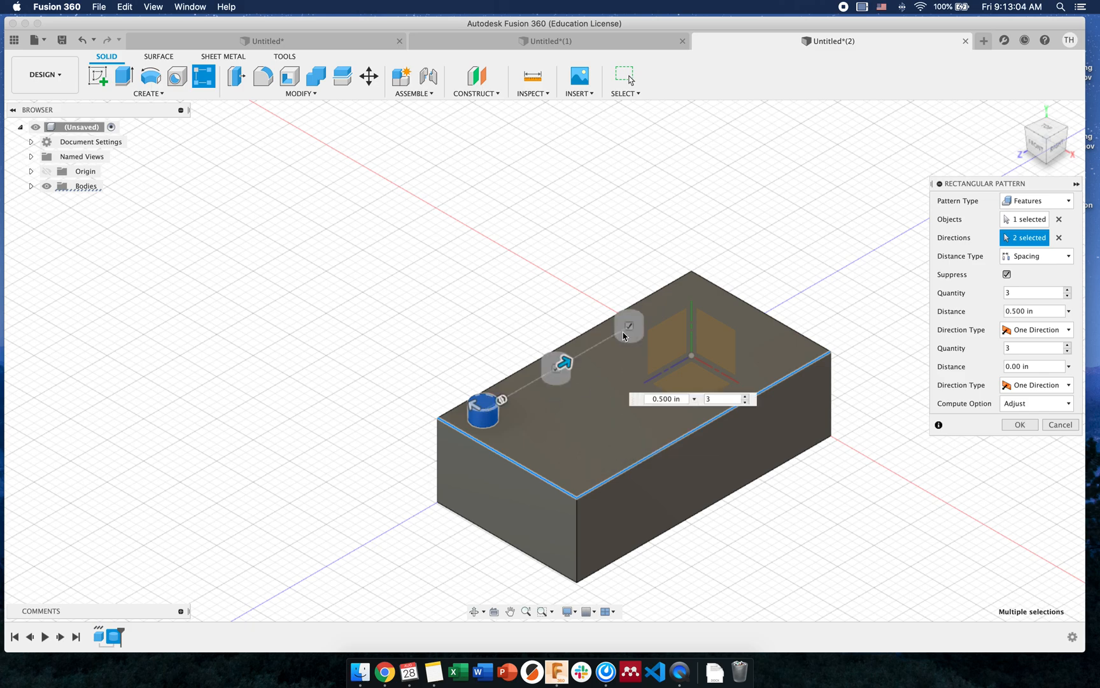
{"action": "left_click", "coordinate": [1035, 256]}
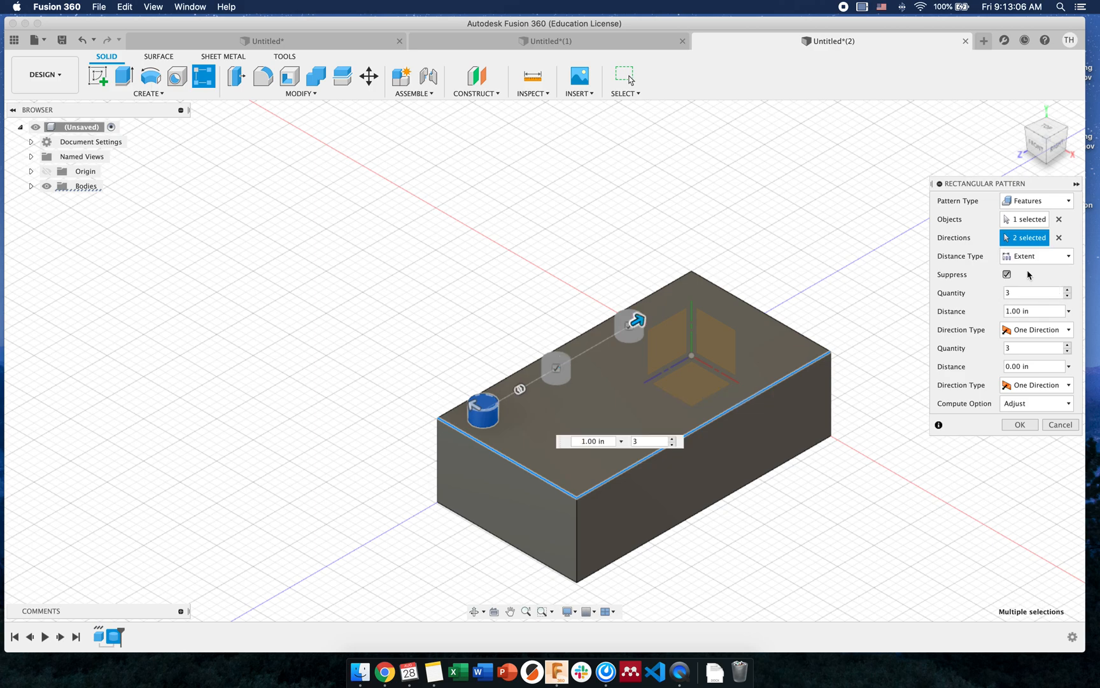
- Set the first-direction distance 0.5, spread the second direction to quantity 5 and apply the stud grid
{"action": "left_click", "coordinate": [592, 441]}
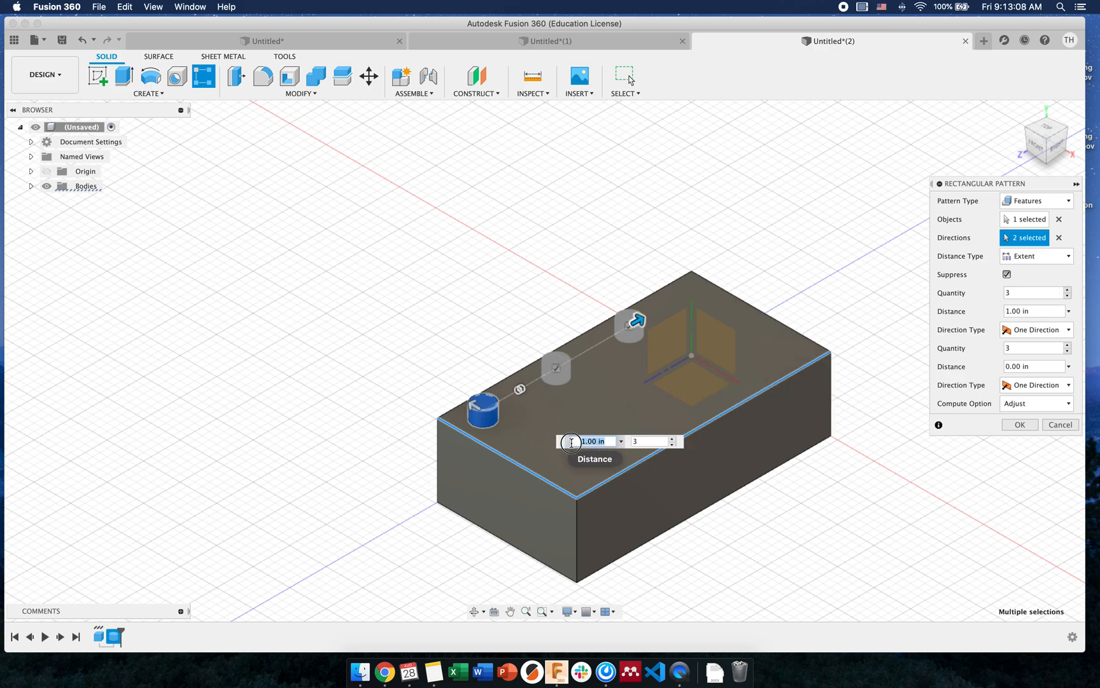
{"action": "type", "text": "0.5"}
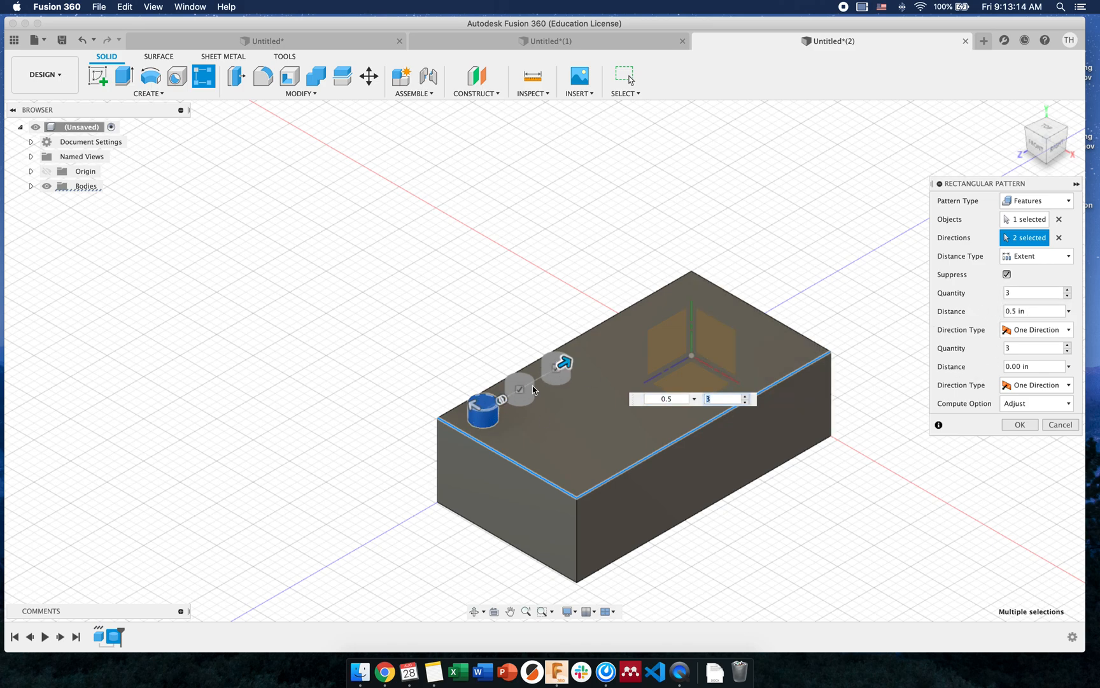
{"action": "mouse_move", "coordinate": [1039, 329]}
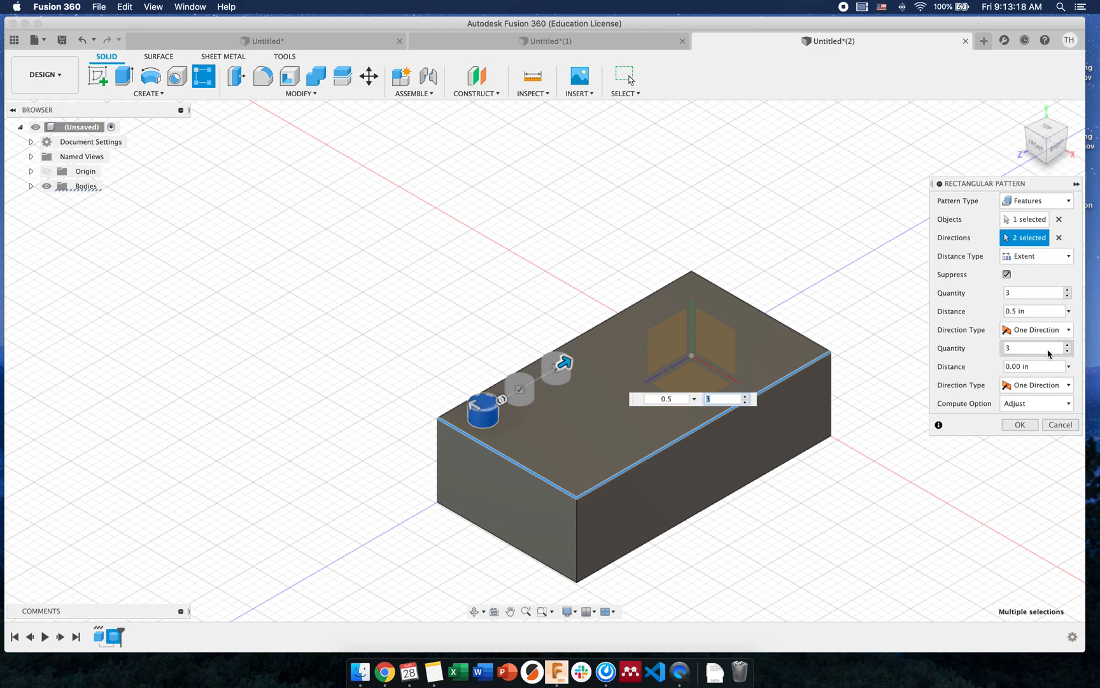
{"action": "left_click_drag", "start_coordinate": [562, 363], "coordinate": [539, 443]}
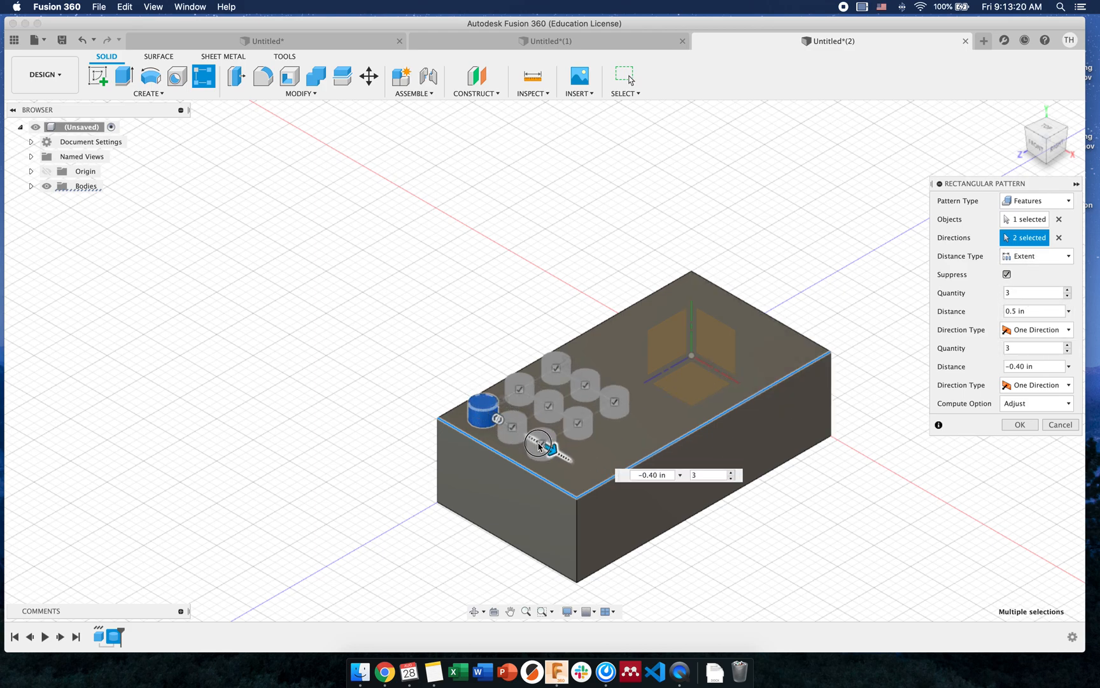
{"action": "left_click_drag", "start_coordinate": [540, 445], "coordinate": [579, 466]}
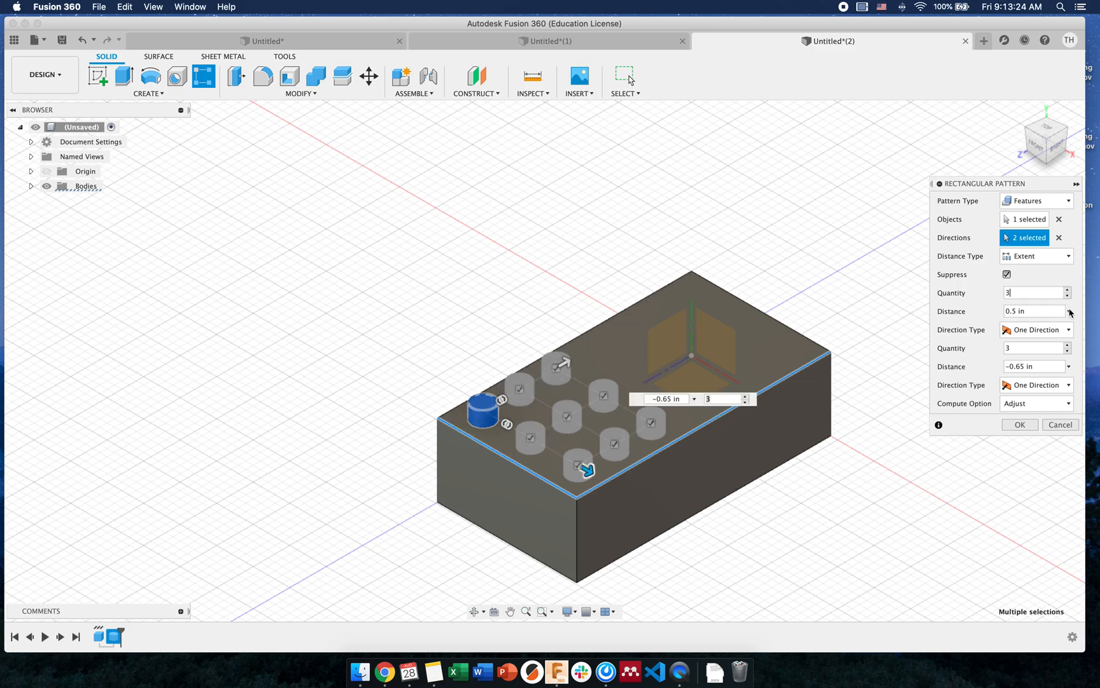
{"action": "type", "text": "5"}
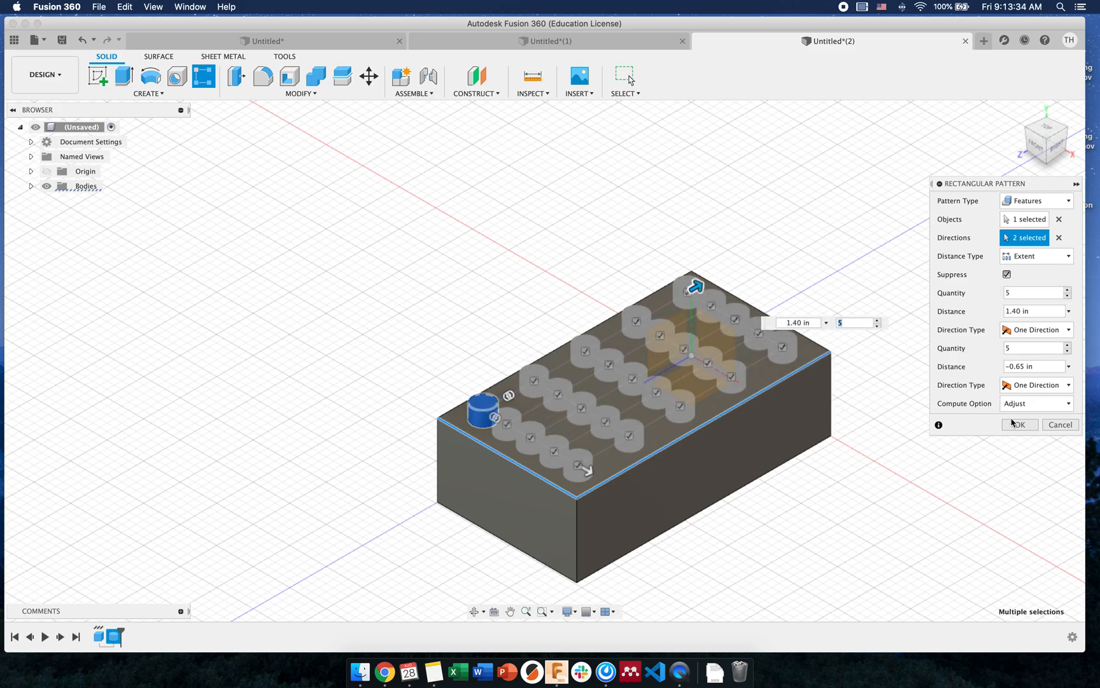
{"action": "left_click", "coordinate": [1019, 424]}
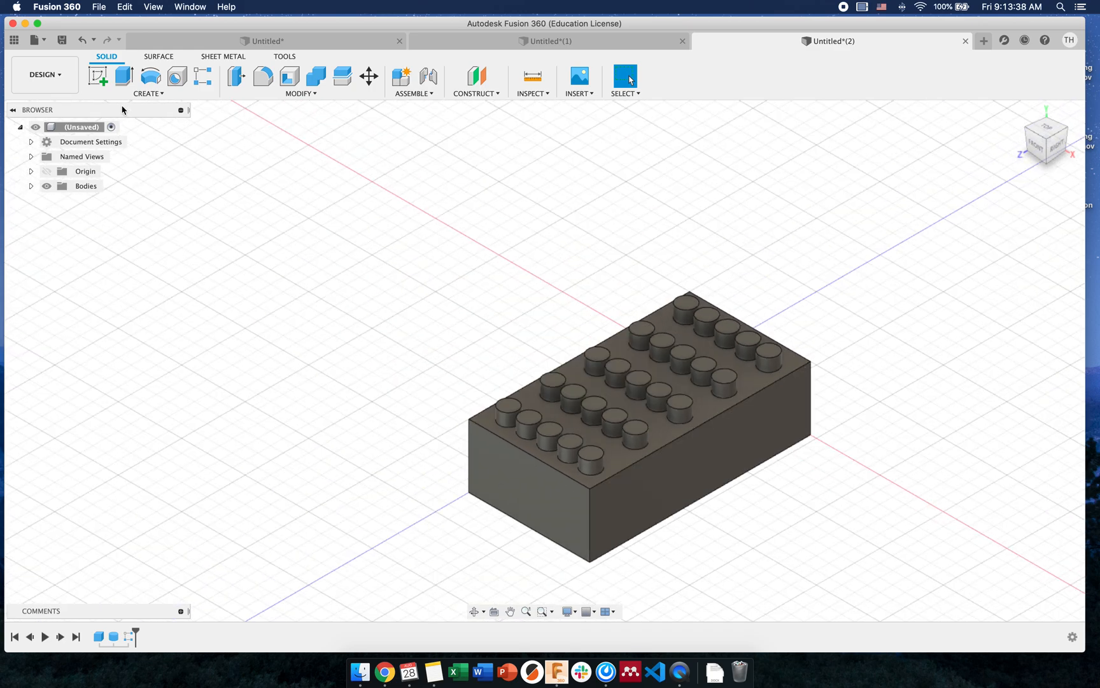
{"action": "mouse_move", "coordinate": [100, 77]}
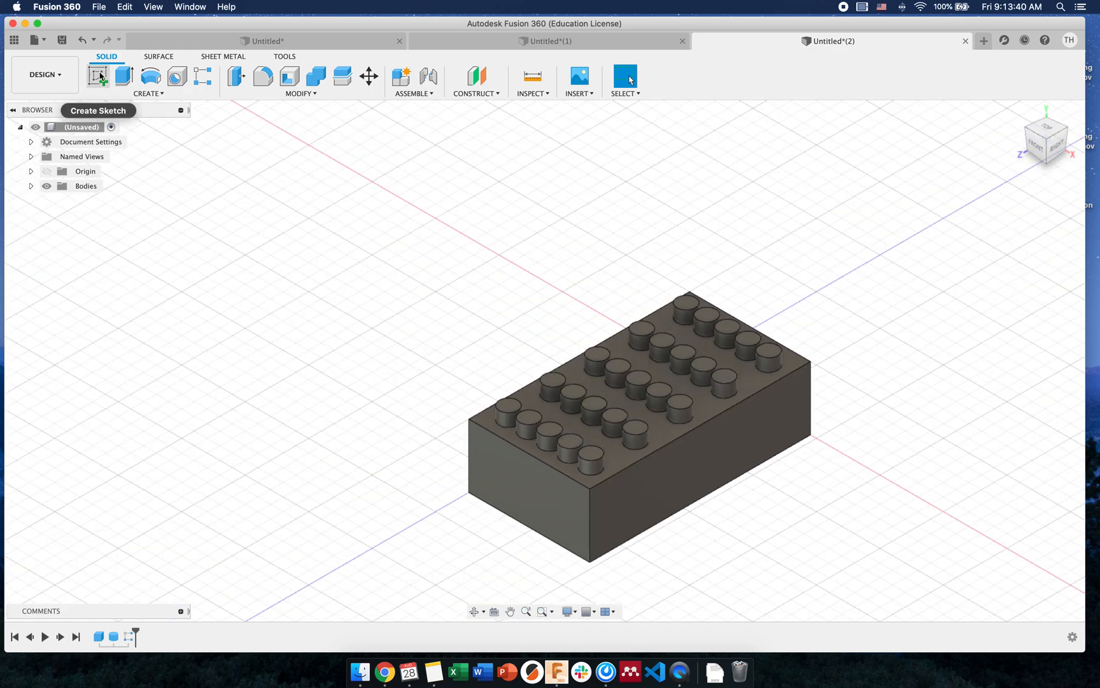
- Sketch a wedge profile on the brick's long side face and extrude-join it 0.10 in
{"action": "left_click", "coordinate": [98, 77]}
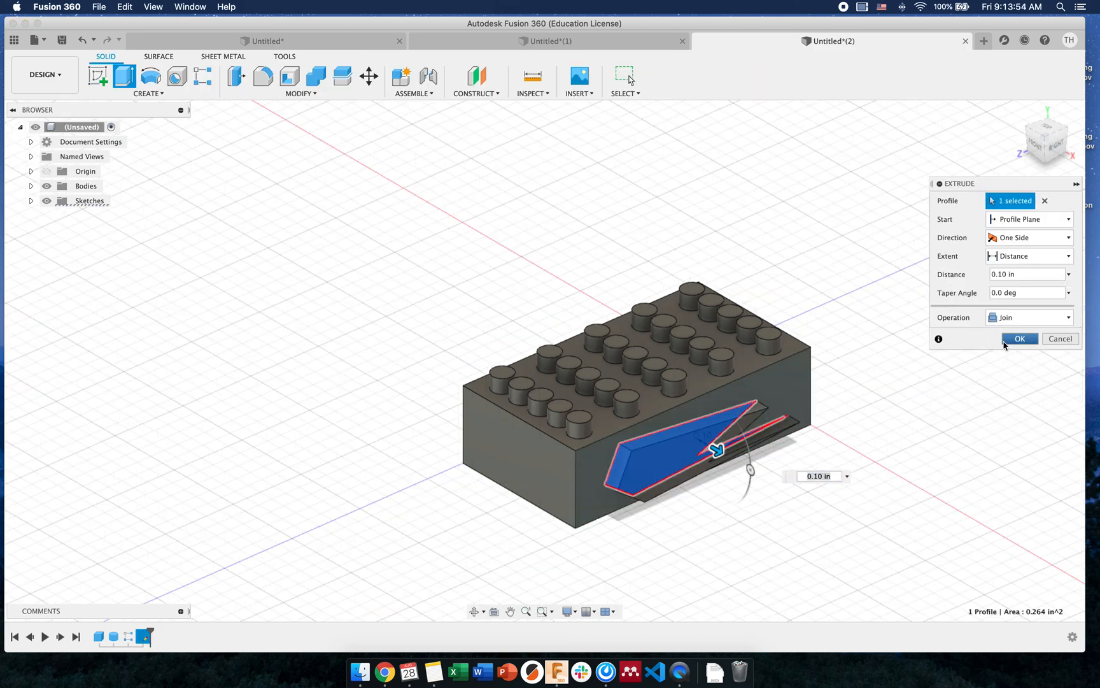
{"action": "left_click", "coordinate": [1020, 339]}
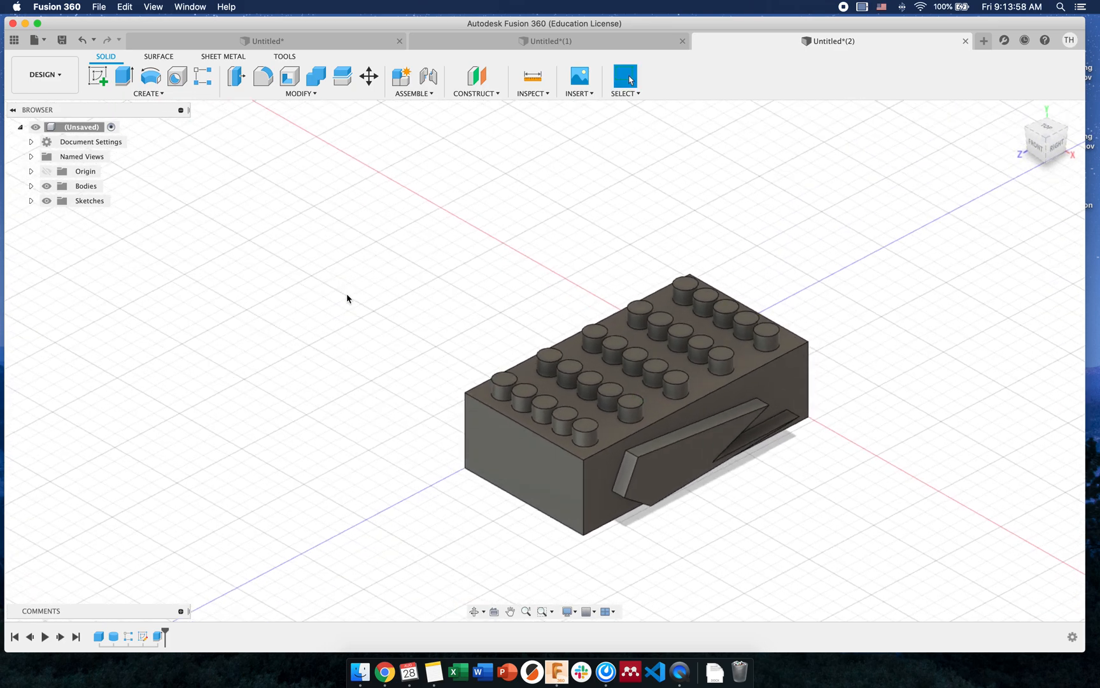
- Create a Midplane construction plane between the brick's two opposite end faces
{"action": "left_click", "coordinate": [148, 80]}
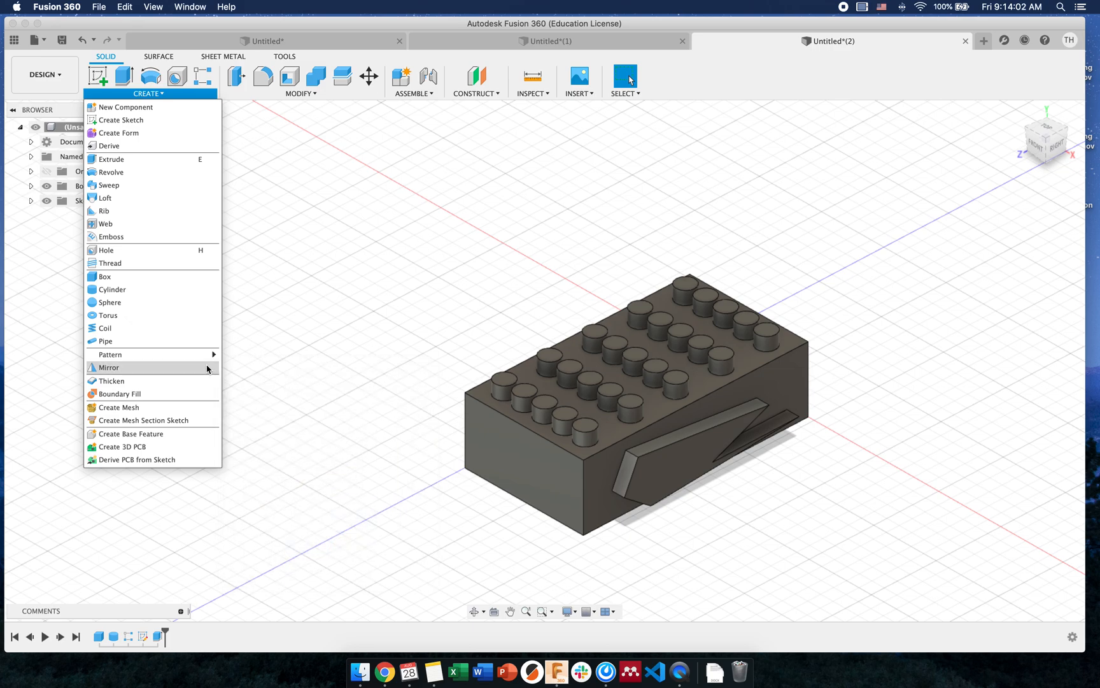
{"action": "mouse_move", "coordinate": [108, 367]}
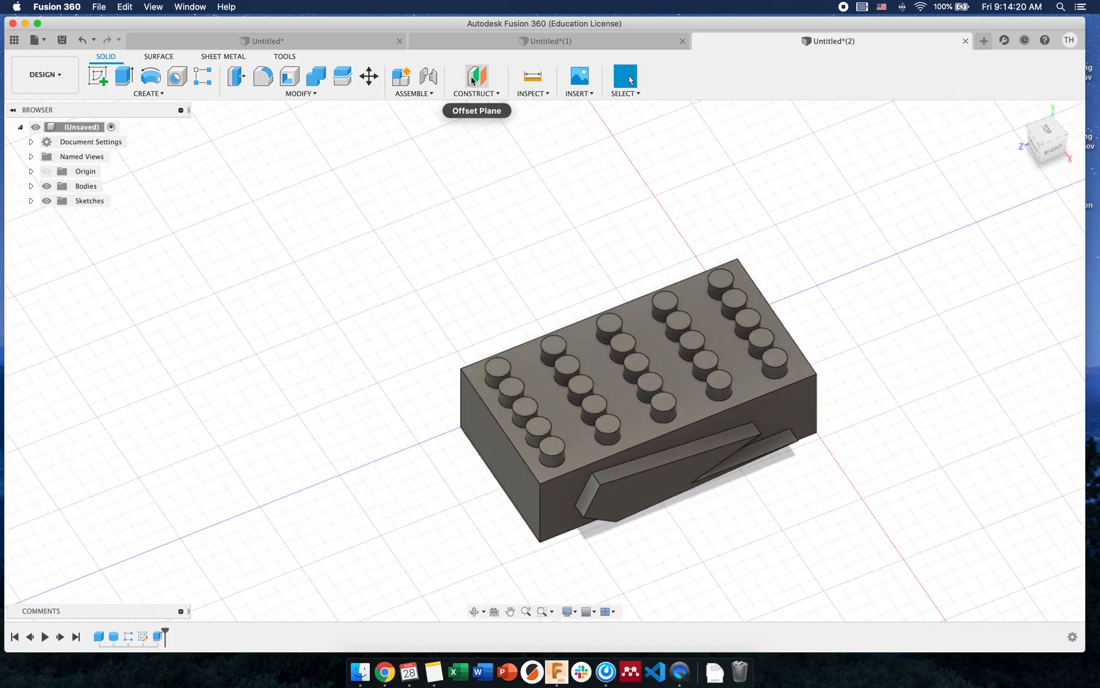
{"action": "left_click", "coordinate": [477, 93]}
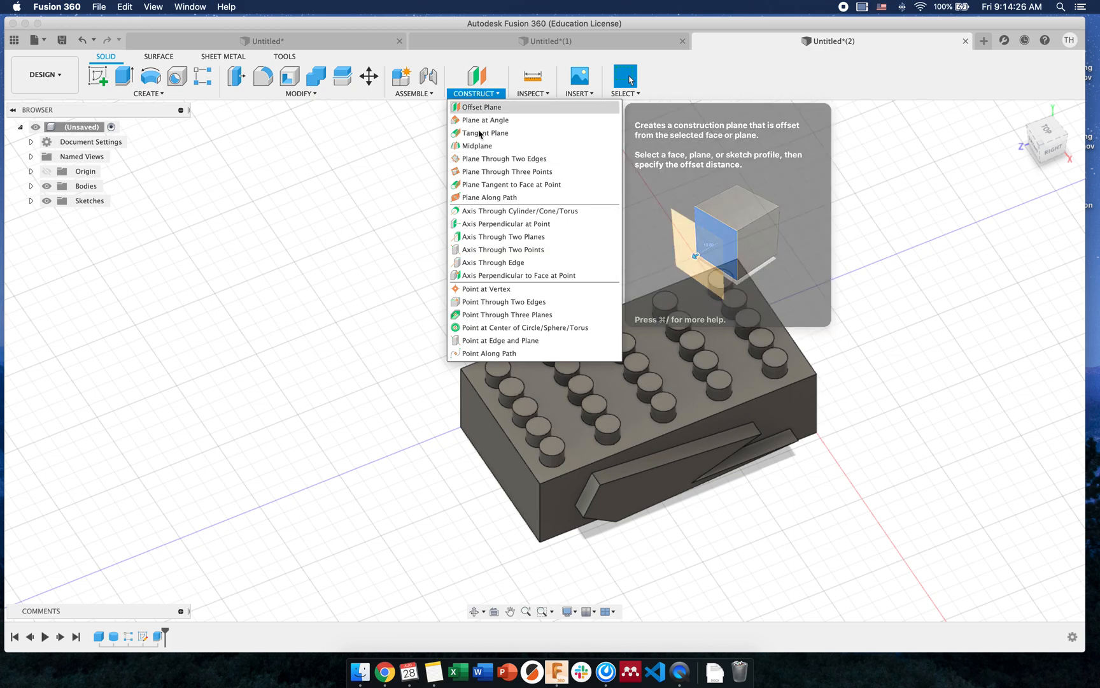
{"action": "mouse_move", "coordinate": [482, 145]}
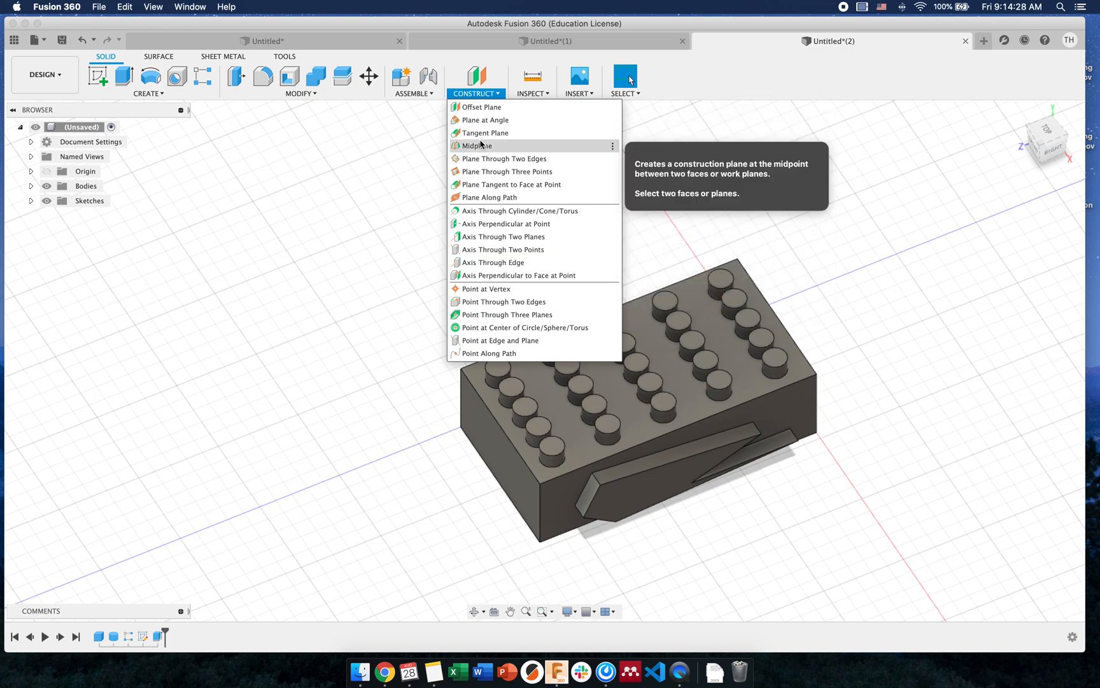
{"action": "left_click", "coordinate": [476, 145]}
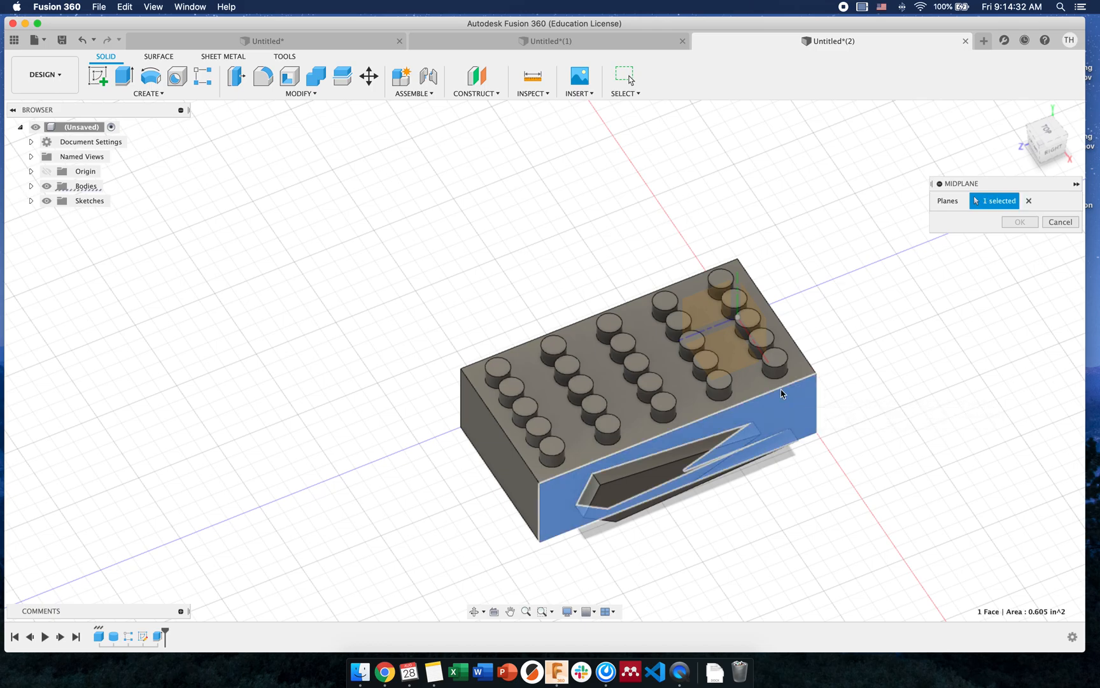
{"action": "left_click_drag", "start_coordinate": [782, 393], "coordinate": [581, 434]}
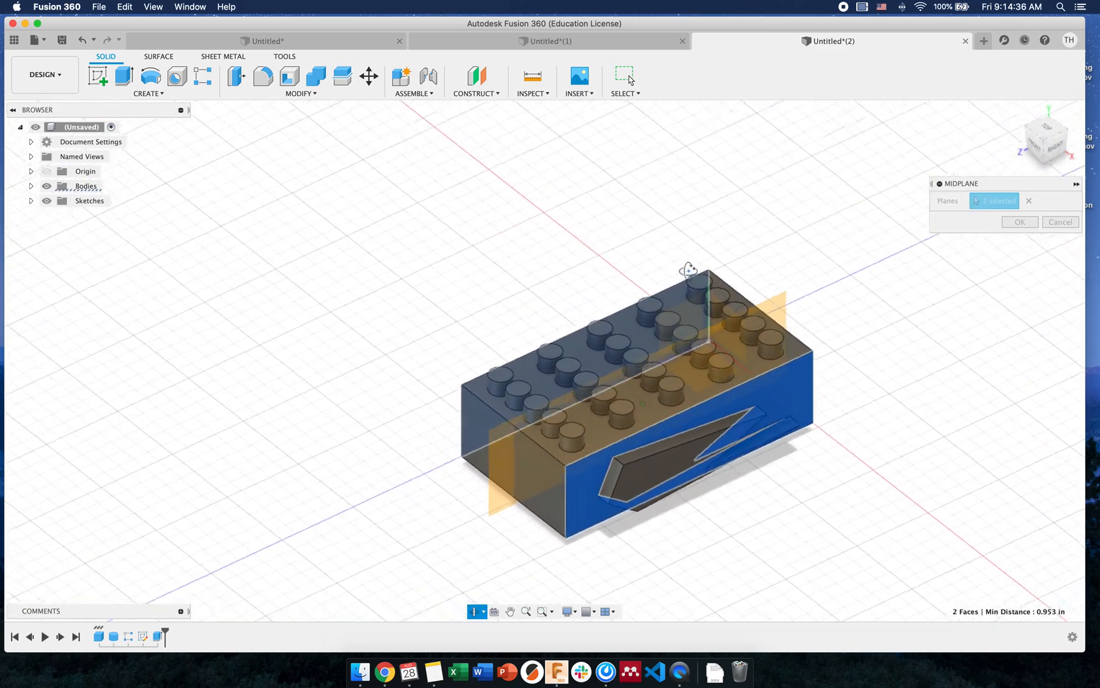
{"action": "left_click", "coordinate": [1019, 221]}
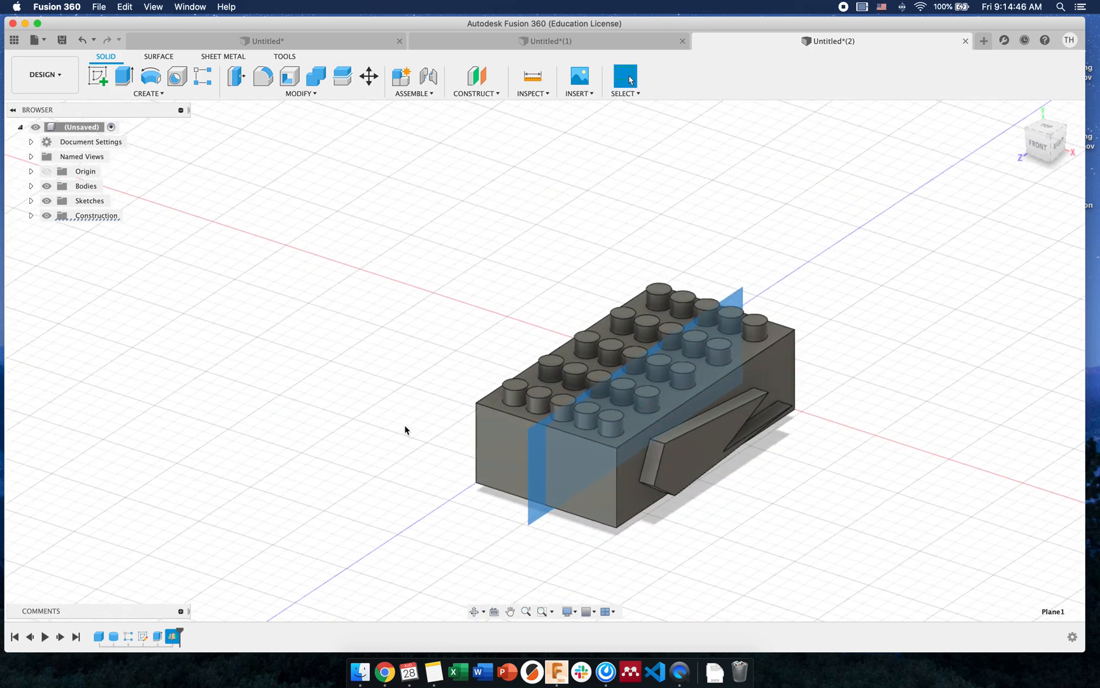
- Start a Features-type Mirror and select the wedge extrusion as the feature to mirror
{"action": "left_click", "coordinate": [147, 82]}
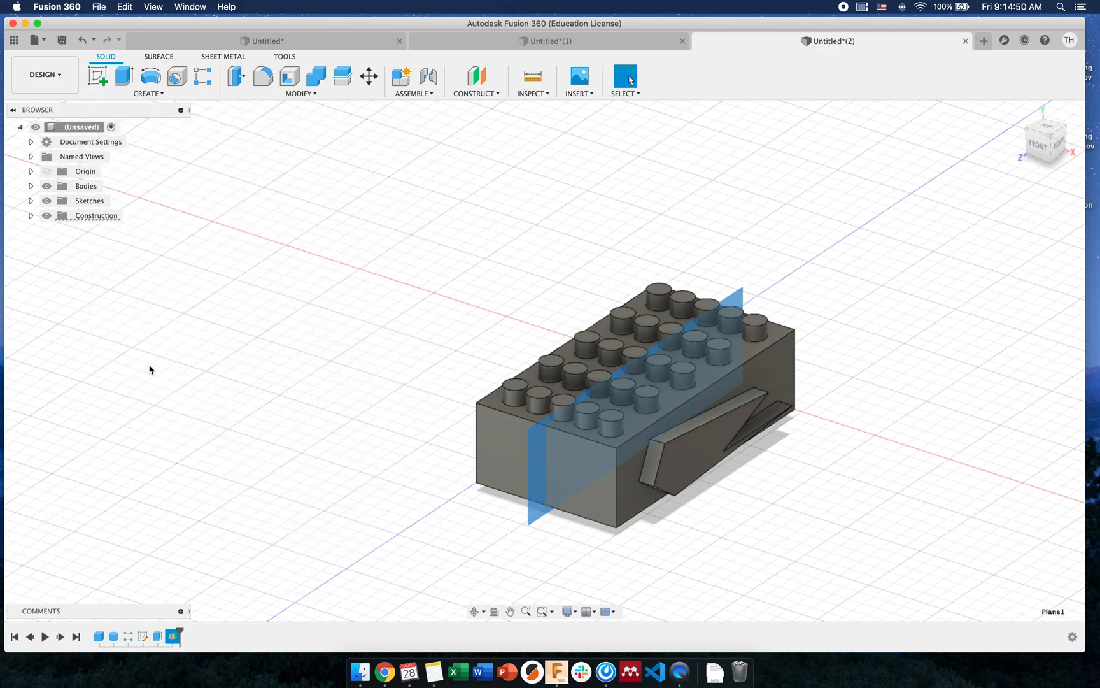
{"action": "left_click", "coordinate": [1030, 201]}
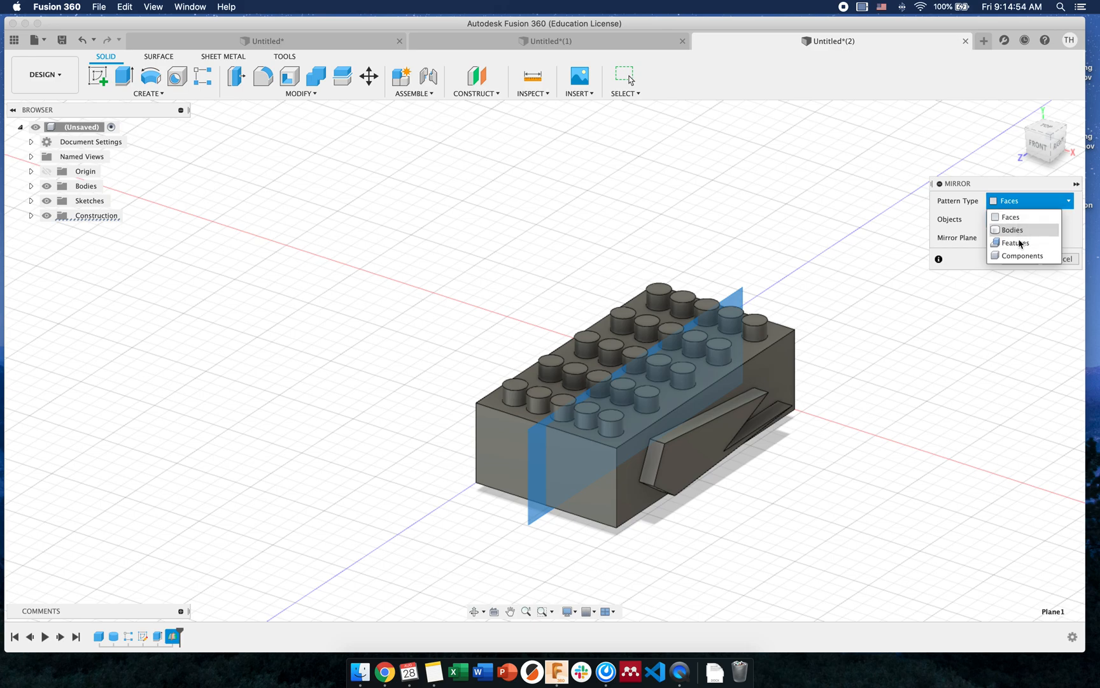
{"action": "left_click", "coordinate": [1015, 242]}
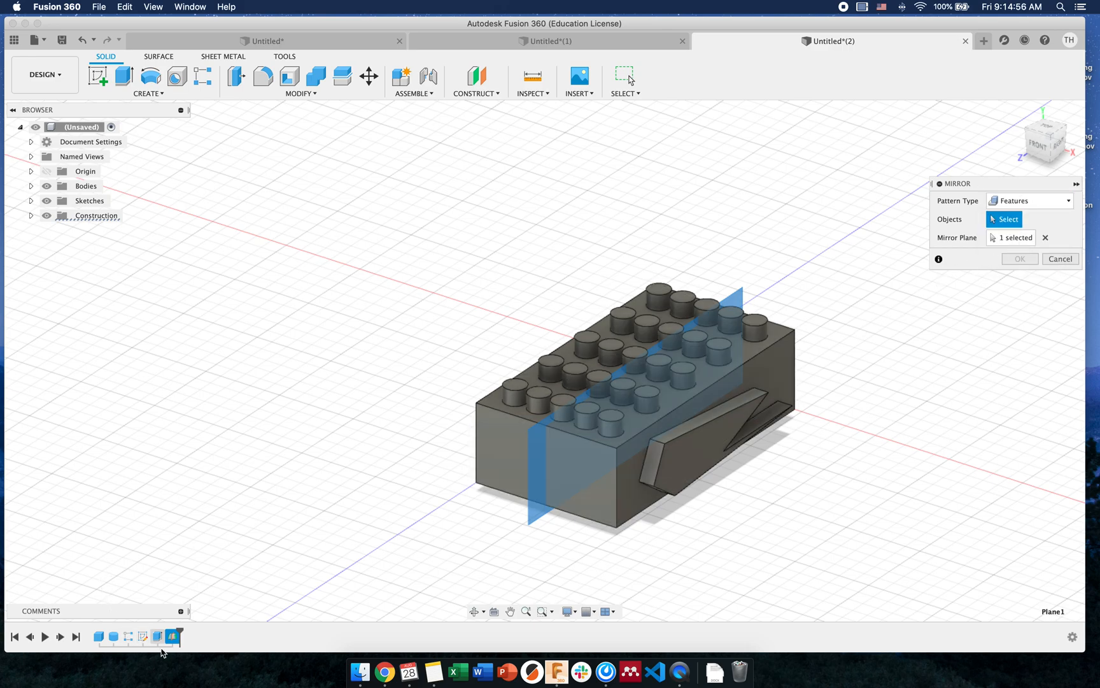
{"action": "left_click", "coordinate": [702, 436]}
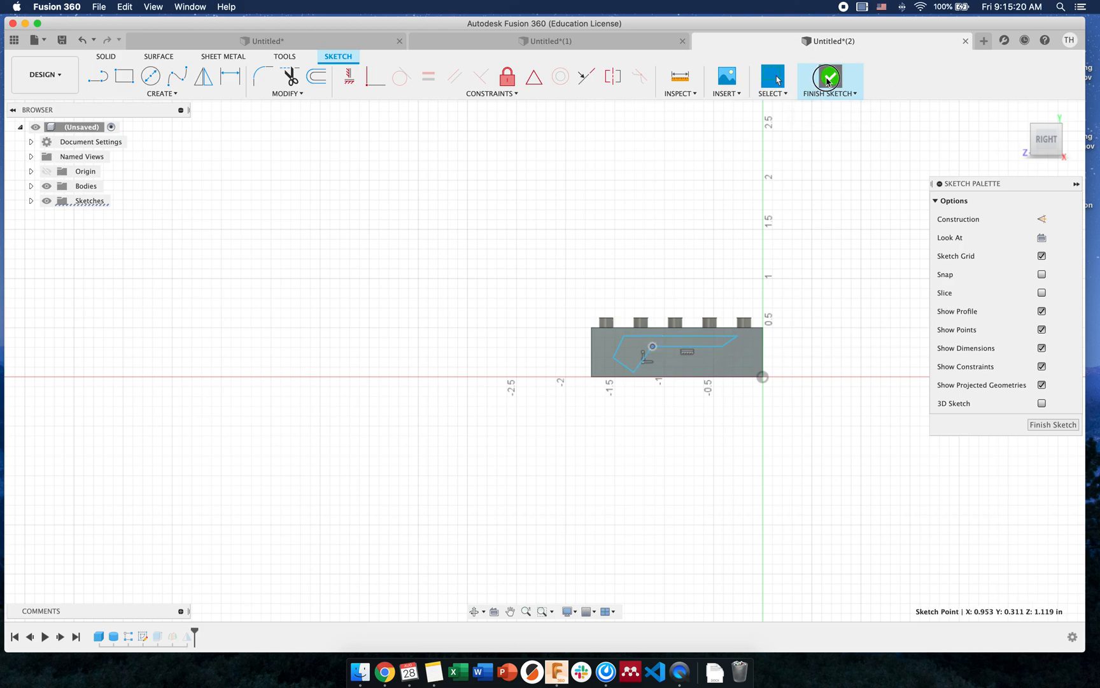
- Finish the wedge sketch edit to return to the 3D brick model
{"action": "left_click", "coordinate": [829, 78]}
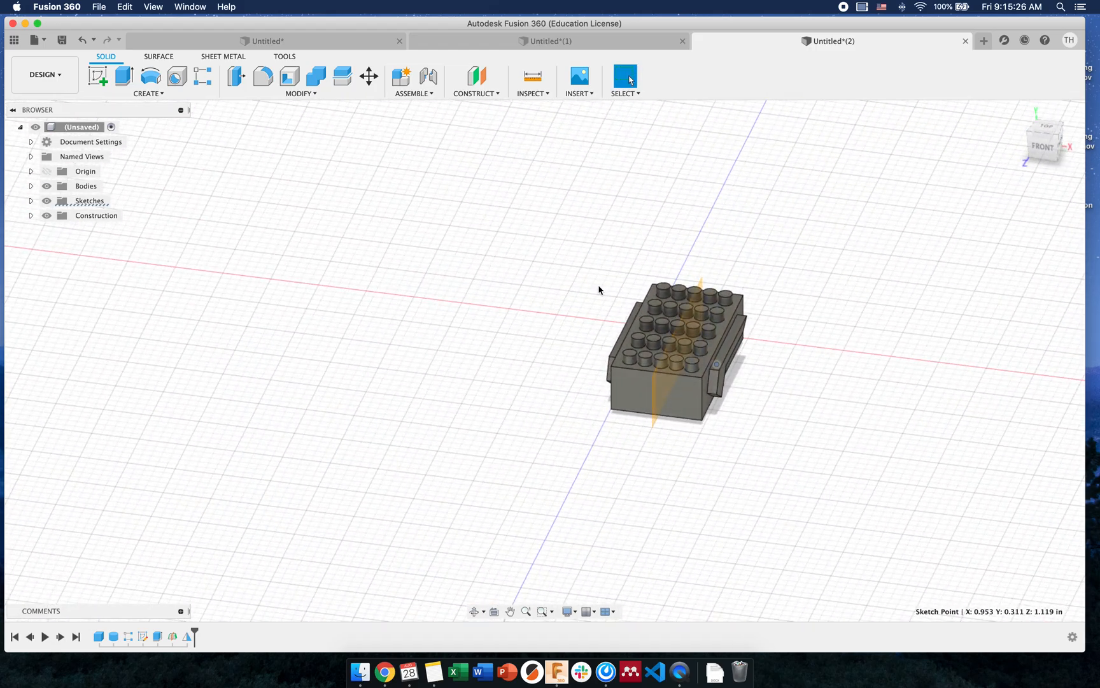
{"action": "mouse_move", "coordinate": [496, 153]}
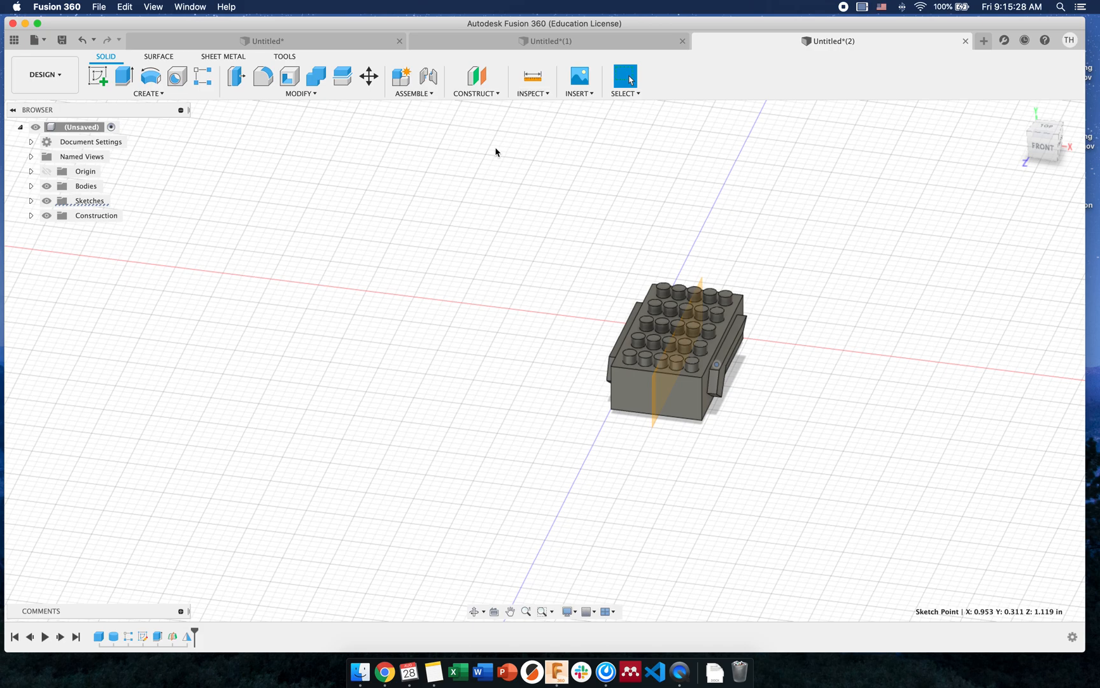
{"action": "mouse_move", "coordinate": [461, 116]}
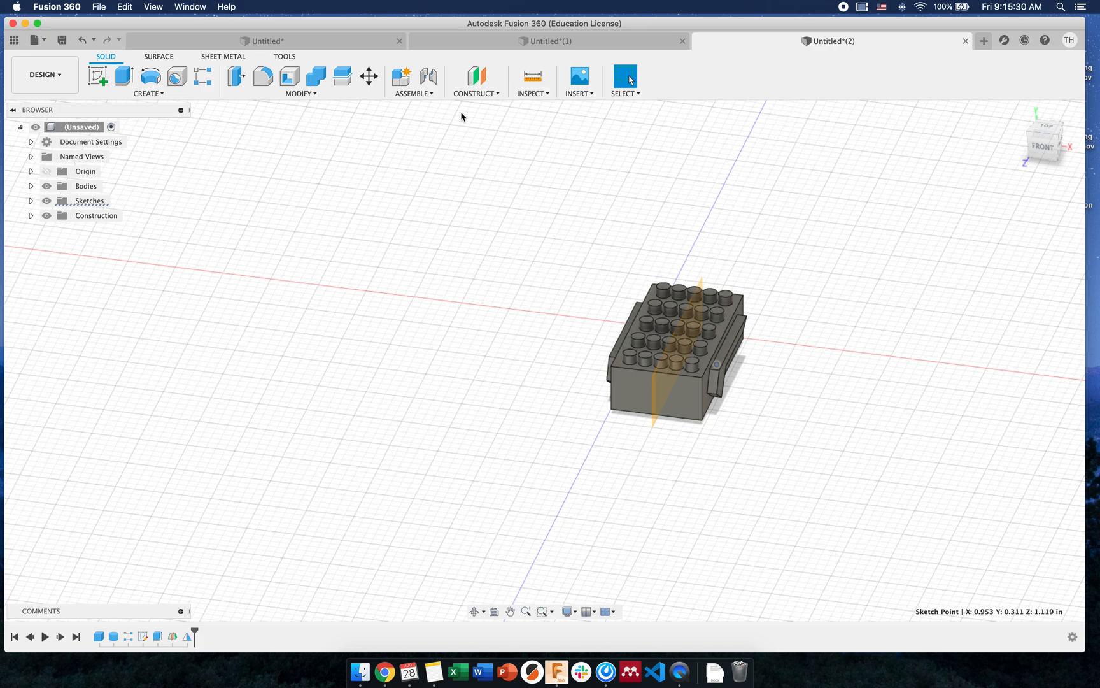
{"action": "mouse_move", "coordinate": [831, 41]}
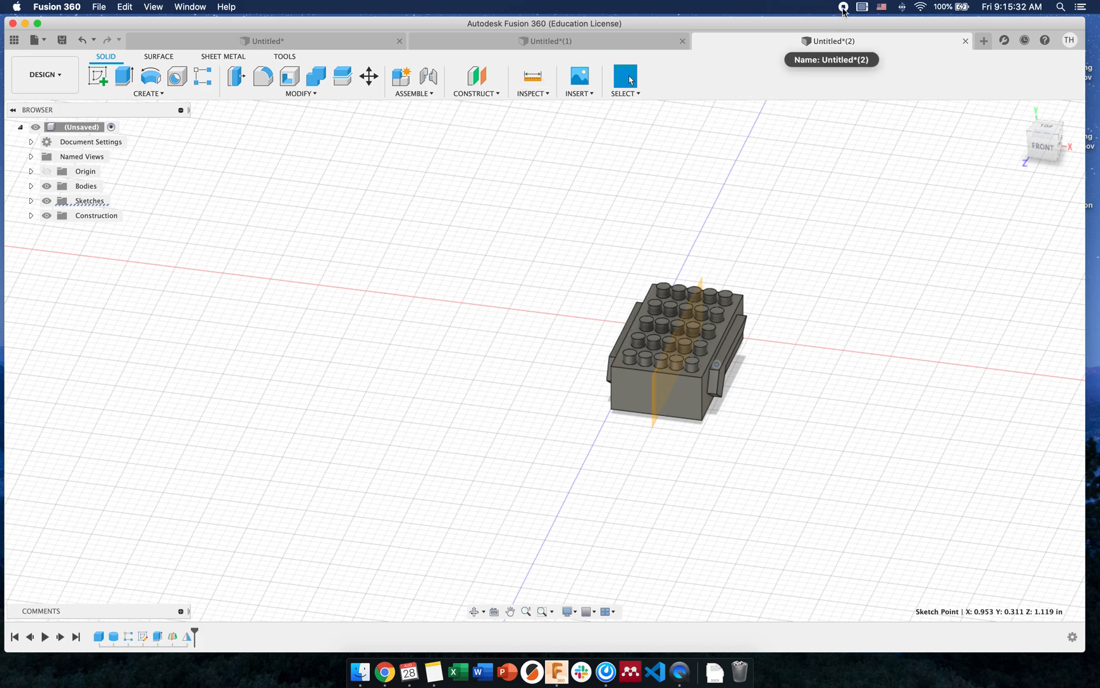